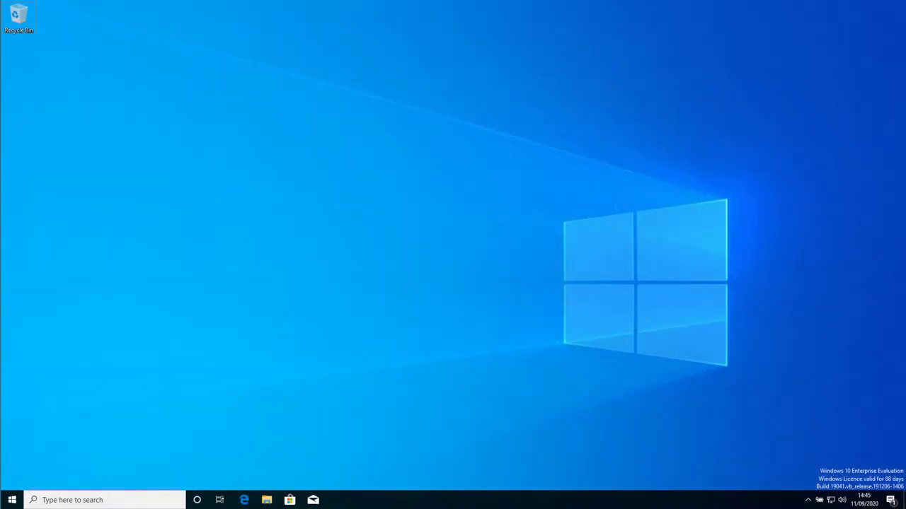
mouse_move(651, 404)
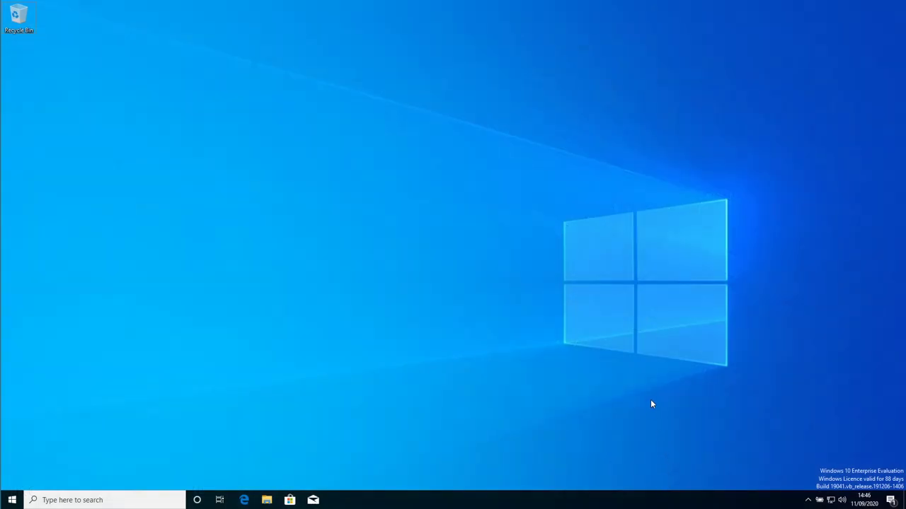
mouse_move(647, 404)
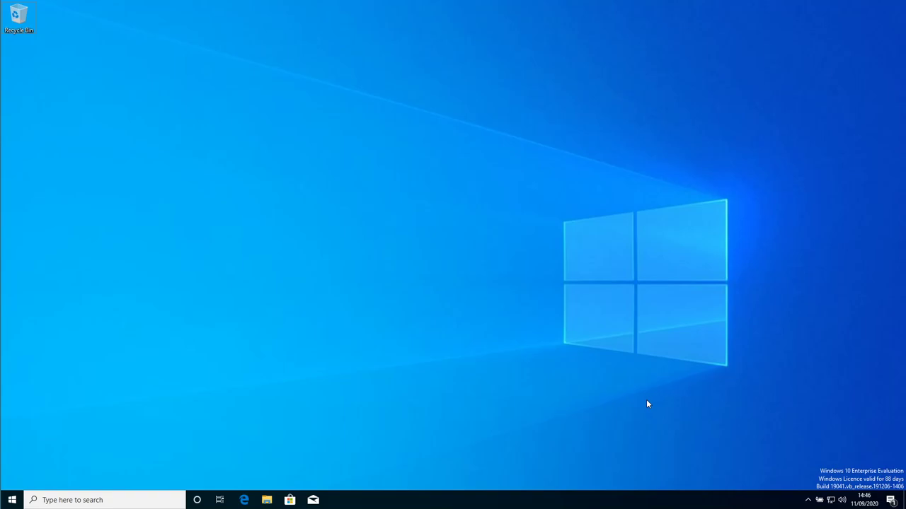
mouse_move(503, 430)
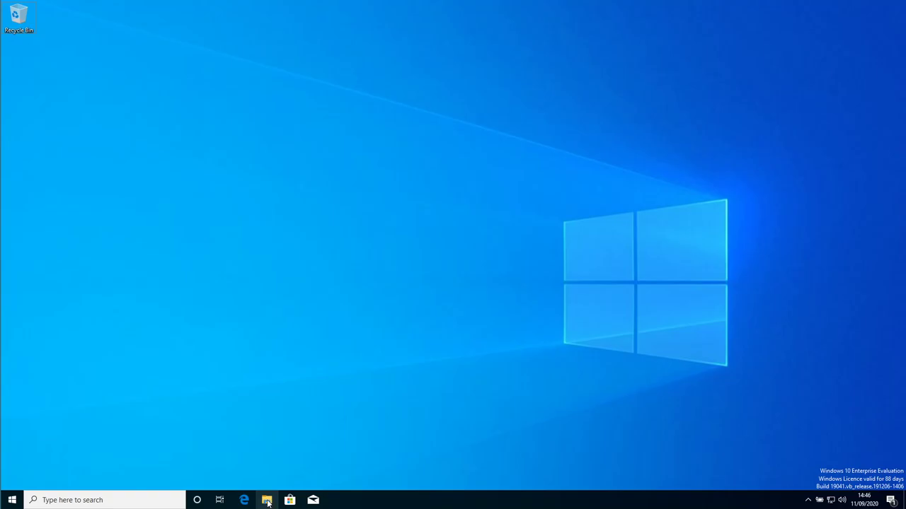
- Open the Downloads folder in File Explorer and select the VirtualBox-6.1.14-140239-Win installer
click(267, 500)
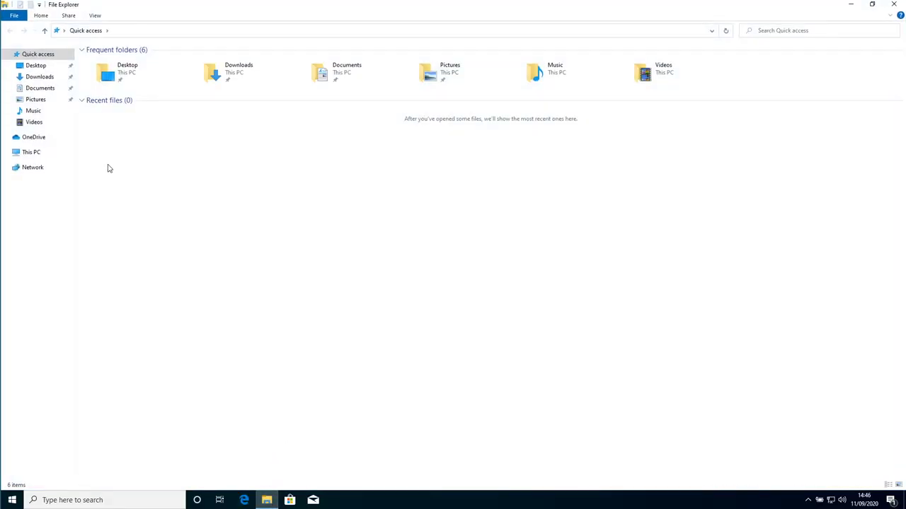
click(39, 76)
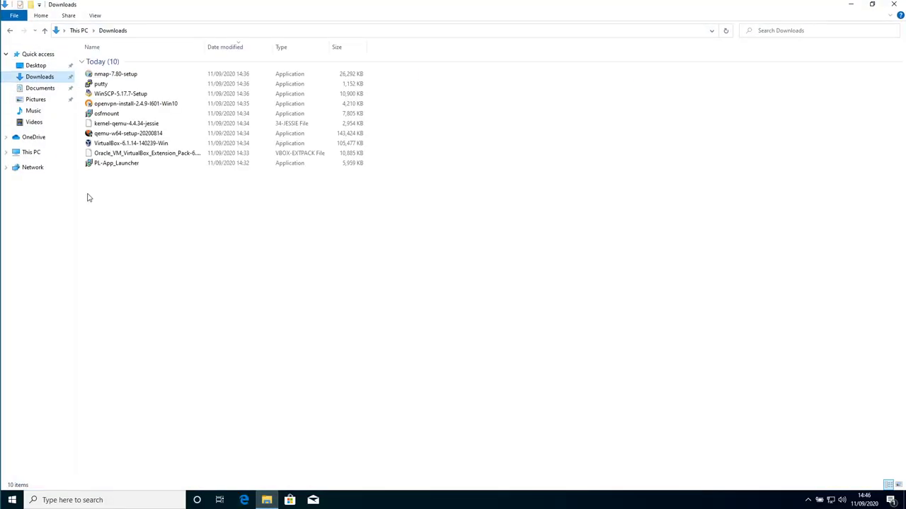
mouse_move(273, 373)
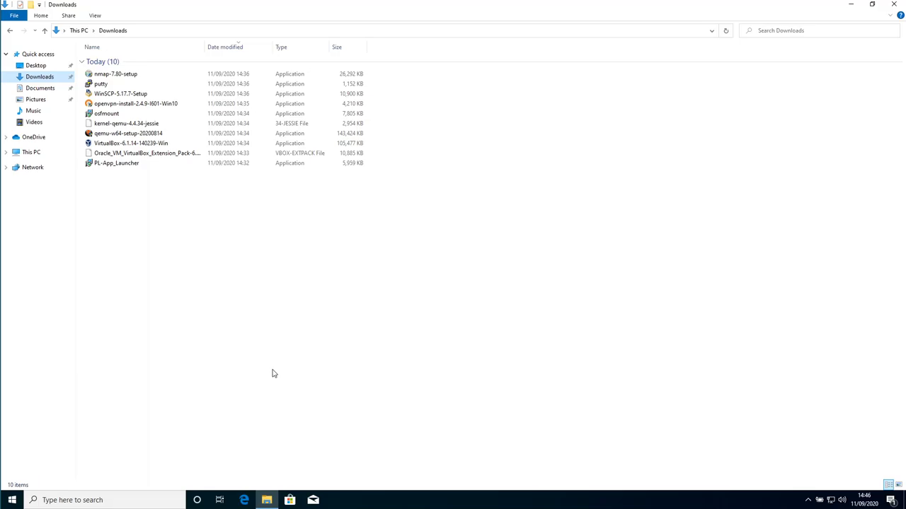
mouse_move(269, 365)
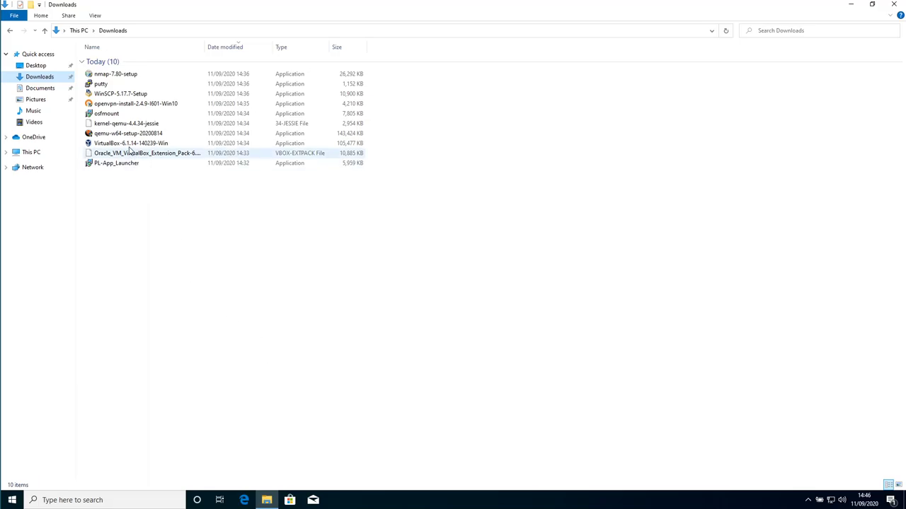
mouse_move(131, 143)
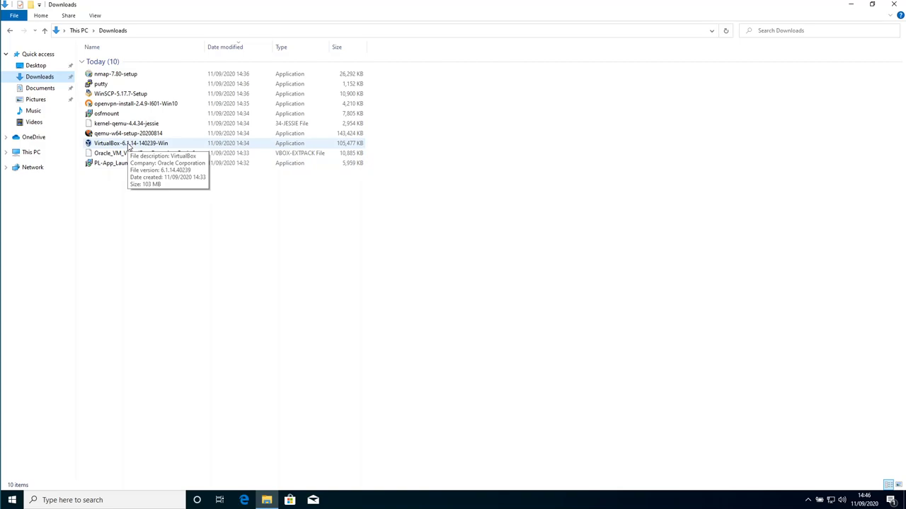
click(131, 143)
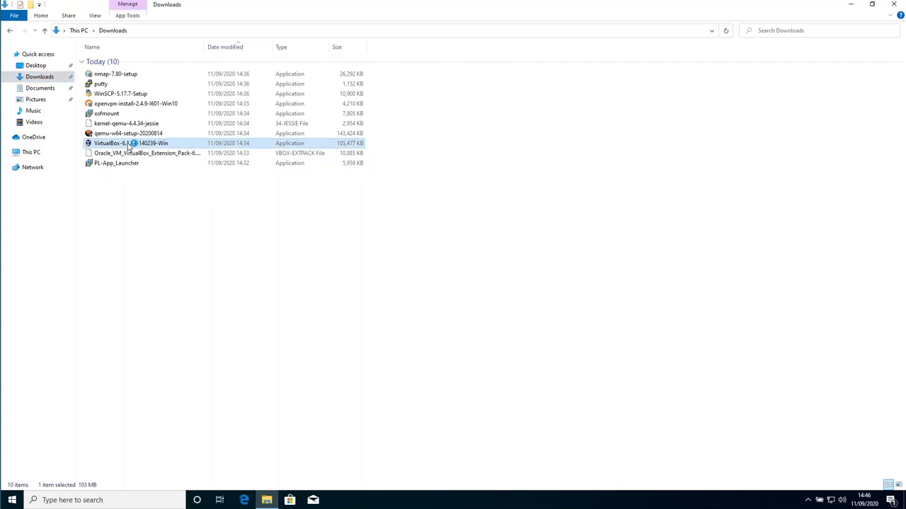
- Launch the VirtualBox 6.1.14 installer and keep the default features
double_click(128, 143)
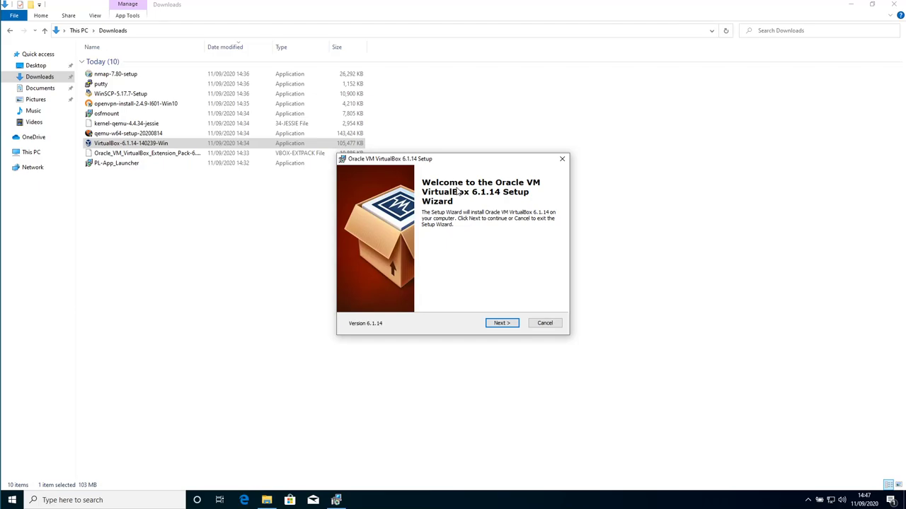
mouse_move(456, 193)
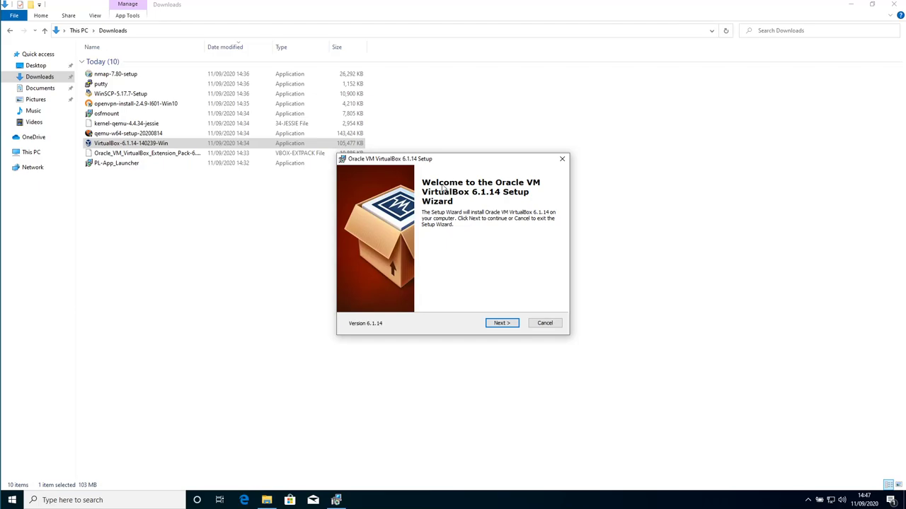
mouse_move(494, 307)
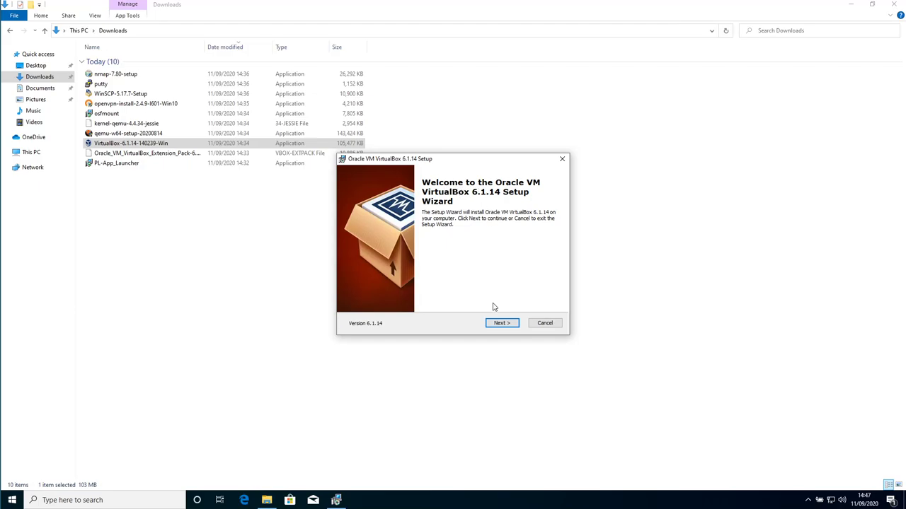
click(502, 322)
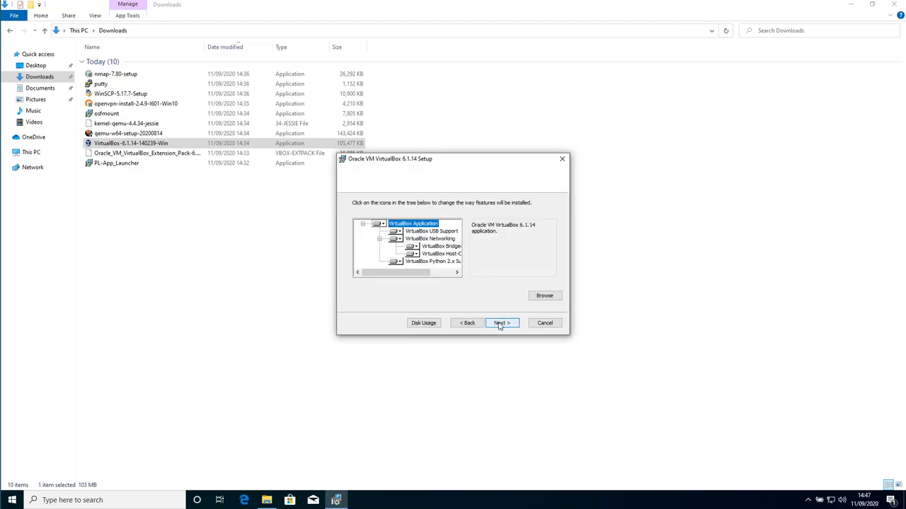
click(501, 323)
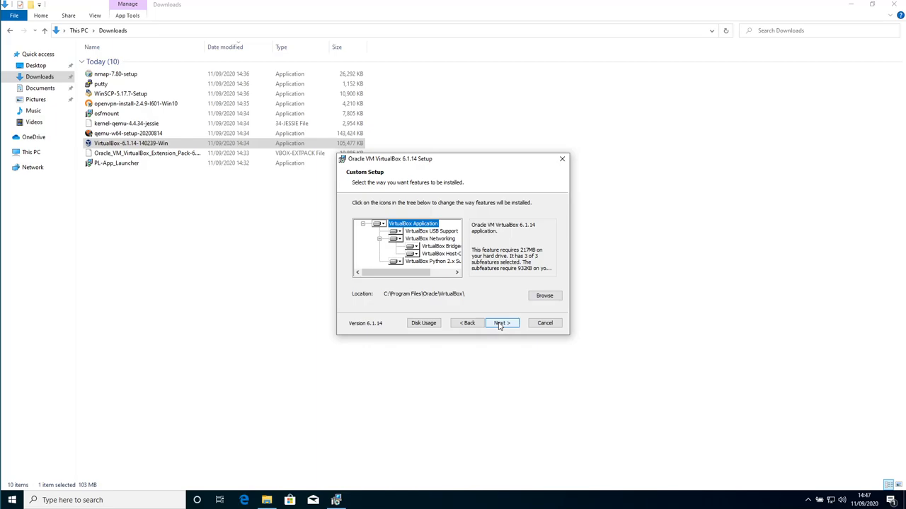
click(501, 323)
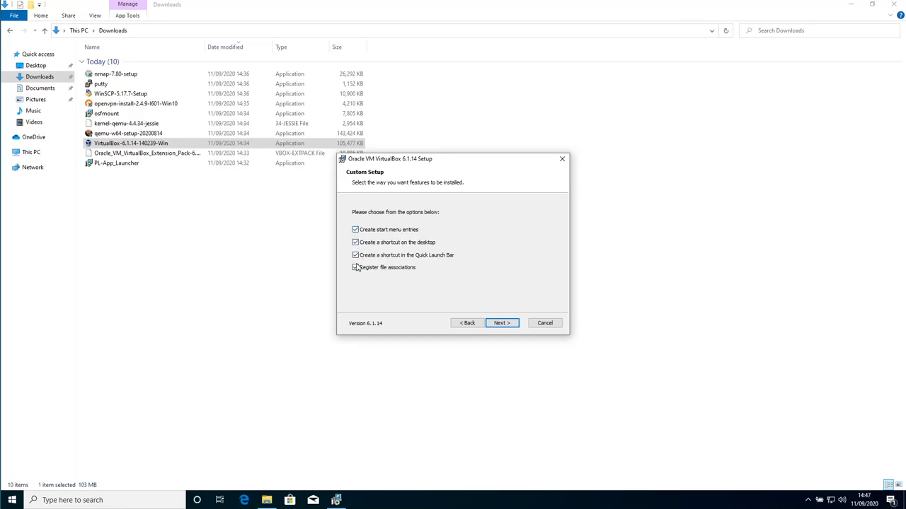
- Register file associations, skip the desktop shortcut, accept the network reset warning, and start installing
click(354, 267)
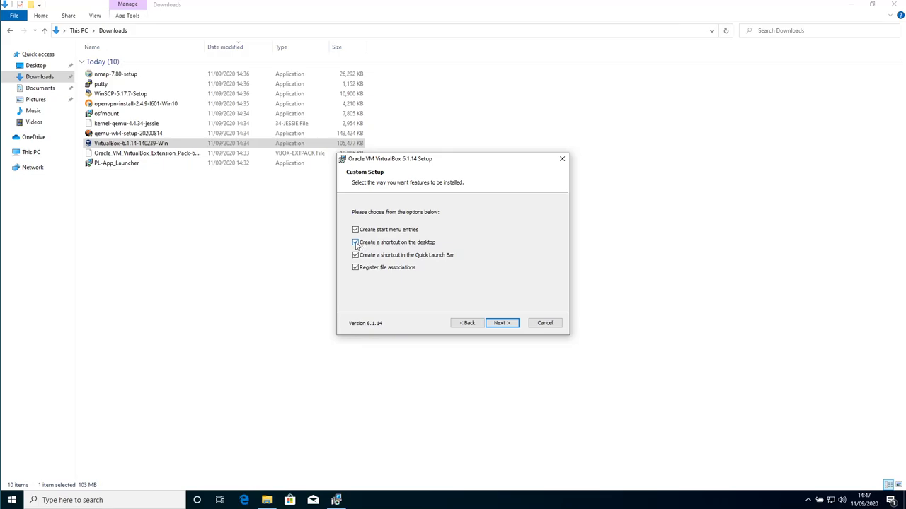
click(355, 242)
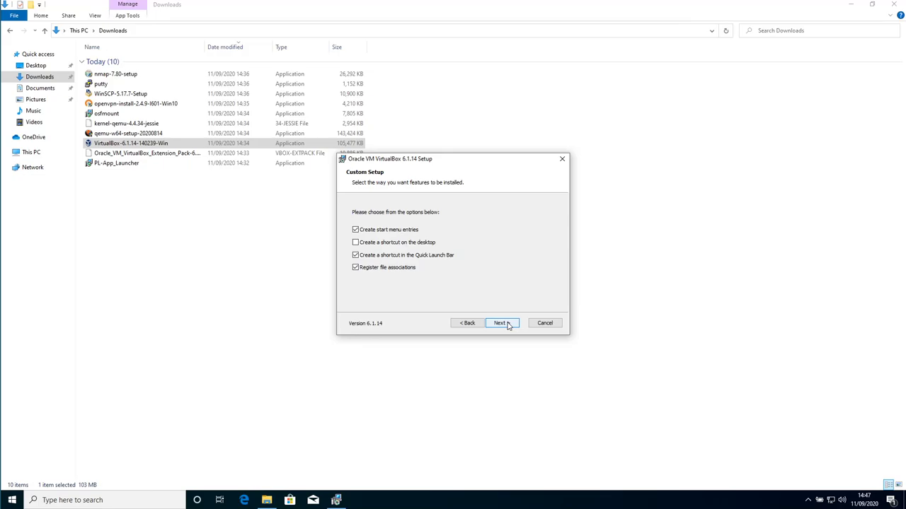
click(502, 322)
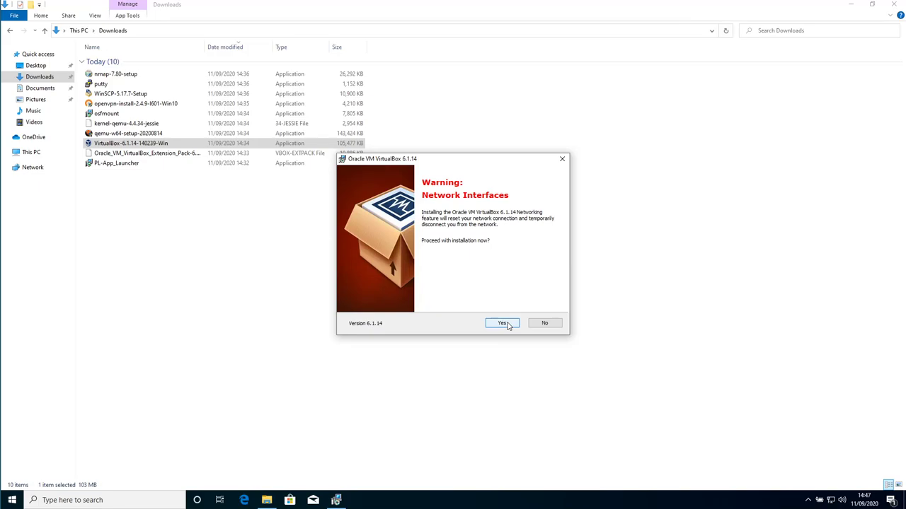
click(501, 322)
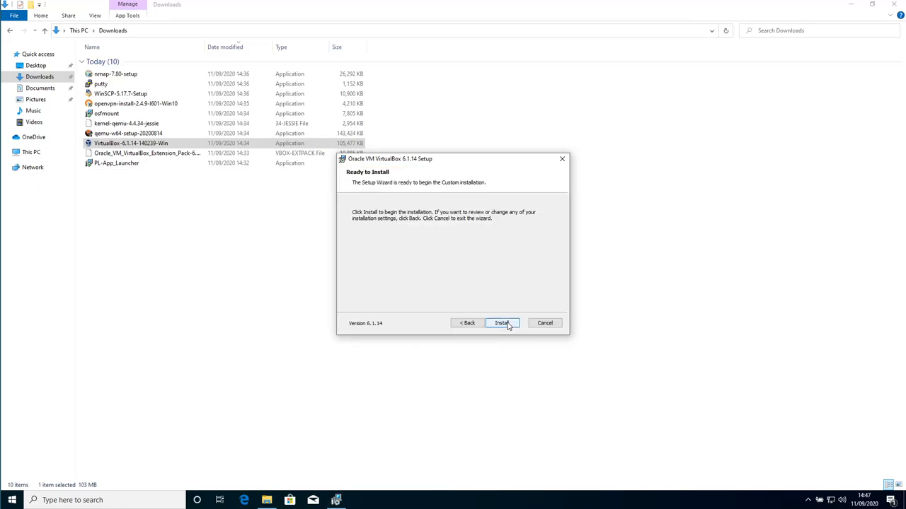
click(501, 323)
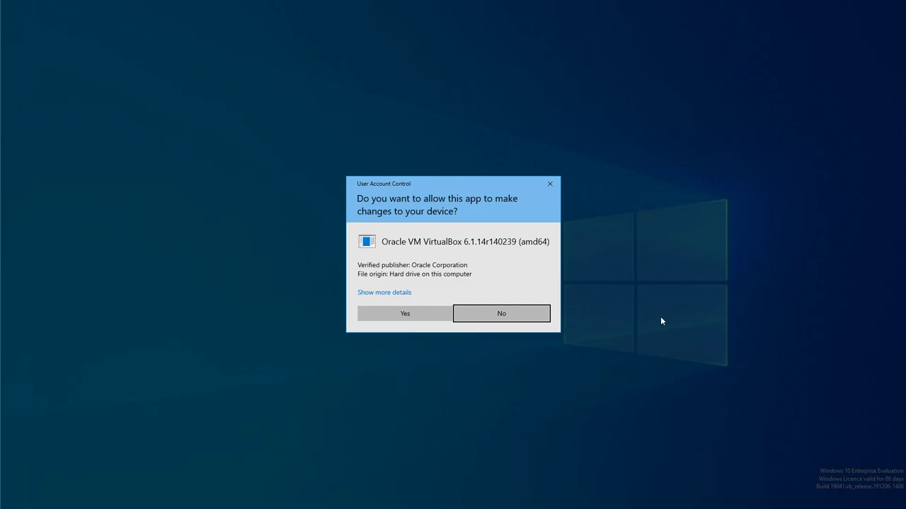
mouse_move(644, 380)
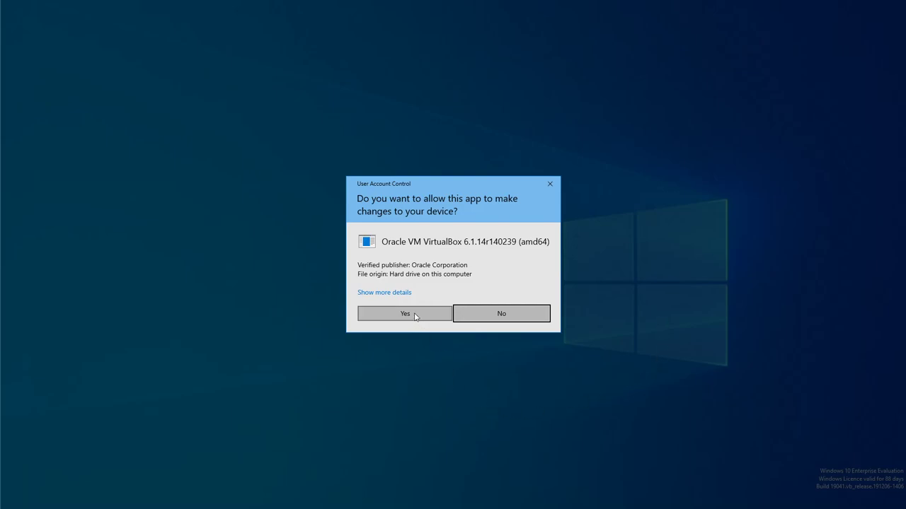
- Approve the User Account Control prompt so VirtualBox 6.1.14 installs to completion
click(404, 314)
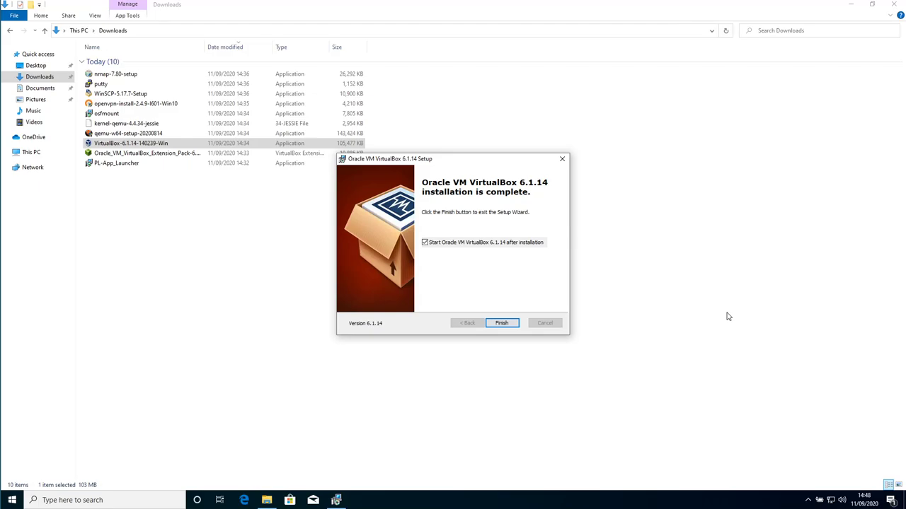
mouse_move(432, 259)
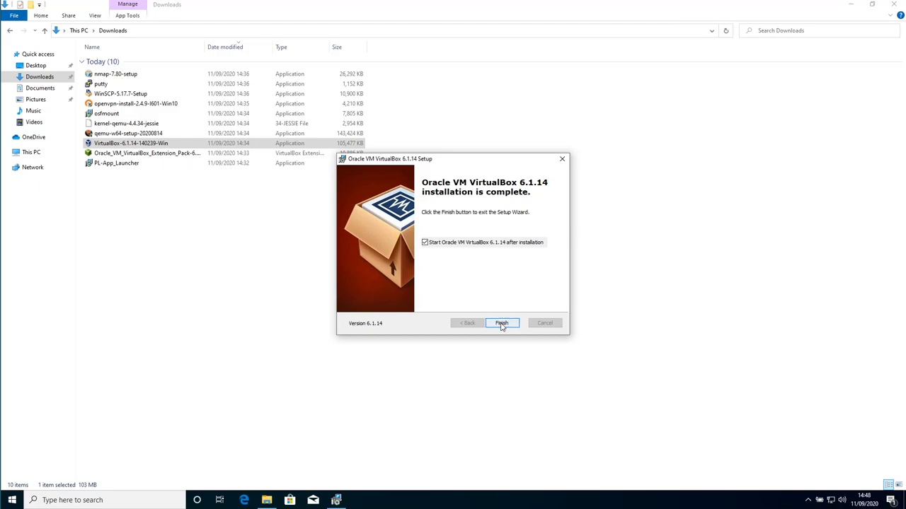
- Finish setup, confirm version 6.1.14 in Help > About VirtualBox, and close VirtualBox Manager
click(502, 323)
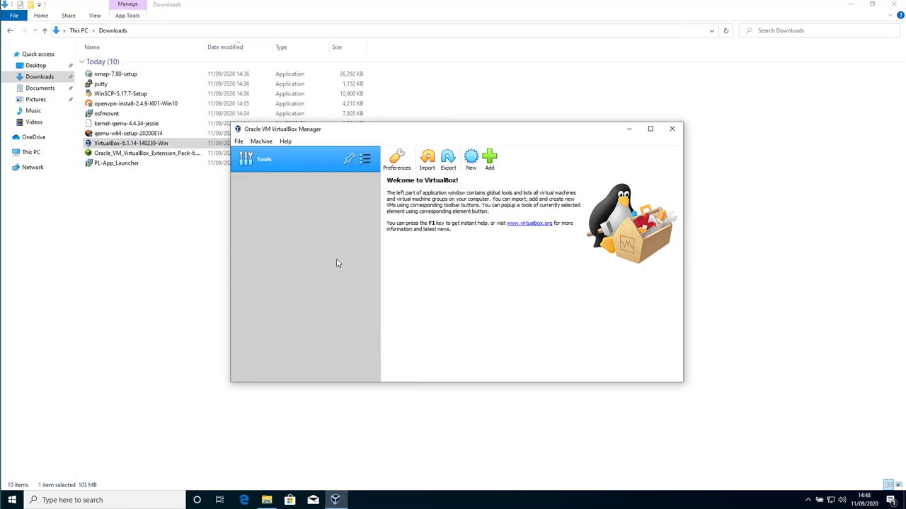
click(285, 141)
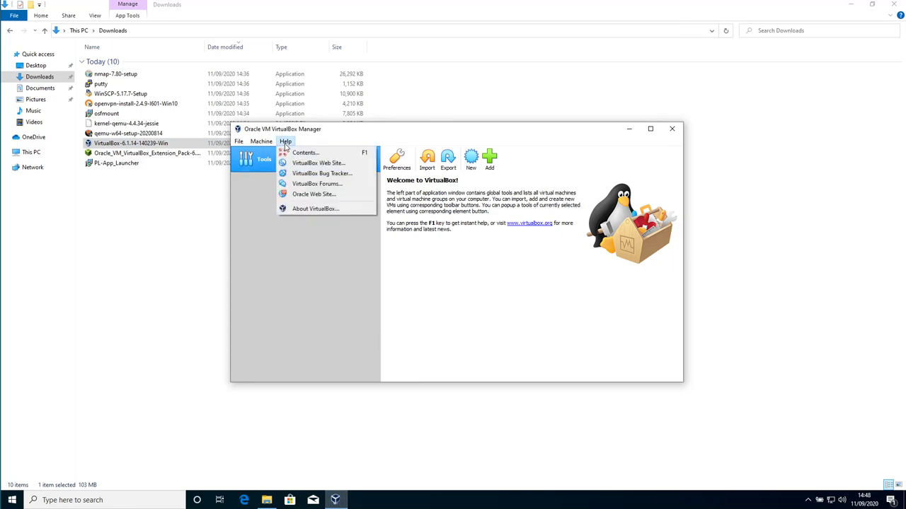
click(316, 208)
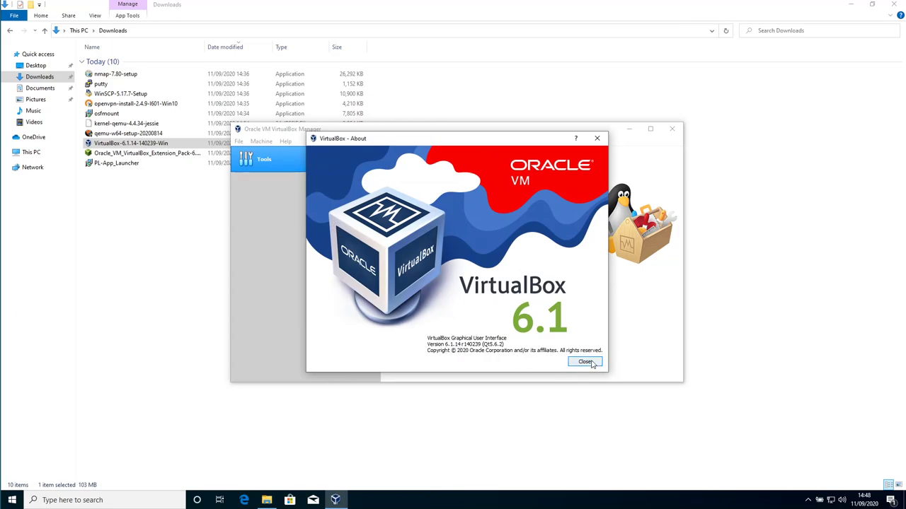
click(585, 363)
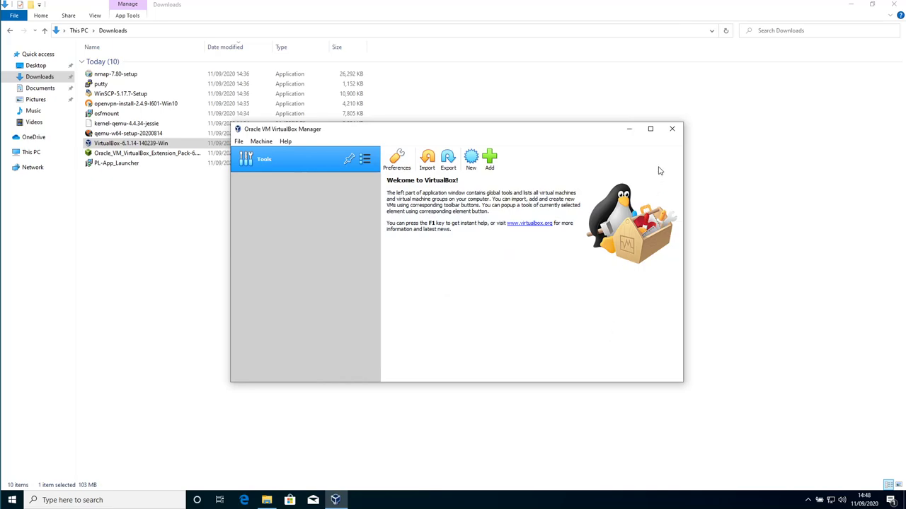
click(671, 128)
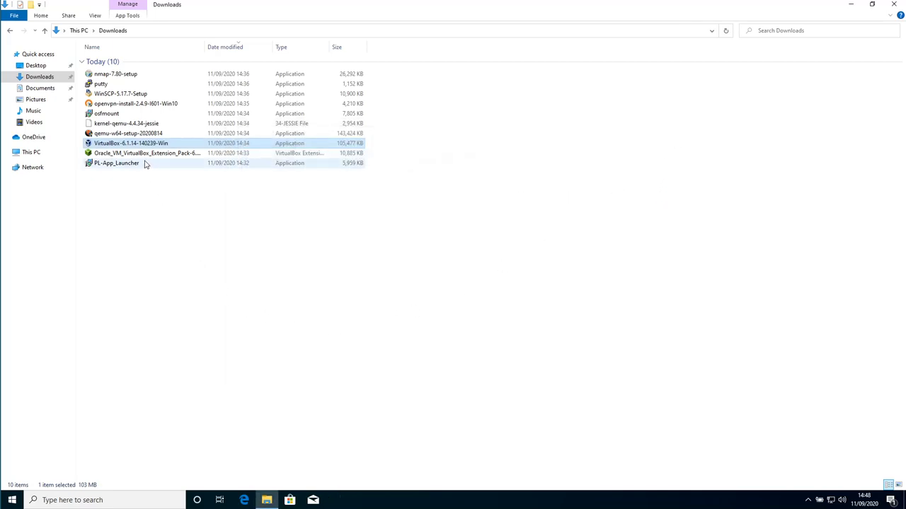
mouse_move(145, 152)
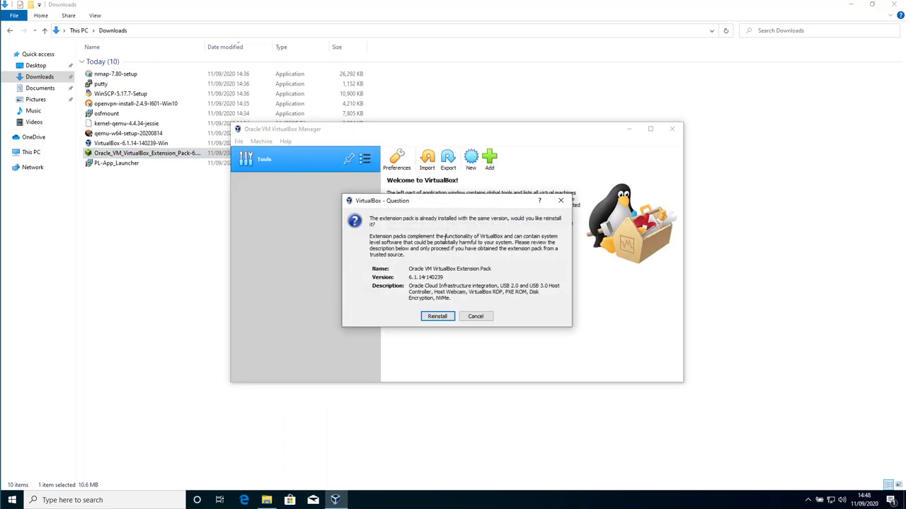
mouse_move(460, 242)
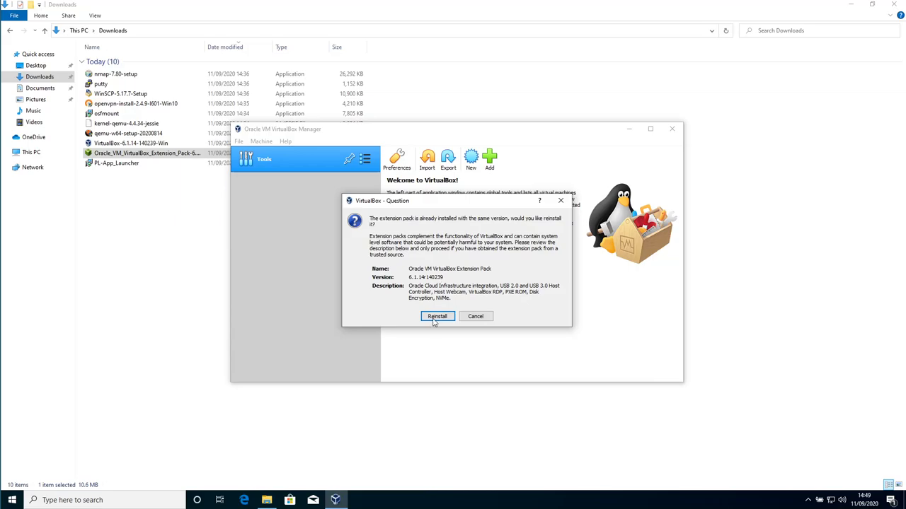
- Reinstall the Extension Pack, agree to its licence, approve UAC, and dismiss the success message
click(437, 316)
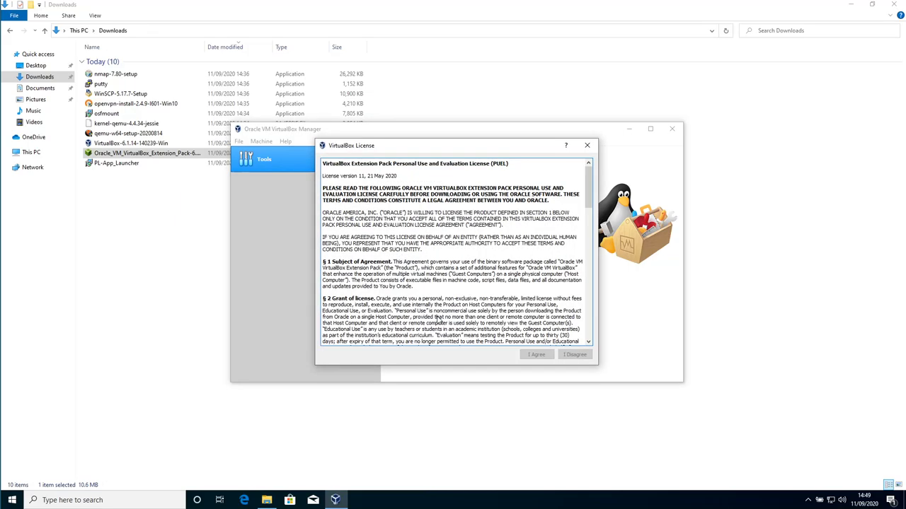
scroll(down, 3)
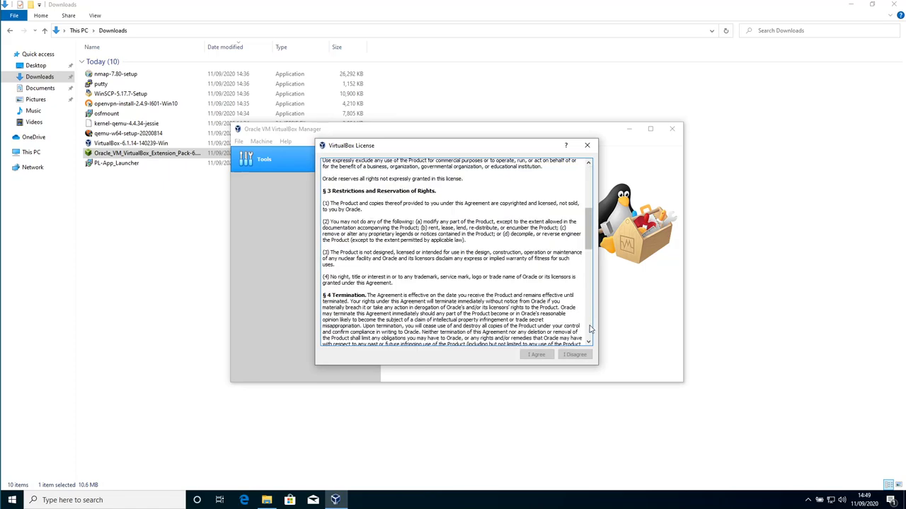
scroll(down, 3)
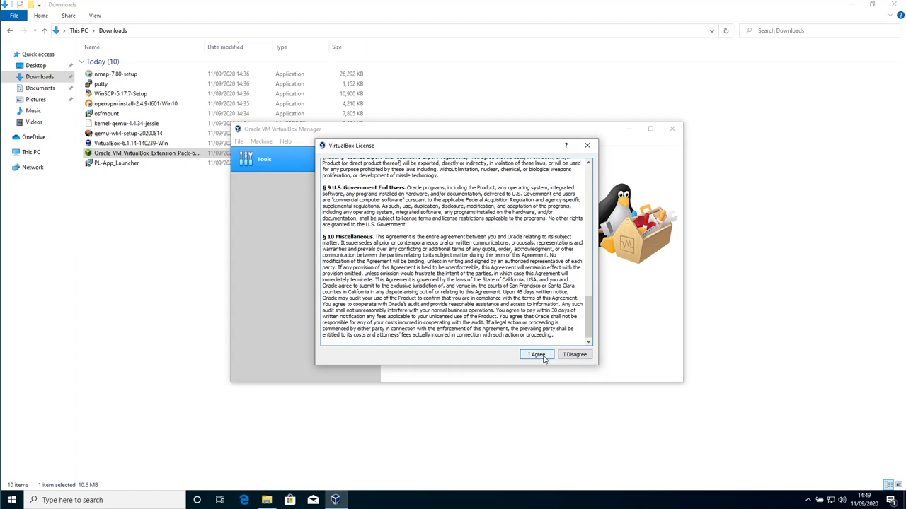
click(536, 354)
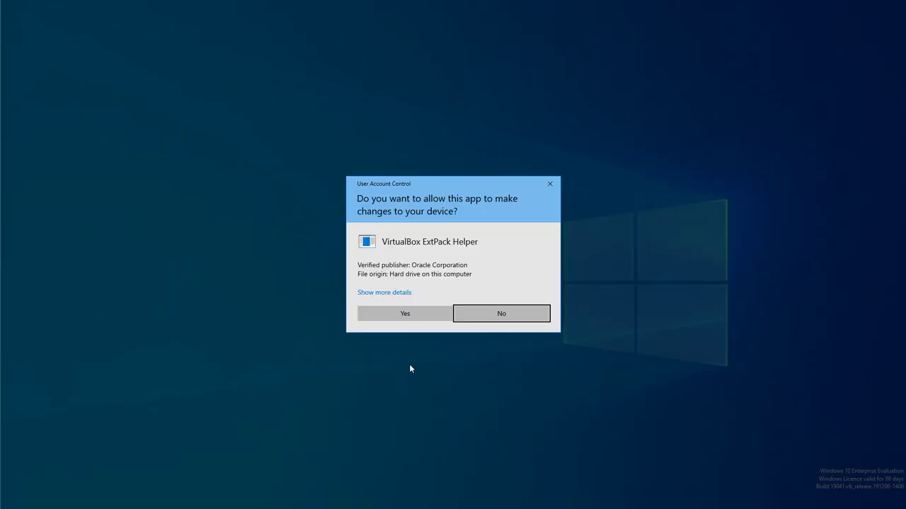
mouse_move(404, 365)
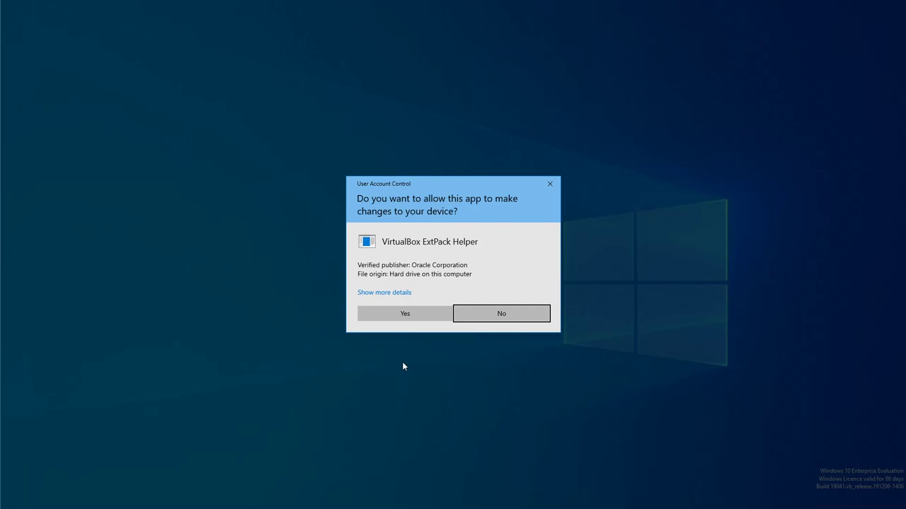
click(404, 313)
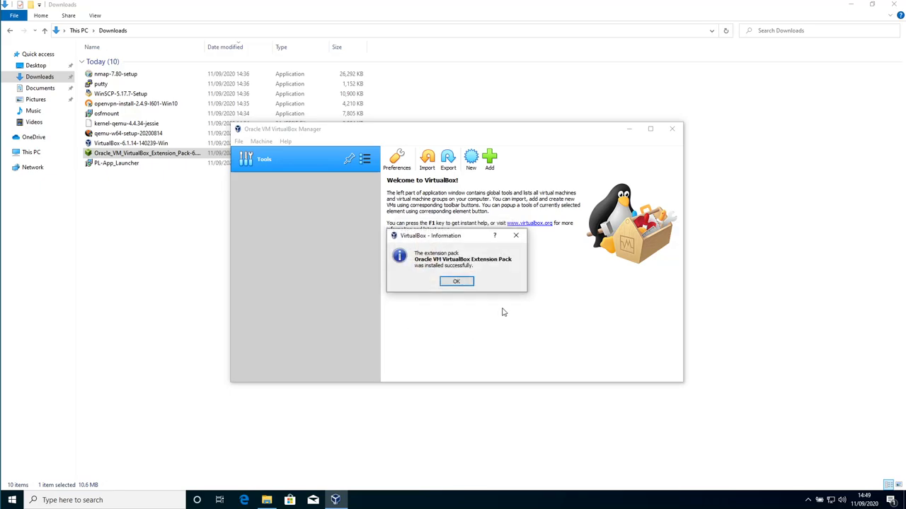
mouse_move(456, 282)
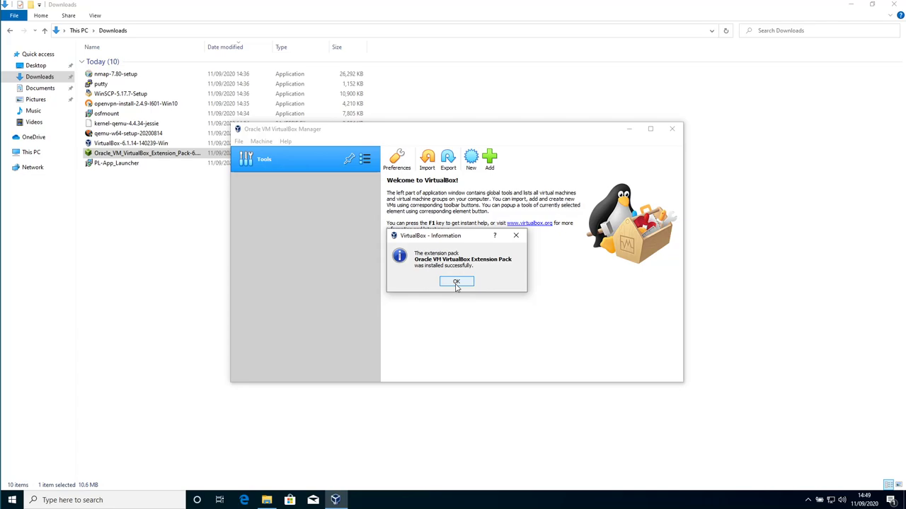
click(456, 281)
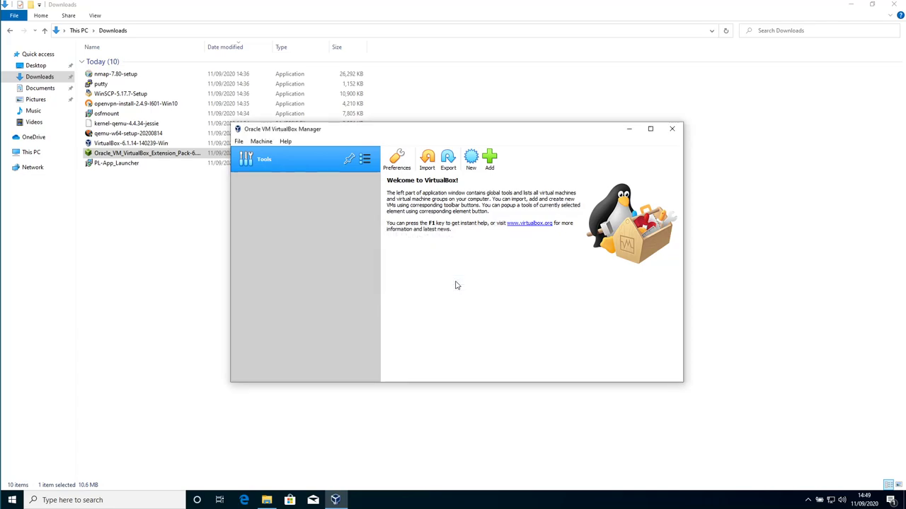
mouse_move(671, 129)
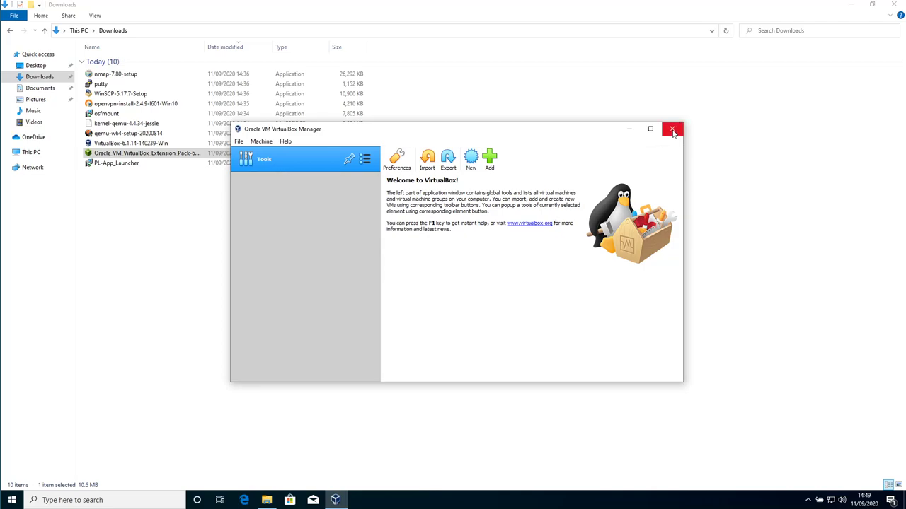
- Close VirtualBox and install PL-App Launcher in the default folder, no desktop shortcut, launching afterwards
click(672, 129)
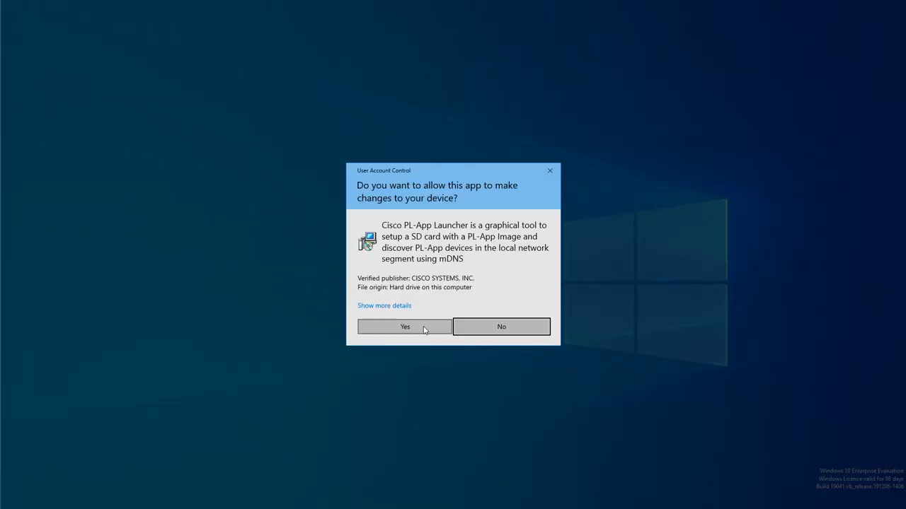
click(404, 326)
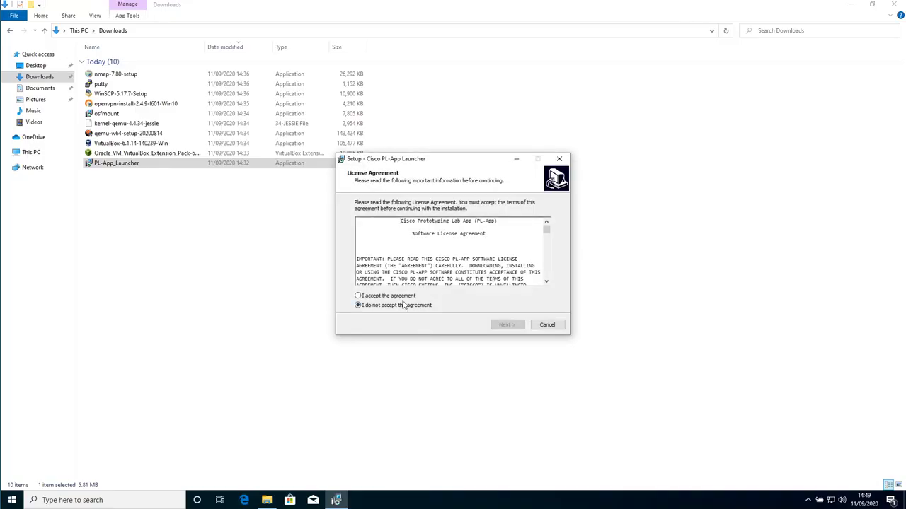
click(506, 324)
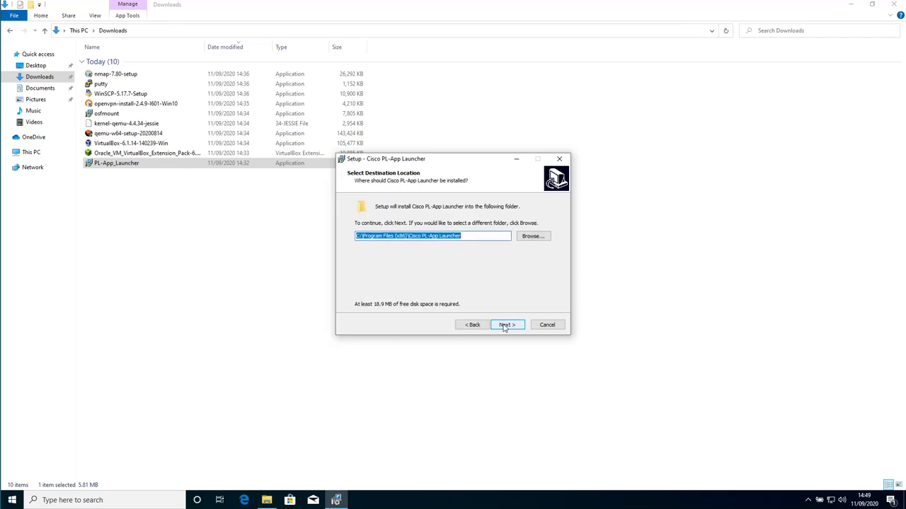
click(506, 324)
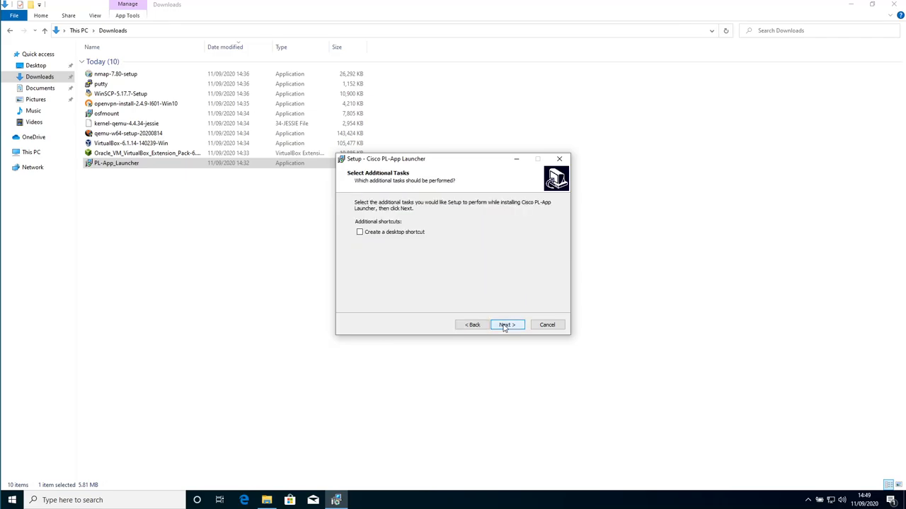
click(507, 324)
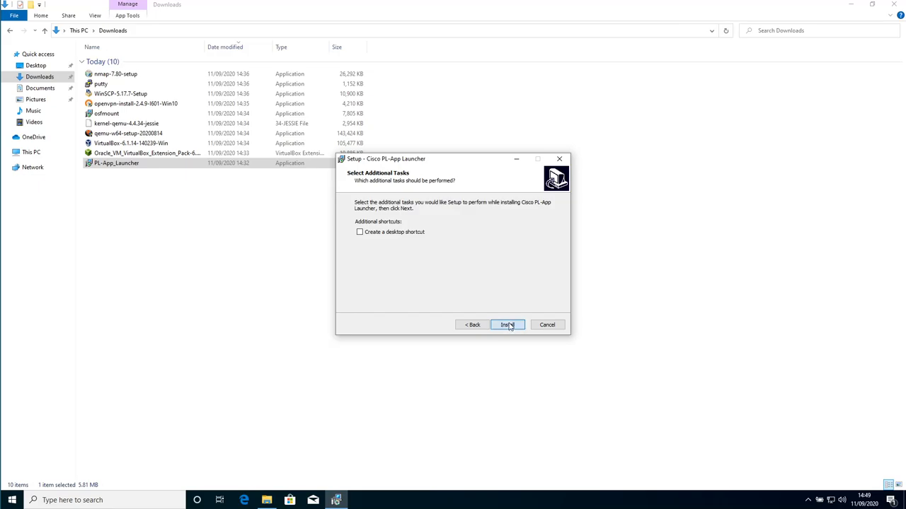
click(508, 325)
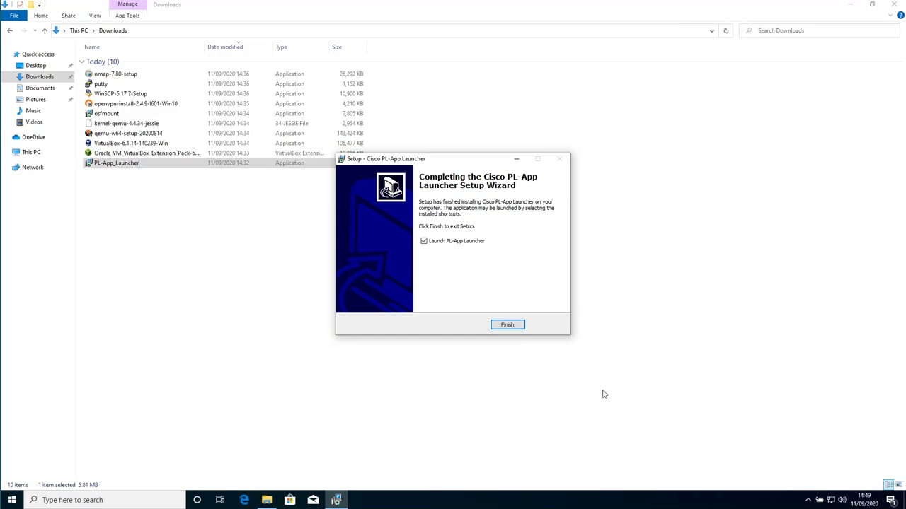
click(507, 325)
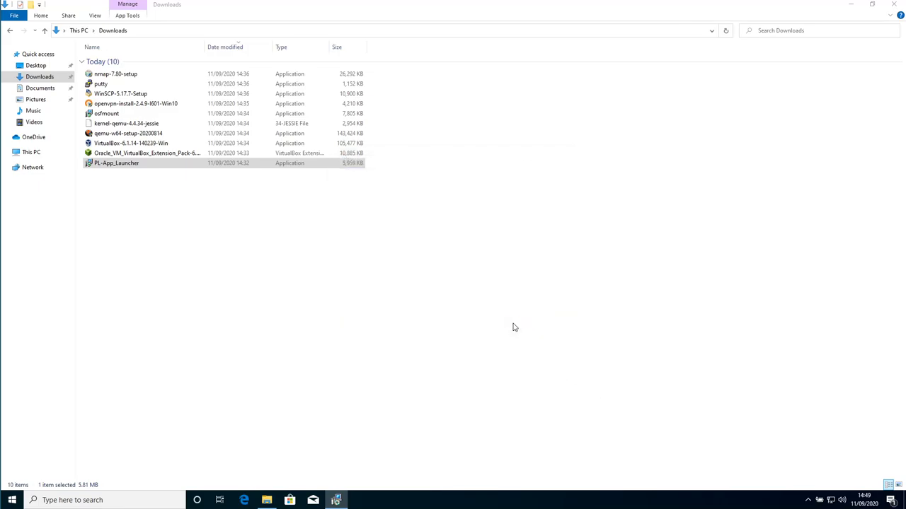
- Show the empty Available Devices list in PL-App Launcher 1.5.11
double_click(116, 162)
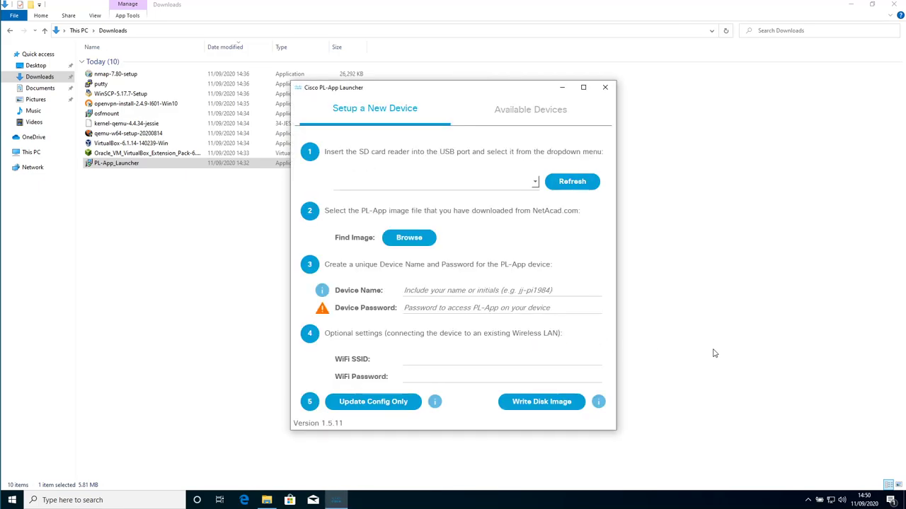
mouse_move(368, 162)
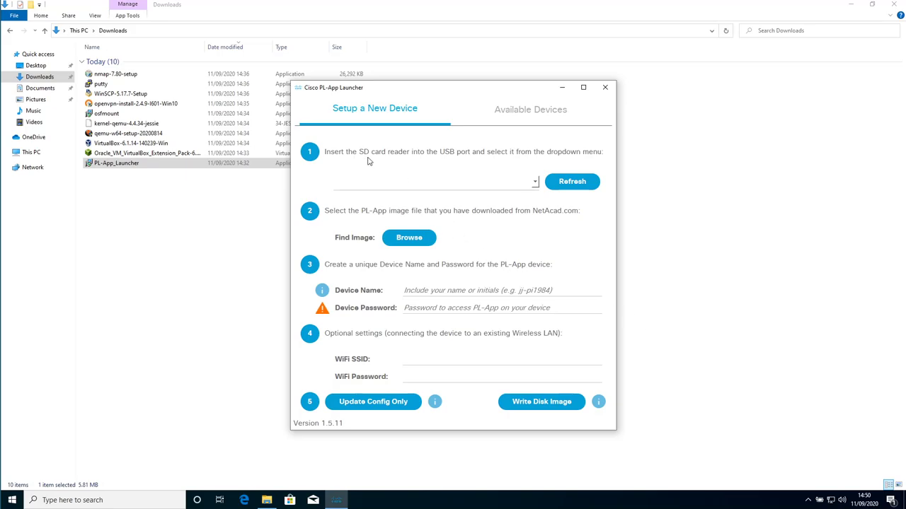
mouse_move(523, 140)
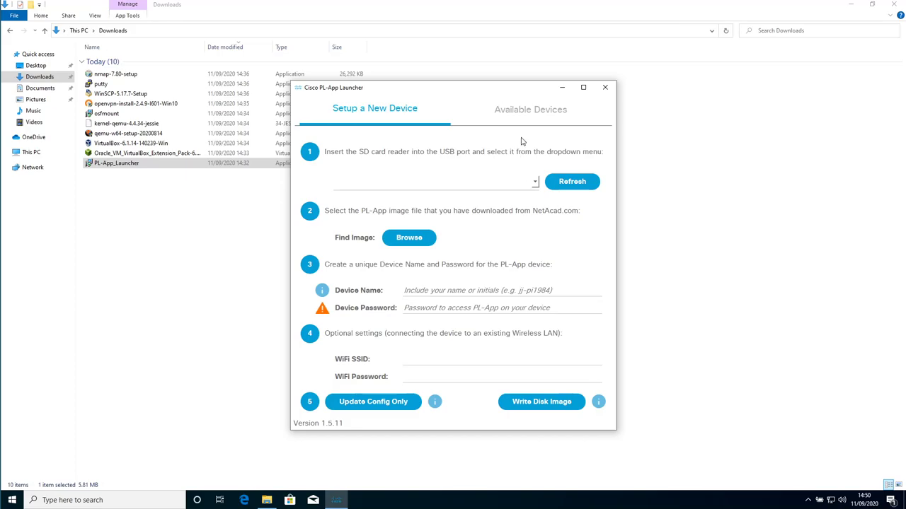
click(531, 109)
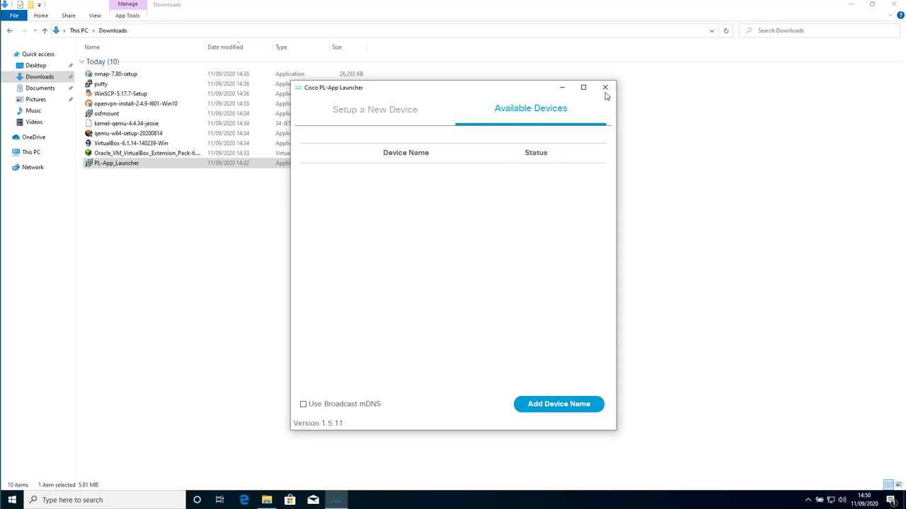
- Close PL-App Launcher and run qemu-w64-setup-20200814.exe, bypassing SmartScreen with Run anyway
click(602, 87)
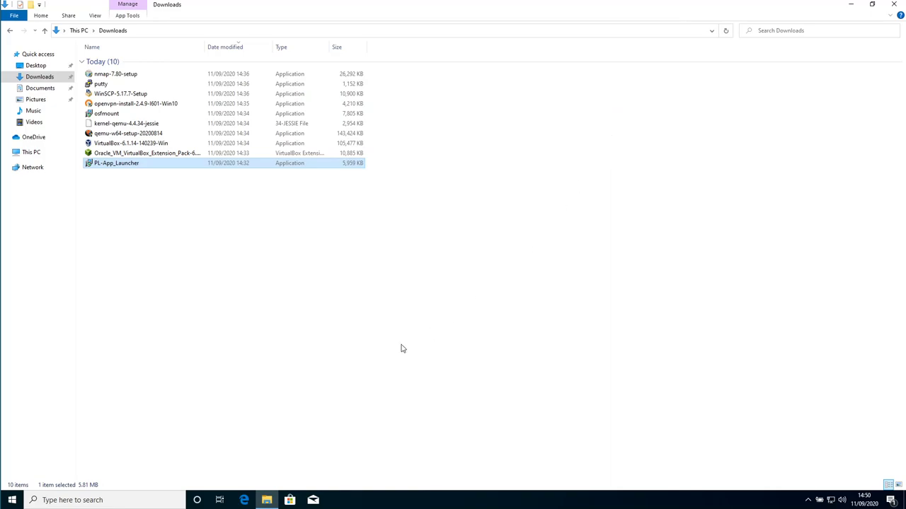
mouse_move(208, 298)
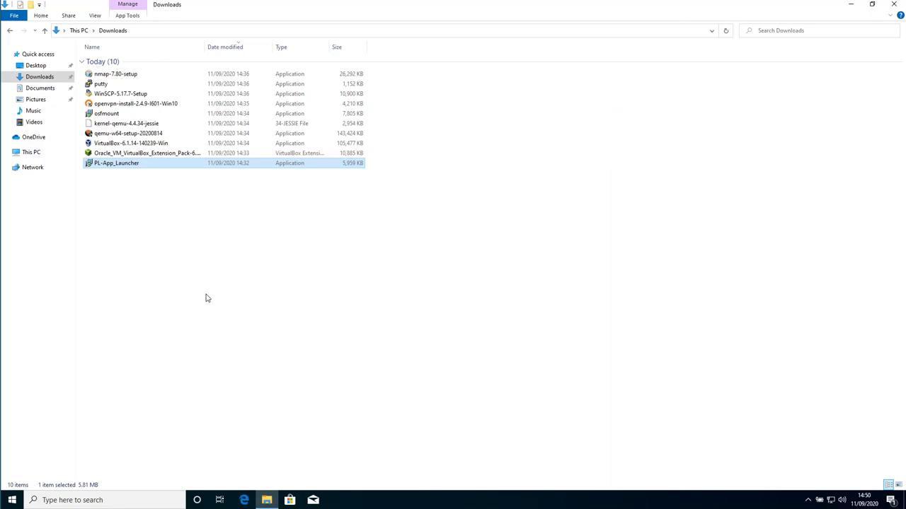
mouse_move(156, 246)
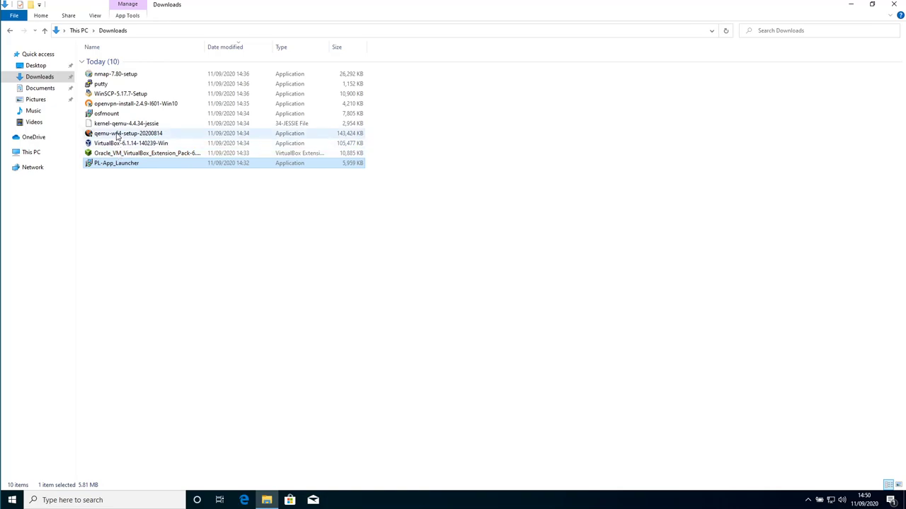
click(126, 133)
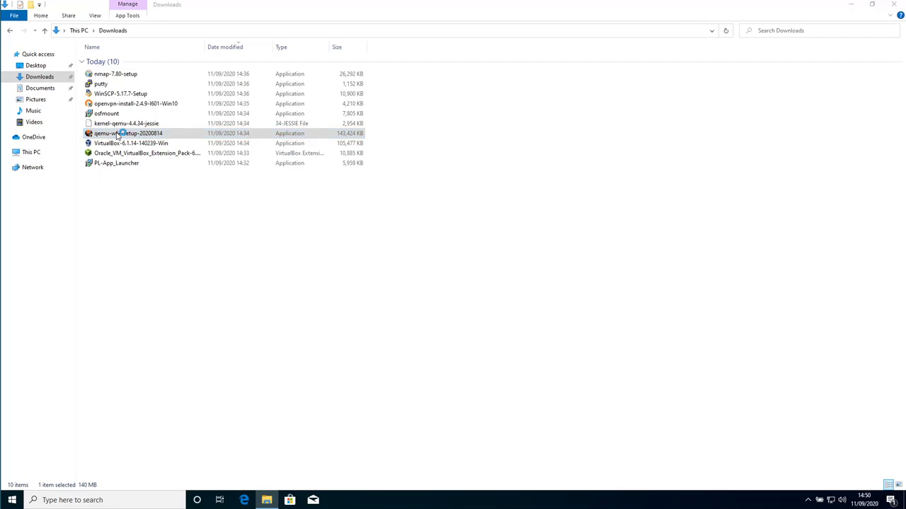
double_click(126, 133)
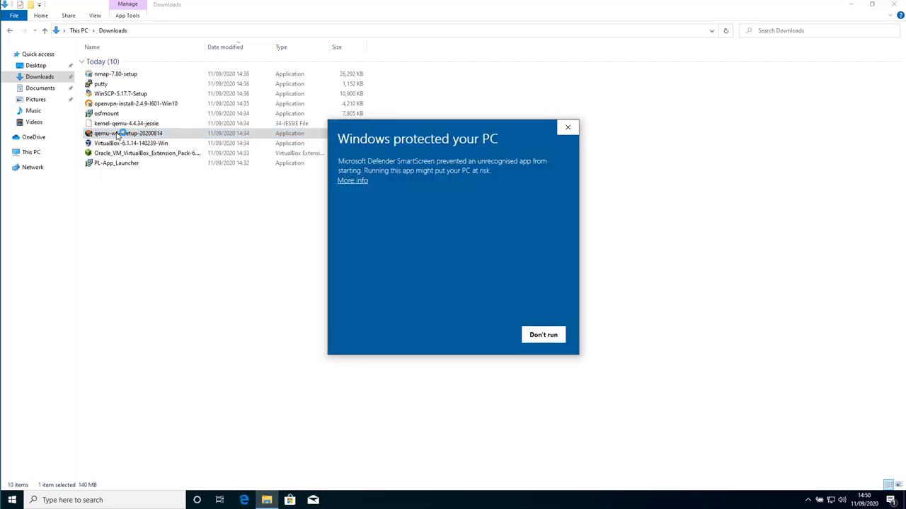
mouse_move(486, 253)
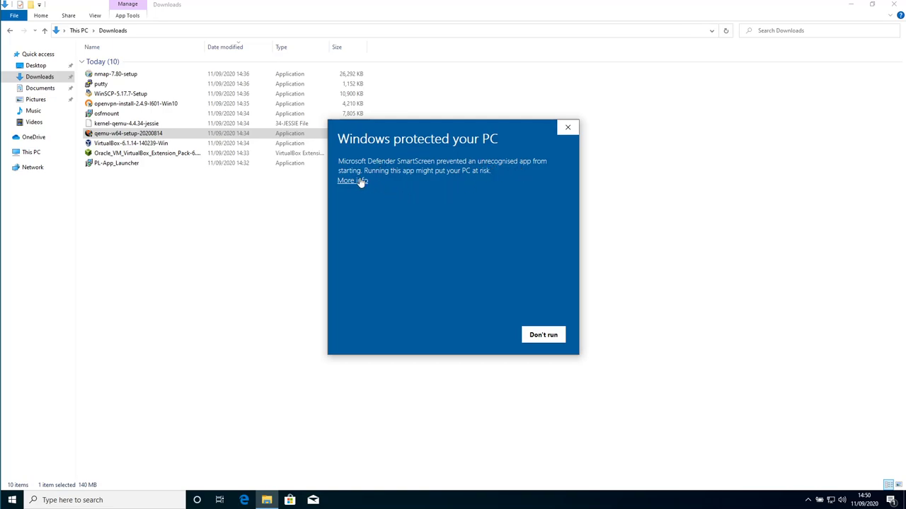
click(351, 180)
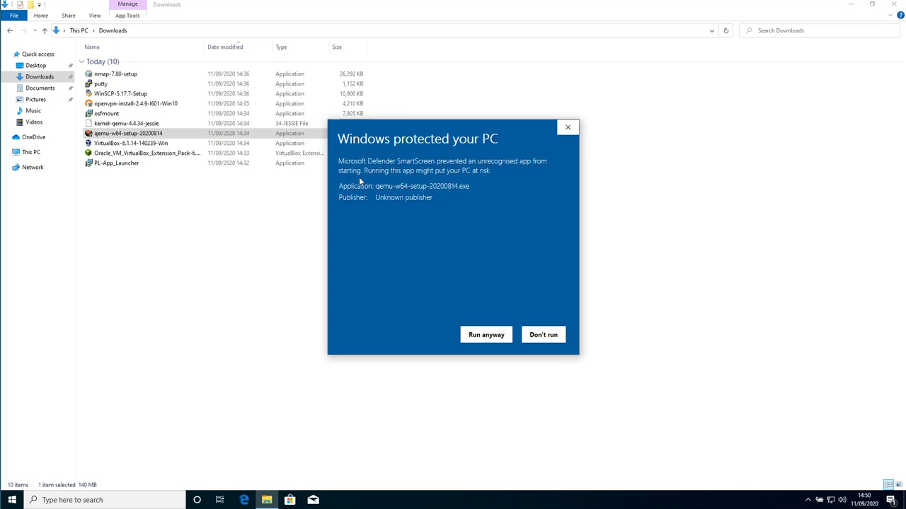
mouse_move(486, 335)
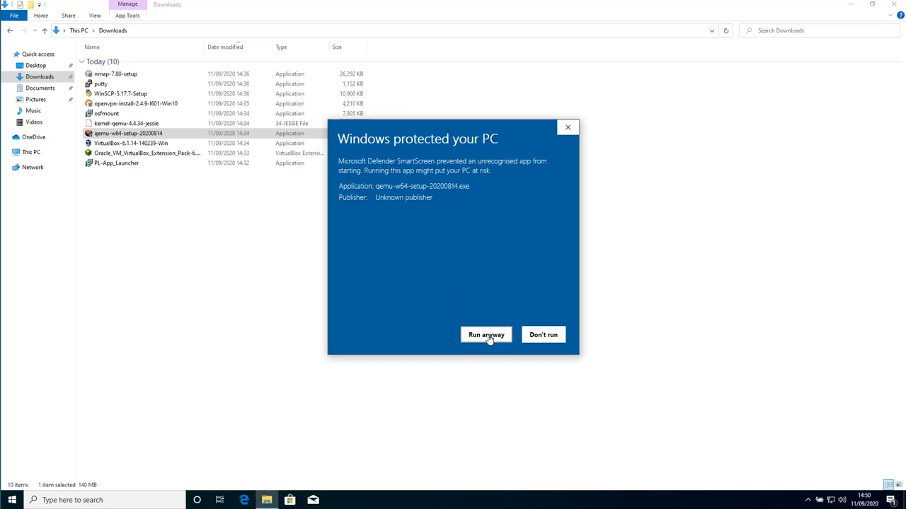
click(486, 335)
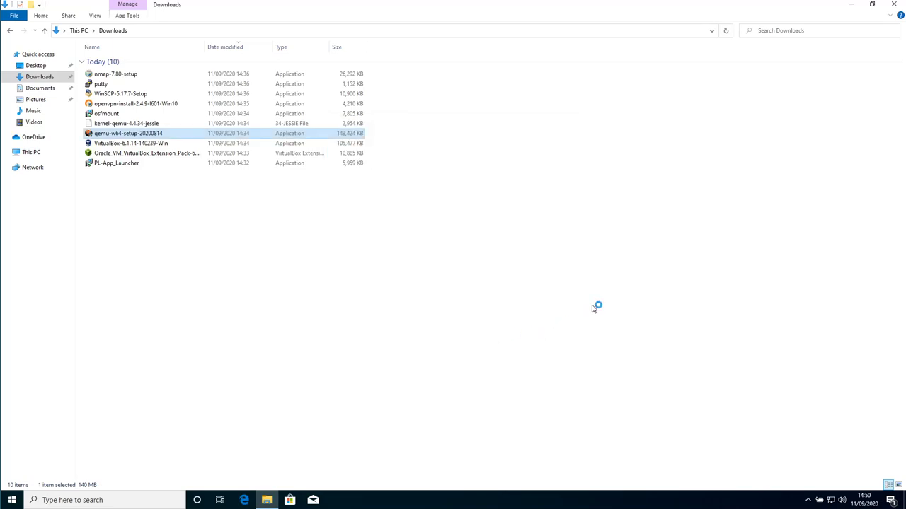
- Approve the unknown-publisher User Account Control prompt for the QEMU installer
double_click(129, 133)
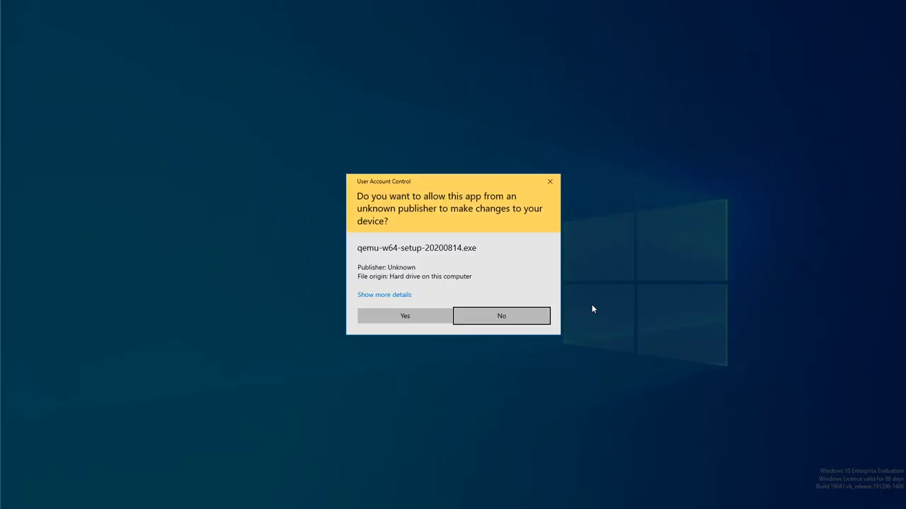
mouse_move(421, 266)
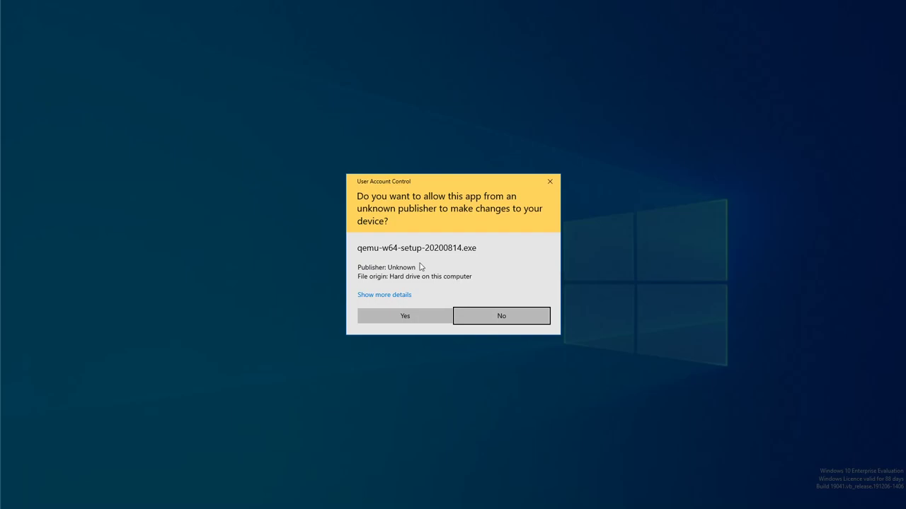
mouse_move(364, 259)
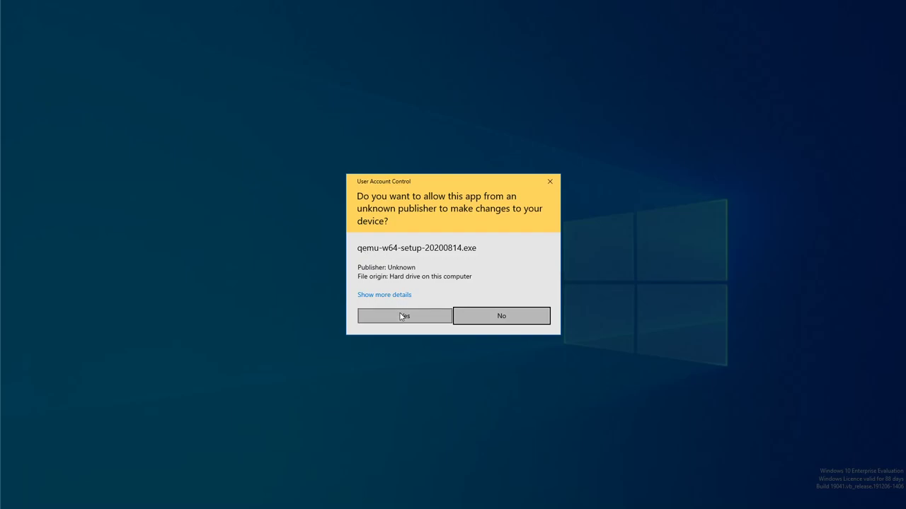
click(403, 316)
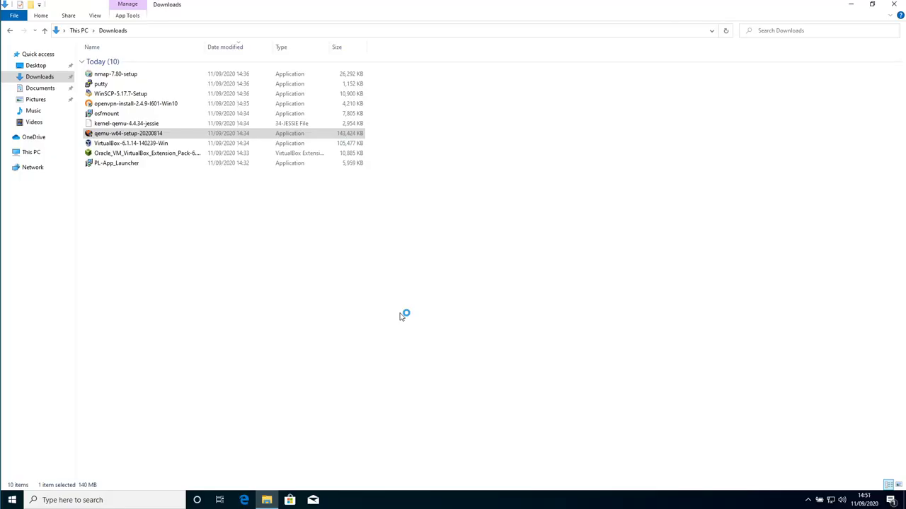
- Run QEMU Setup in English with all default components, up to the install location page
double_click(116, 133)
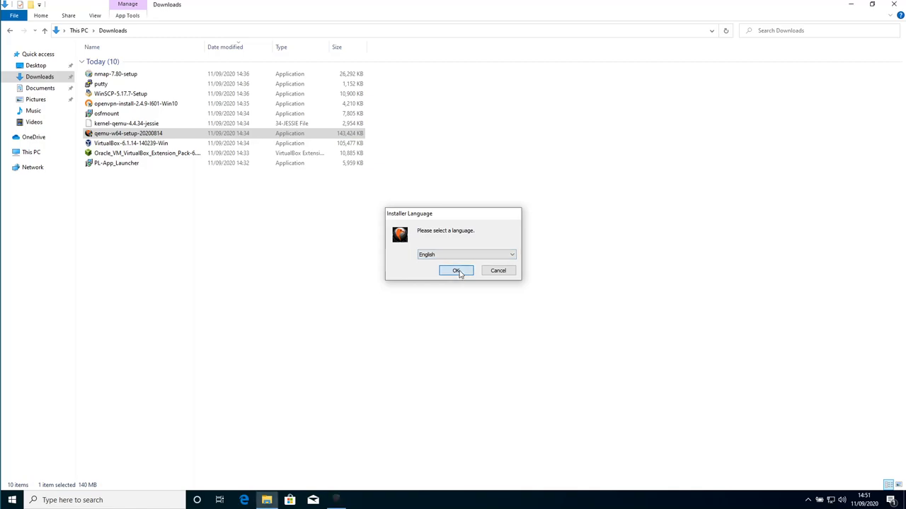
click(456, 271)
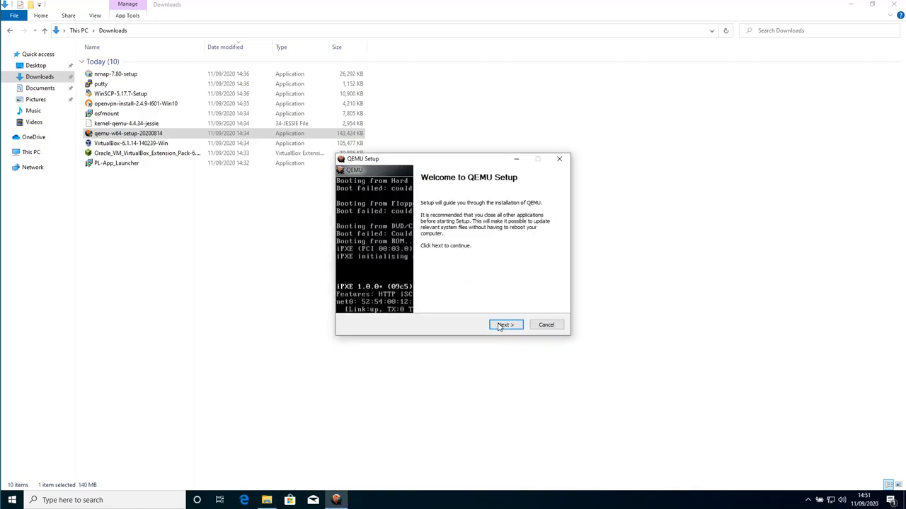
click(505, 325)
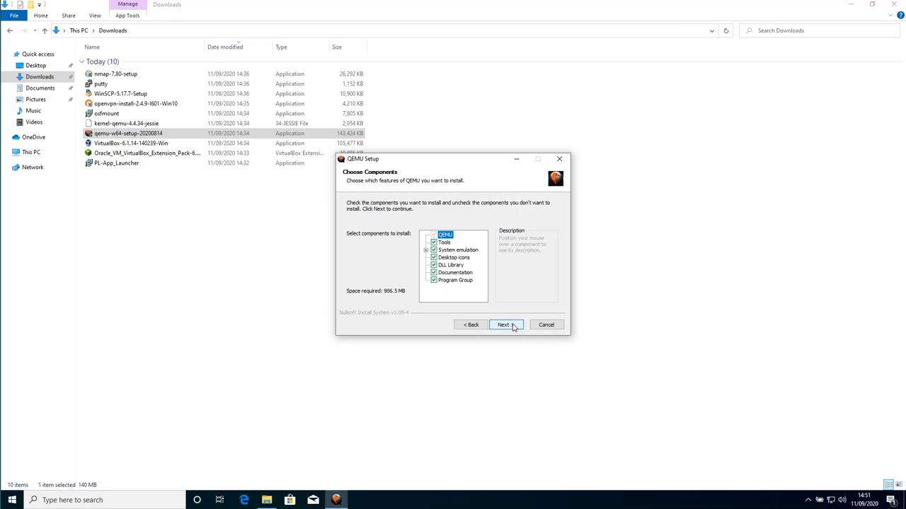
mouse_move(455, 272)
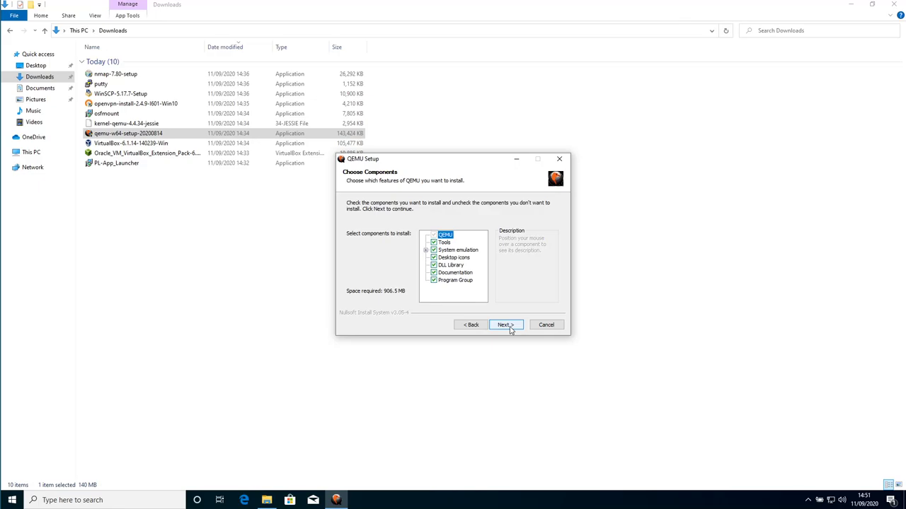
click(506, 324)
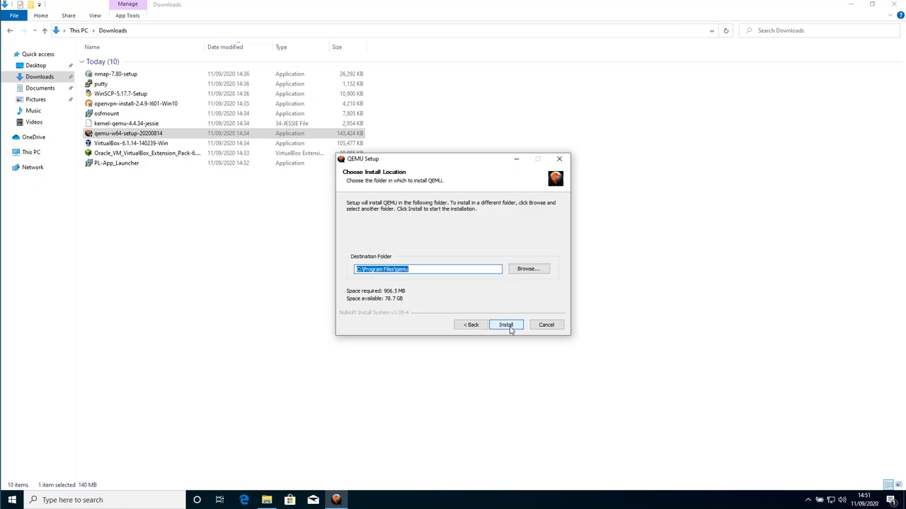
- Install QEMU into the default Program Files folder with details shown, then finish the wizard
click(506, 325)
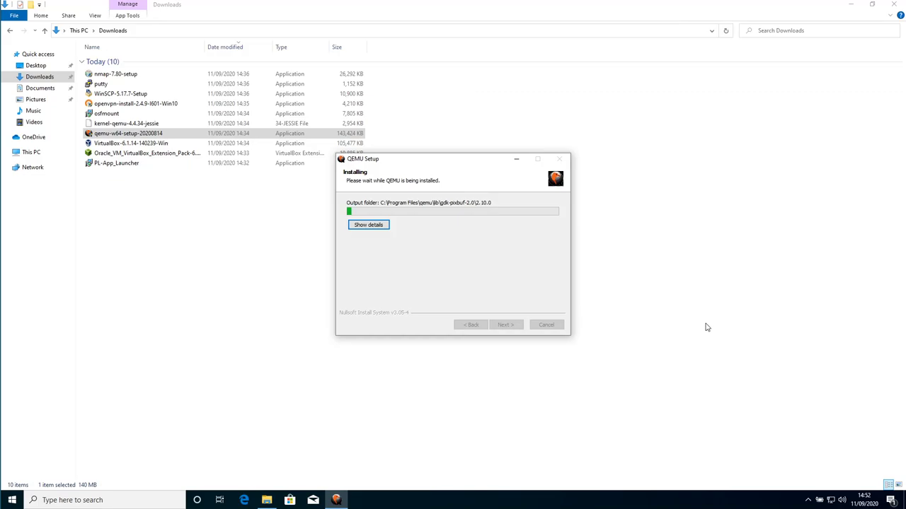
mouse_move(702, 321)
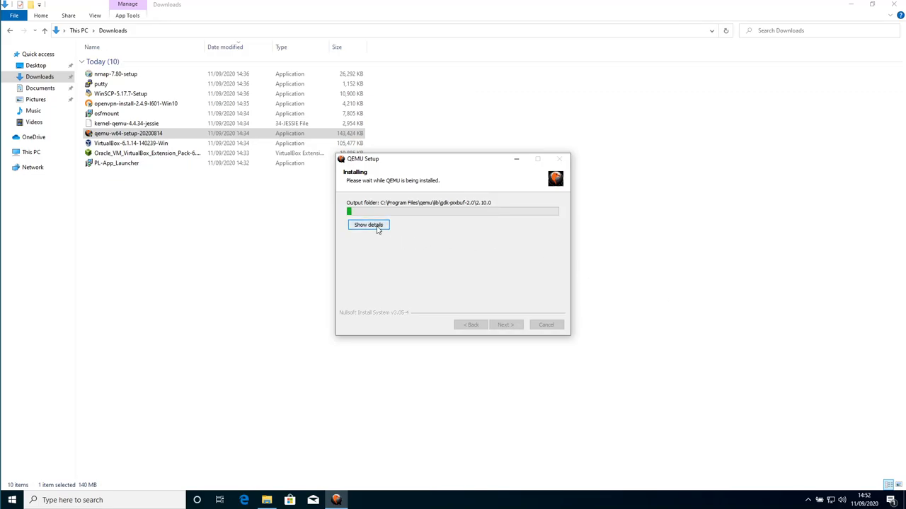
click(368, 225)
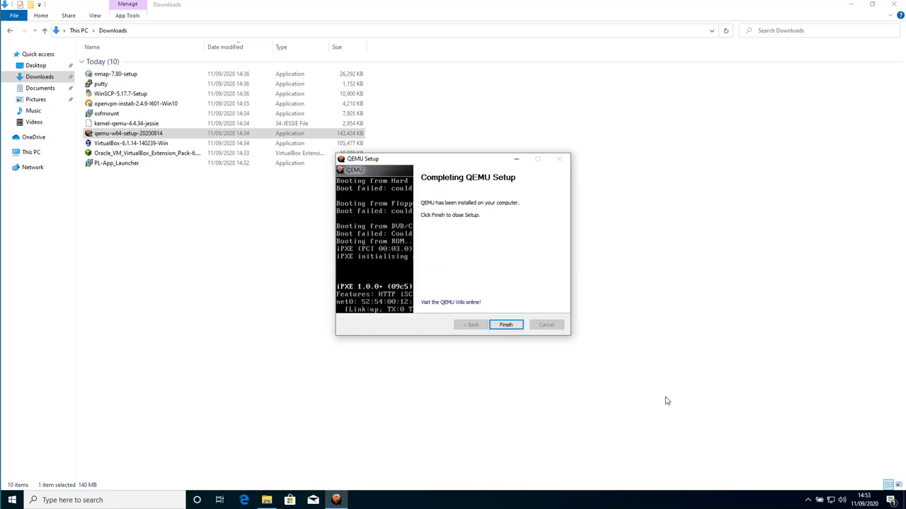
mouse_move(629, 389)
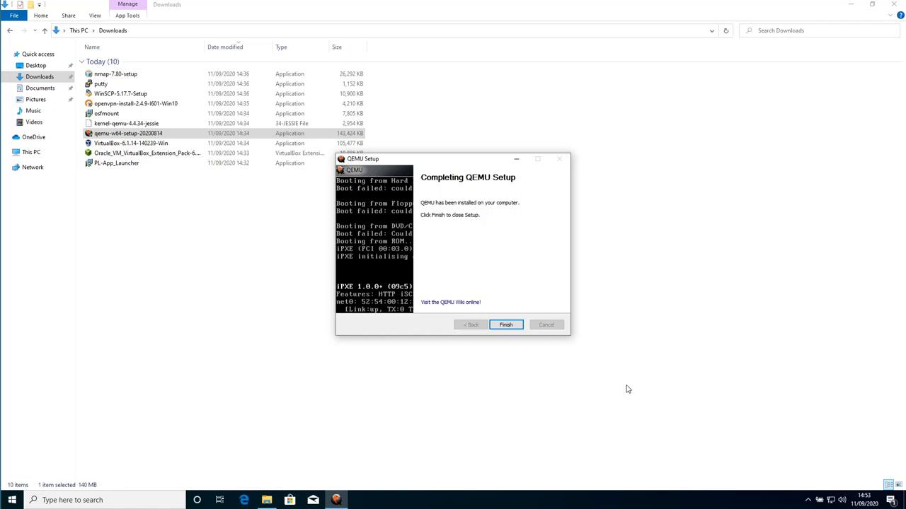
mouse_move(437, 184)
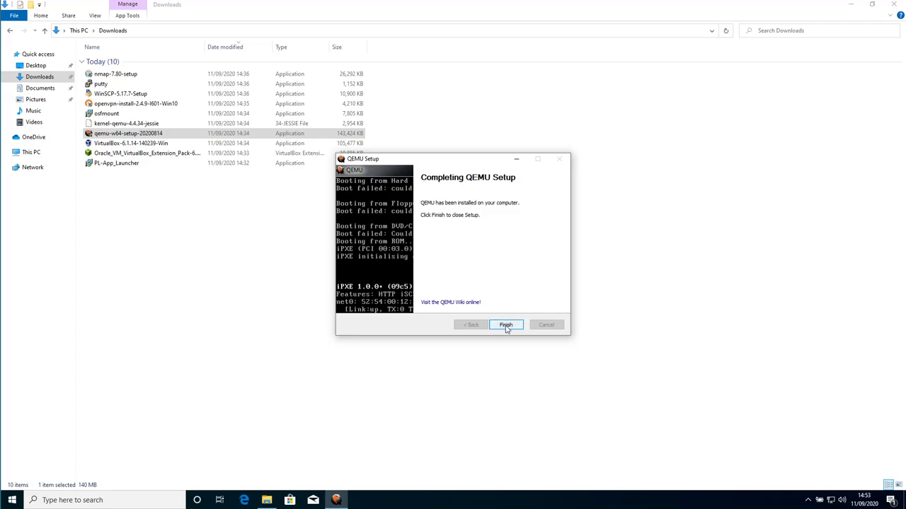
click(506, 324)
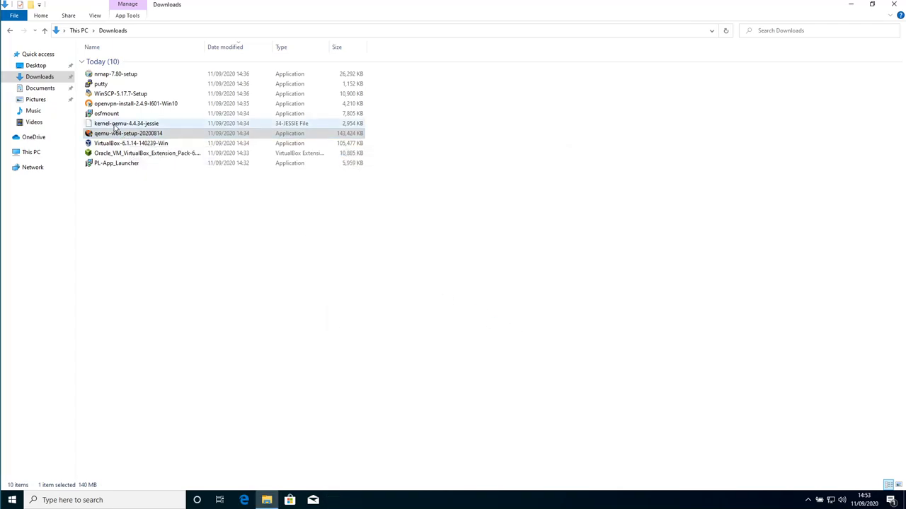
- Select the kernel-qemu-4.4.34-jessie file in the Downloads folder
click(126, 123)
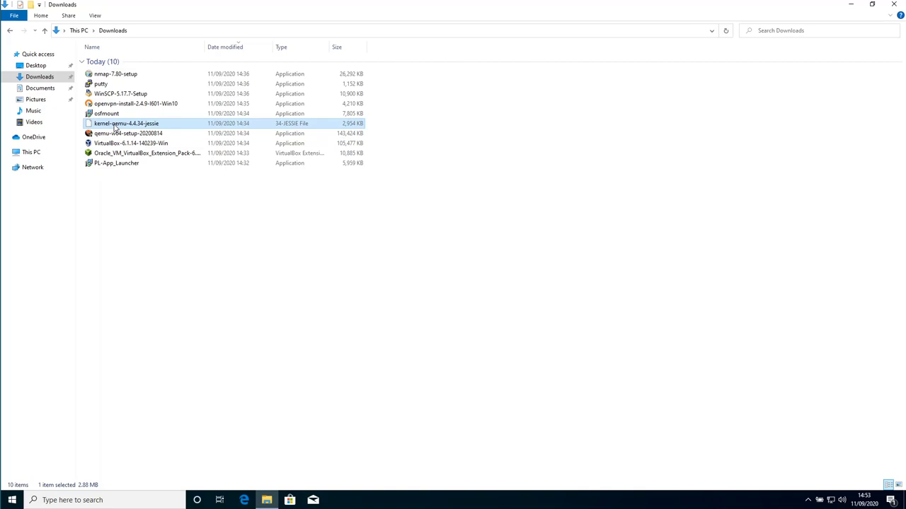
mouse_move(133, 123)
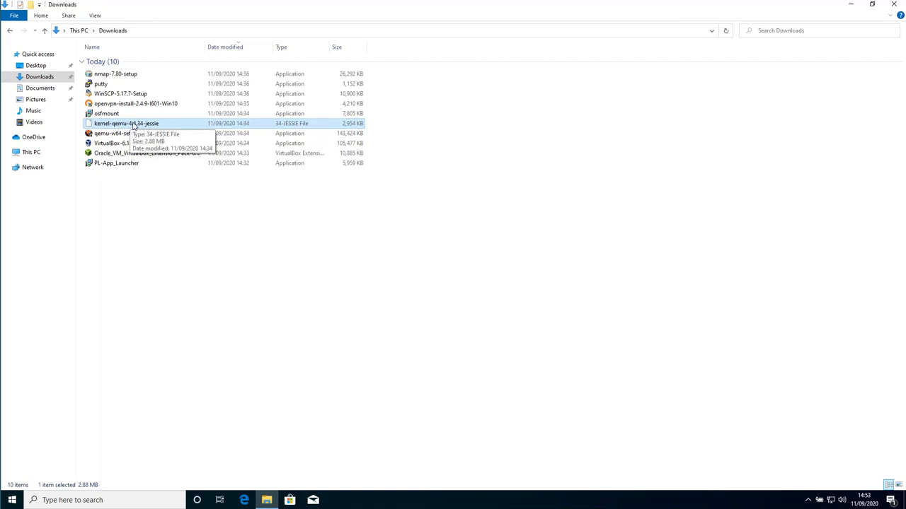
mouse_move(161, 128)
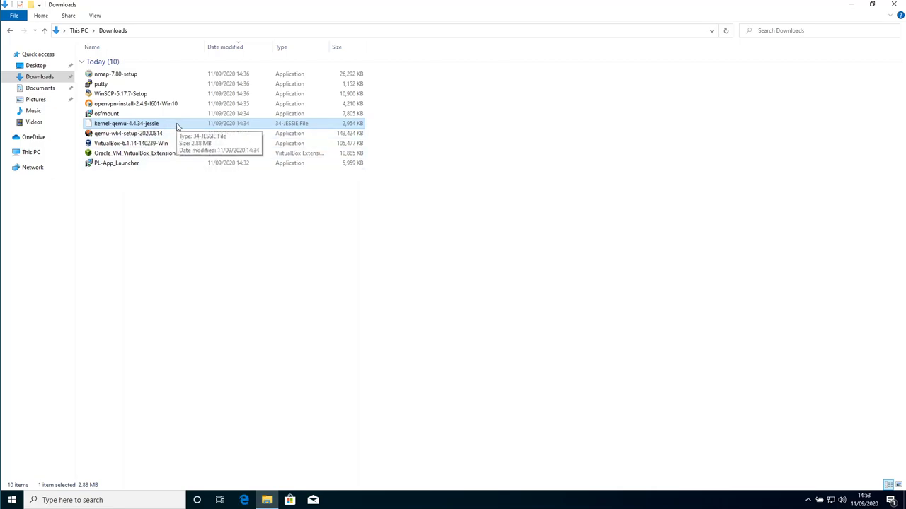
mouse_move(148, 123)
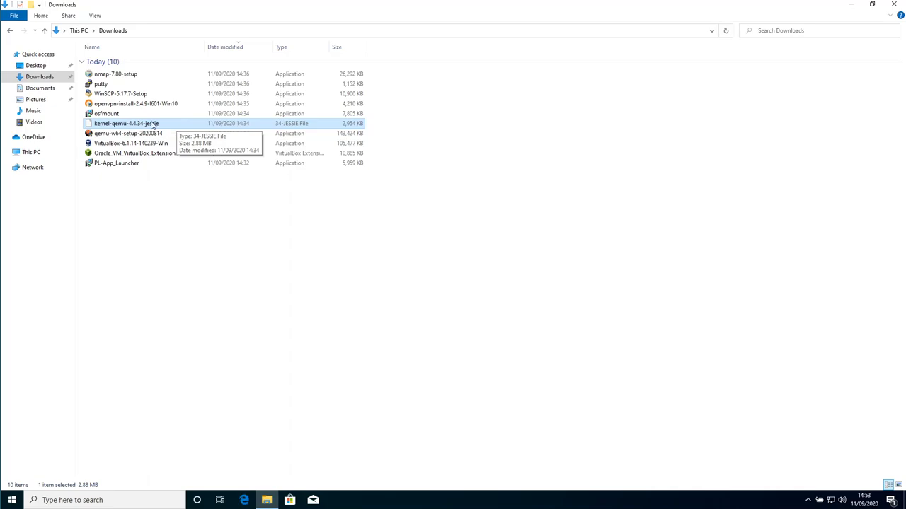
mouse_move(107, 113)
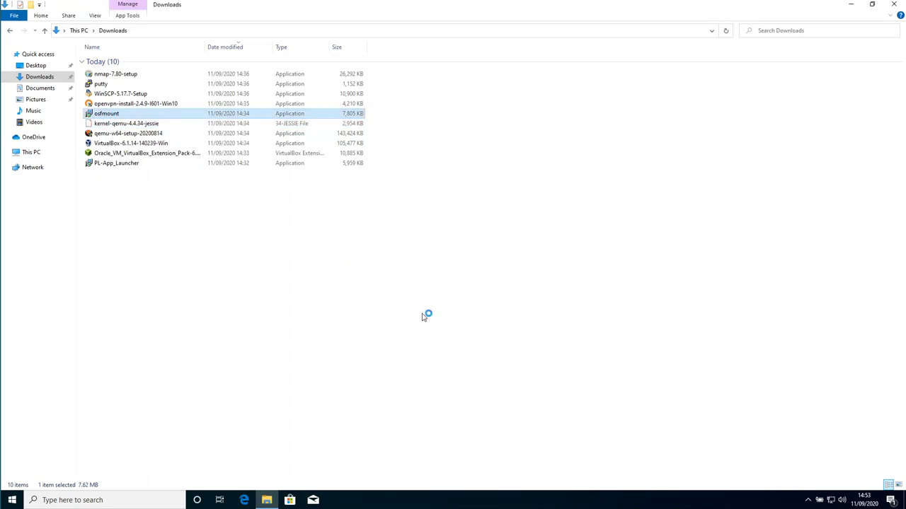
- Launch the osfmount installer, approve administrator access, and accept the license agreement
double_click(106, 114)
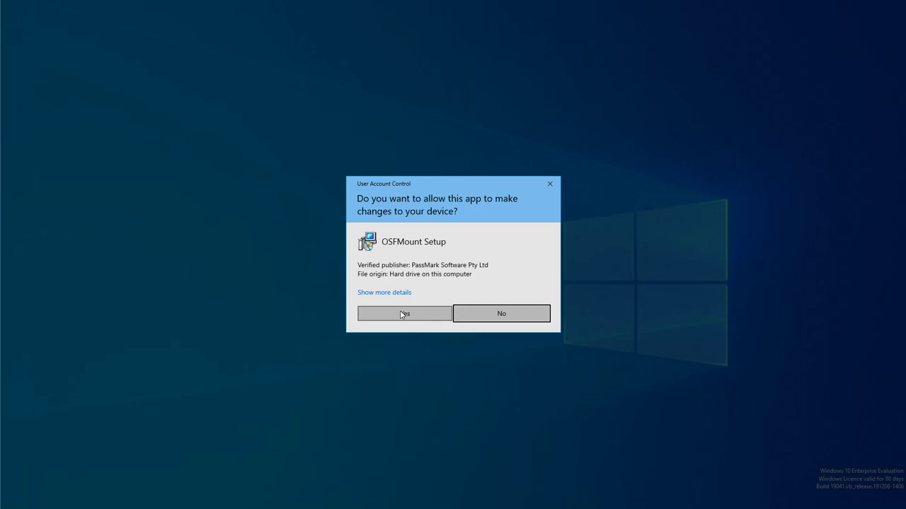
click(404, 314)
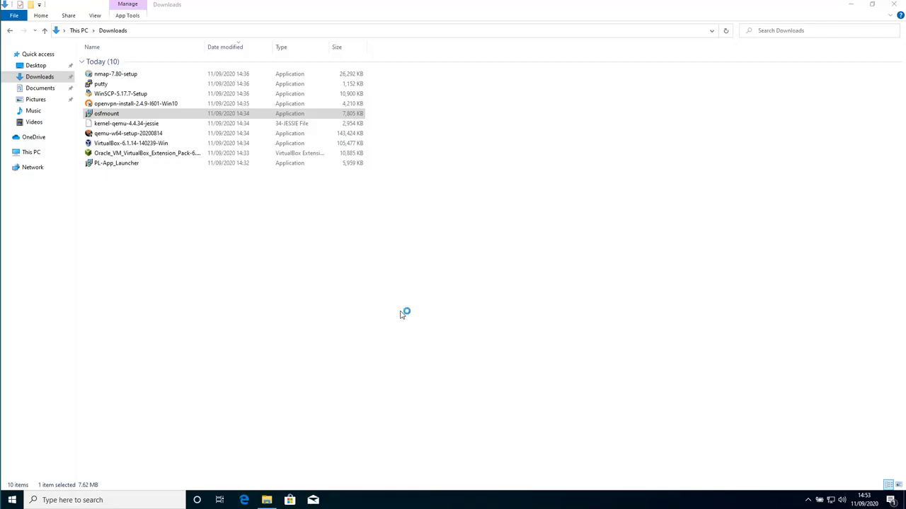
double_click(104, 114)
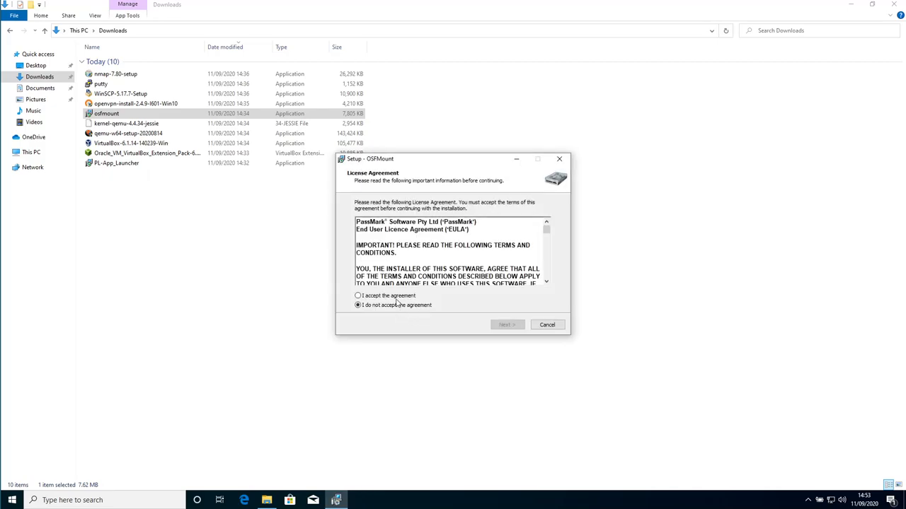
click(357, 295)
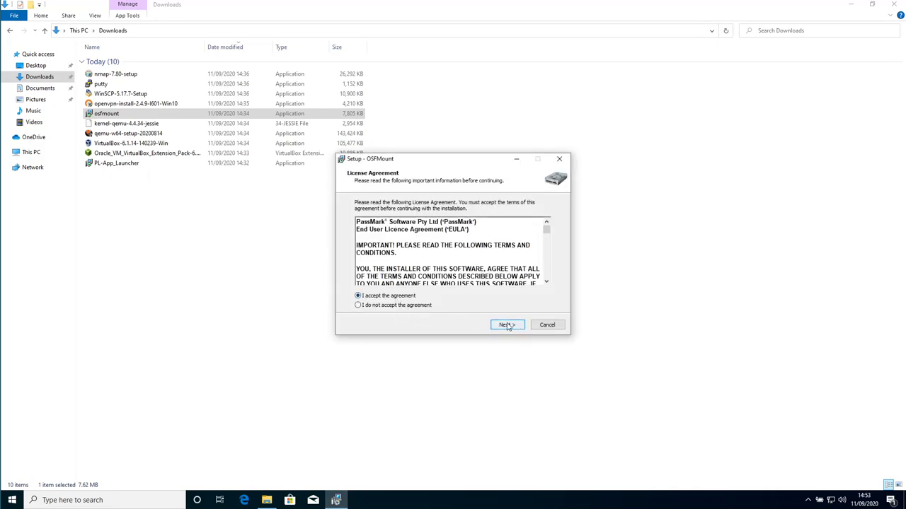
click(507, 324)
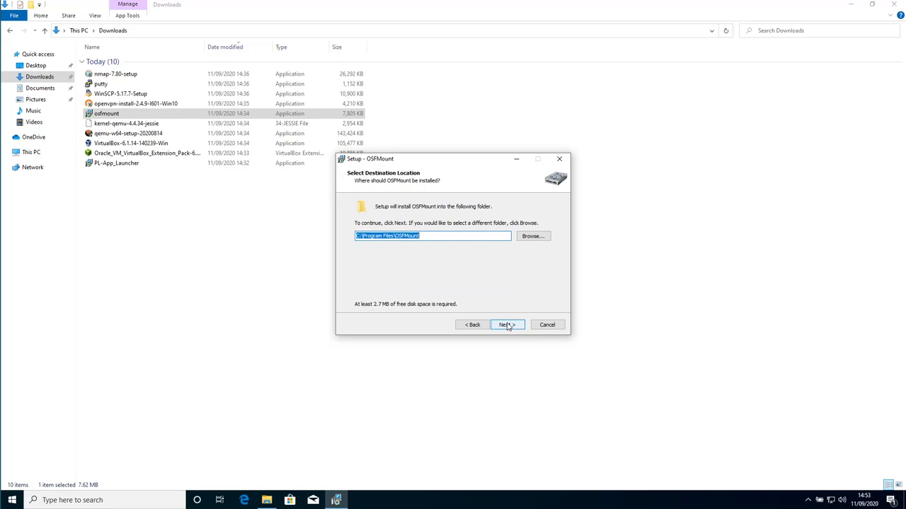
- Install OSFMount with default folder and Start Menu settings, unchecking View Readme.txt
click(508, 324)
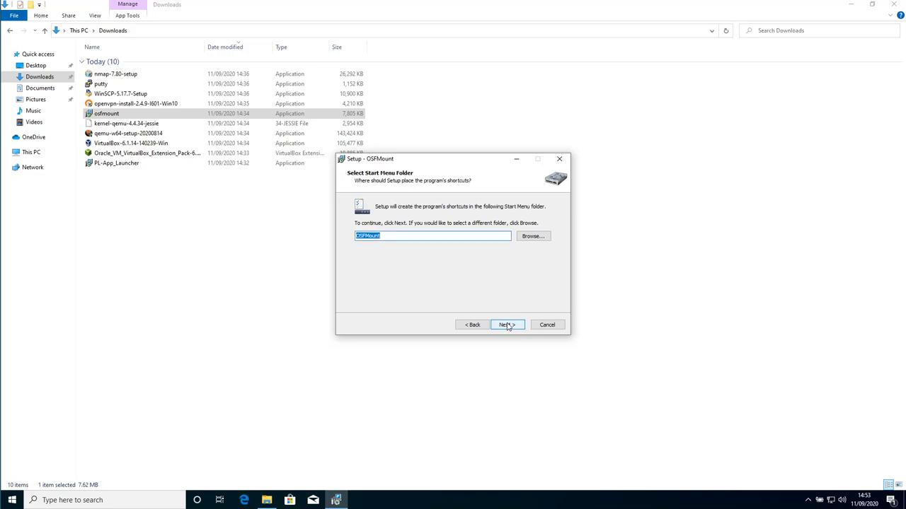
click(507, 324)
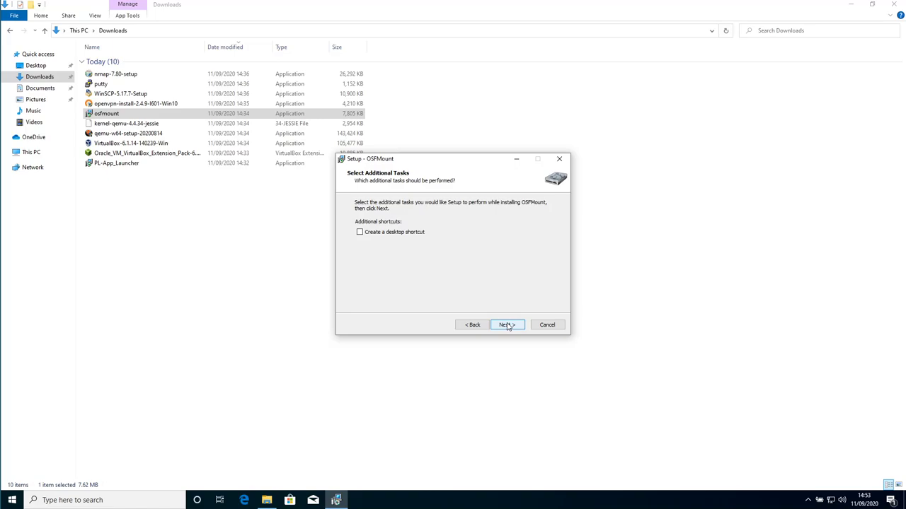
click(506, 324)
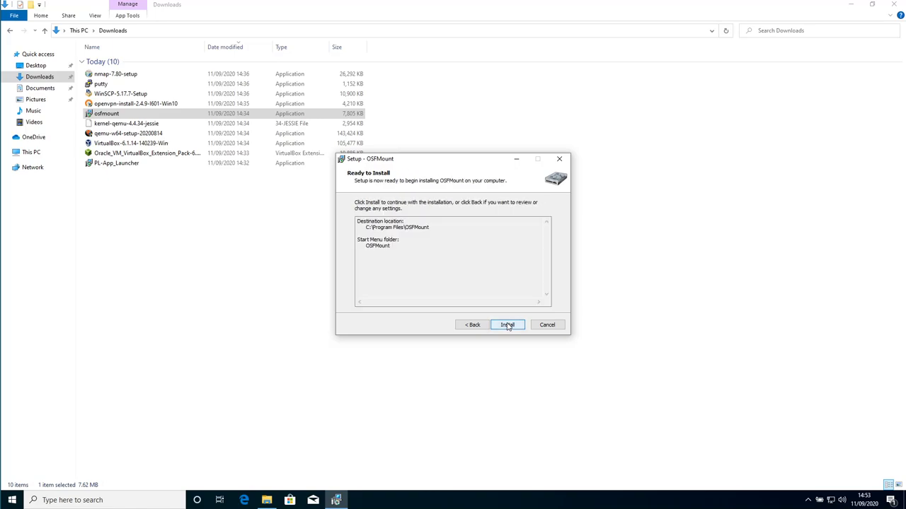
click(508, 325)
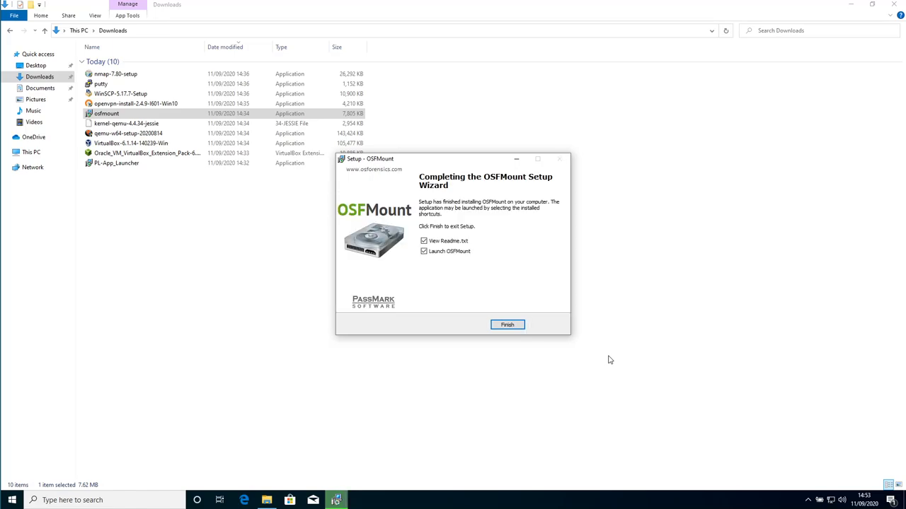
mouse_move(571, 357)
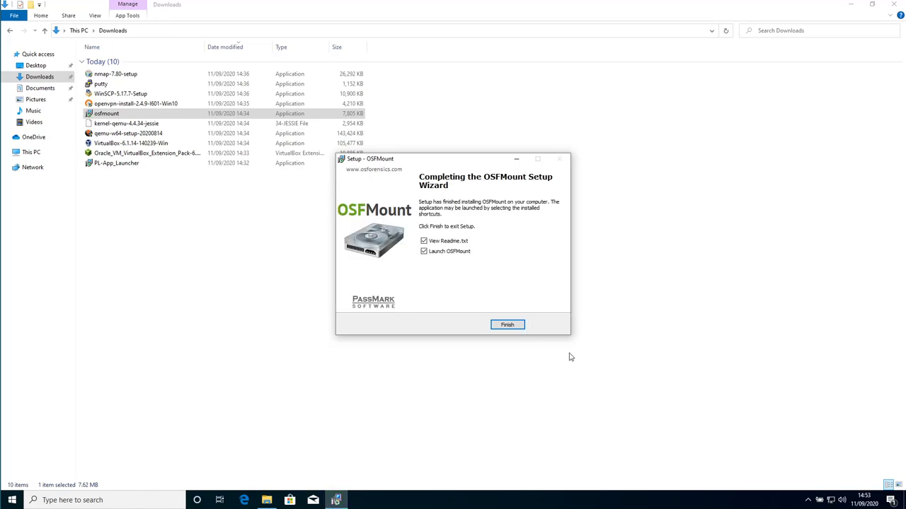
click(422, 240)
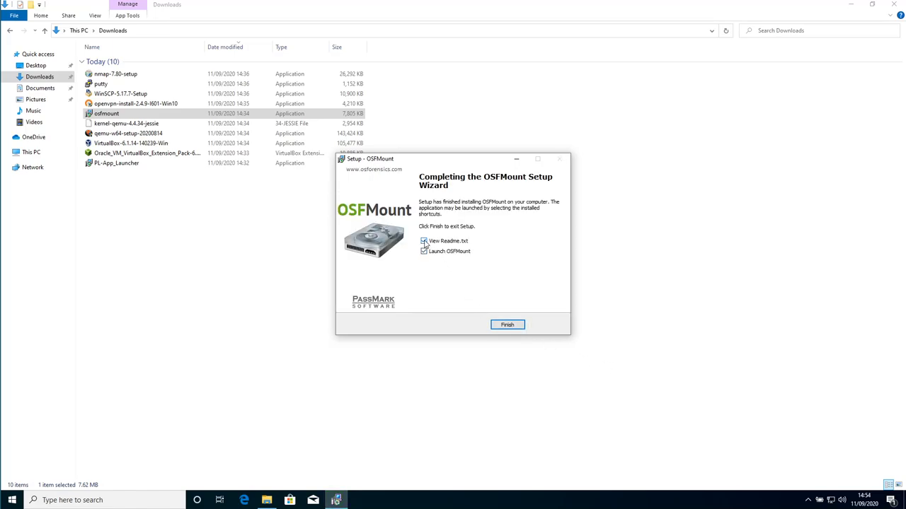
click(422, 240)
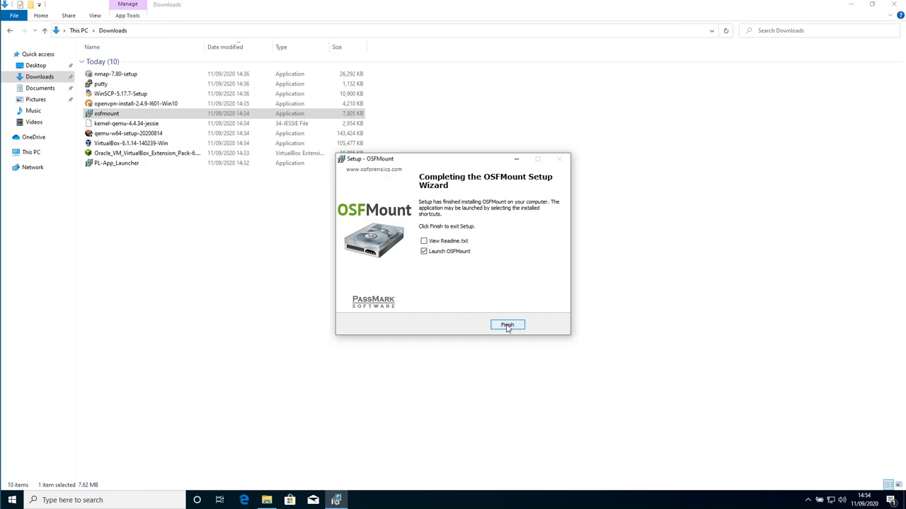
- Finish OSFMount Setup so OSFMount launches with no disks mounted
click(507, 325)
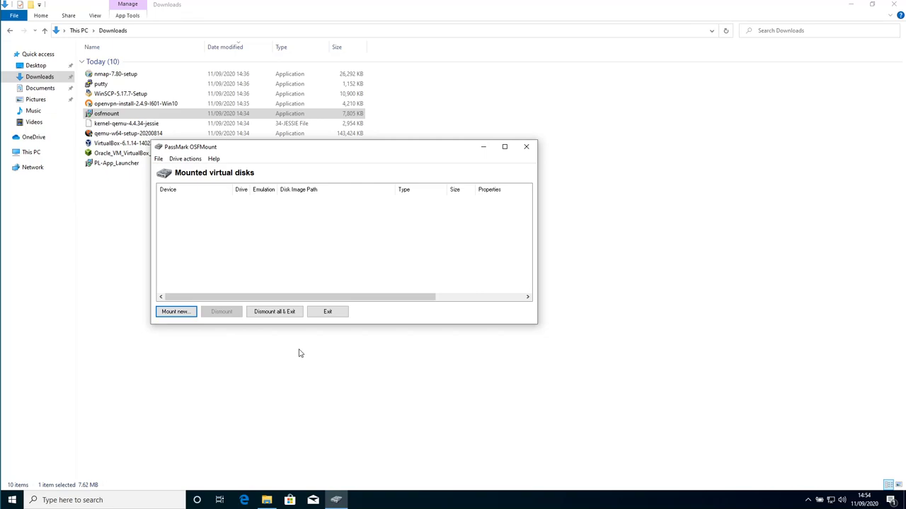
mouse_move(287, 326)
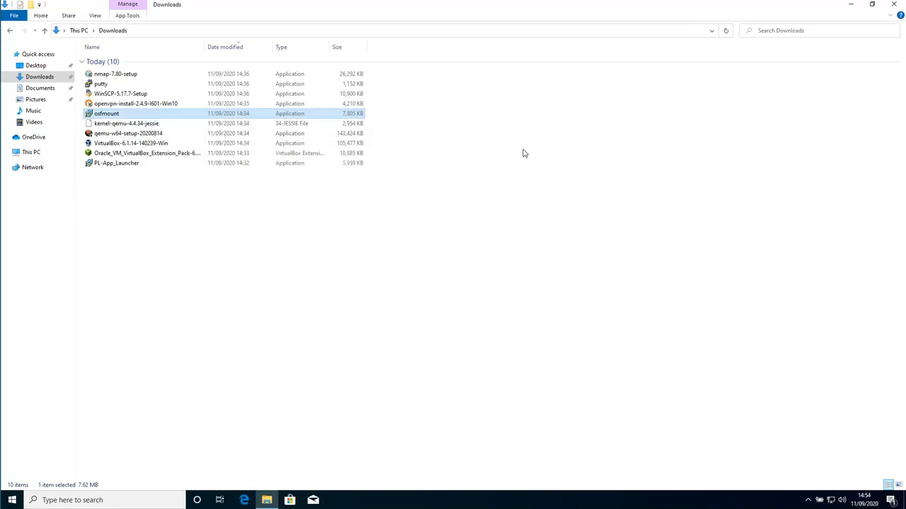
mouse_move(424, 280)
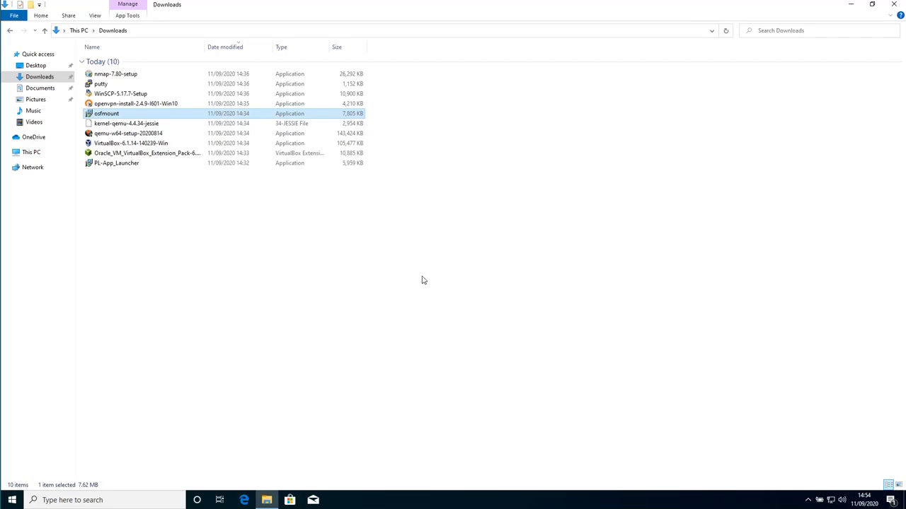
mouse_move(214, 237)
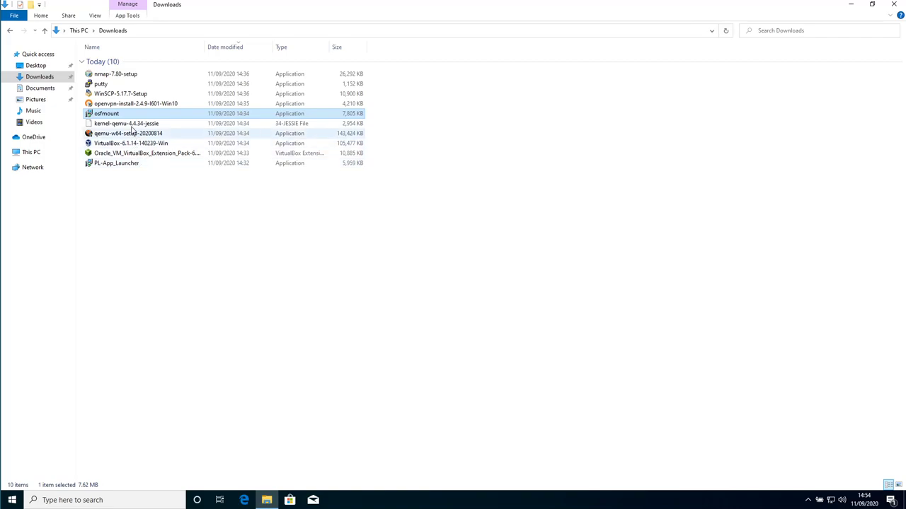
mouse_move(126, 103)
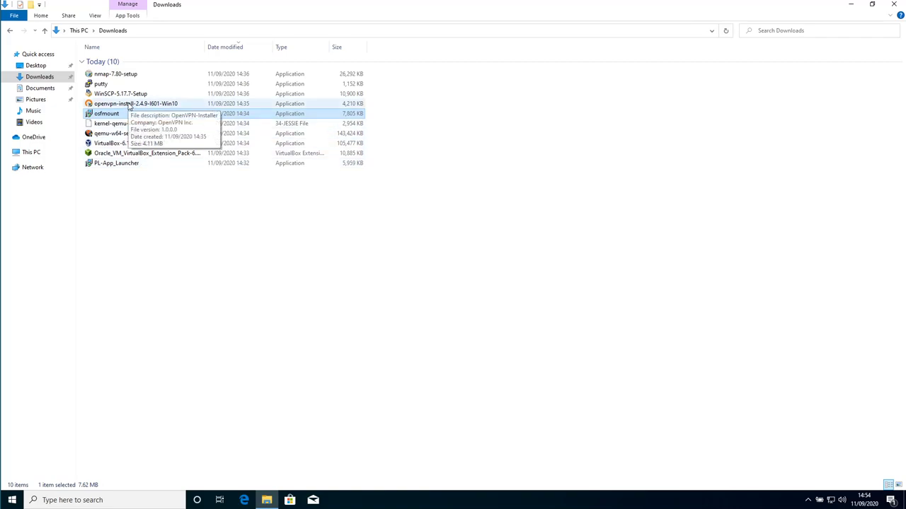
- Run openvpn-install-2.4.9-I601-Win10 with administrator approval and advance to the license page
click(135, 103)
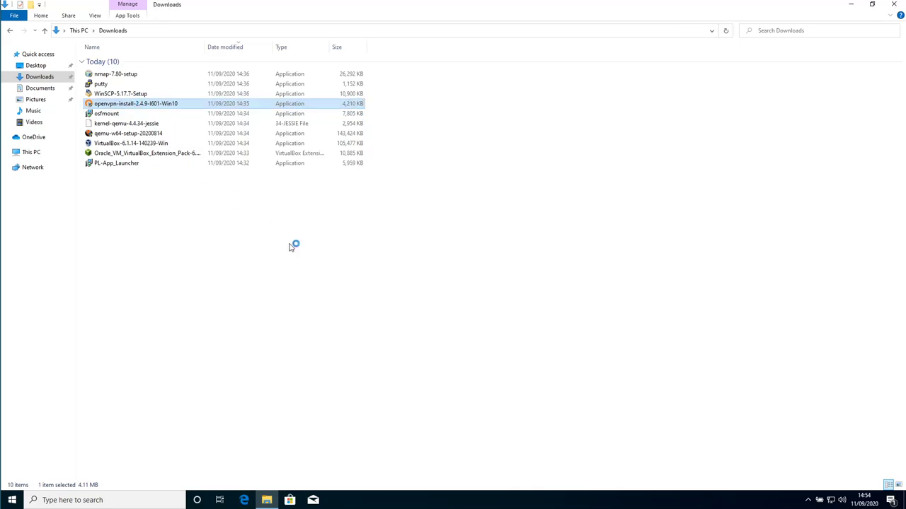
double_click(135, 103)
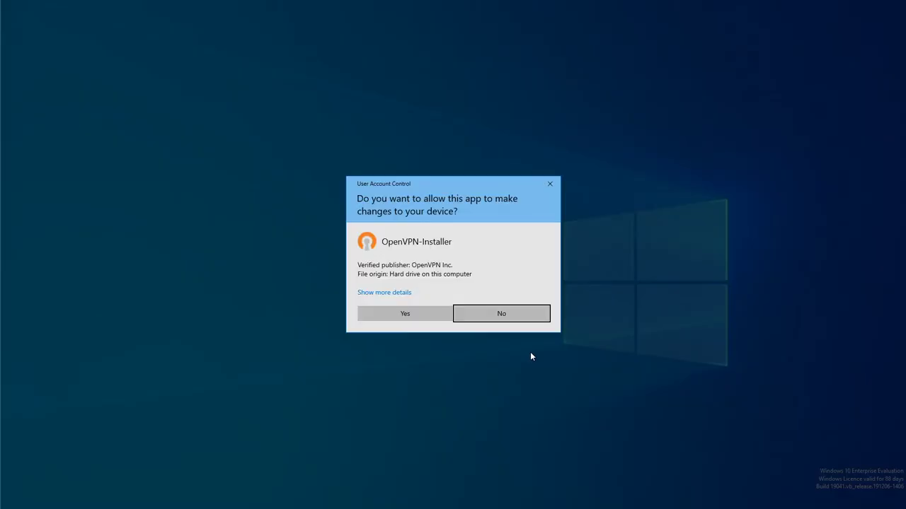
click(404, 313)
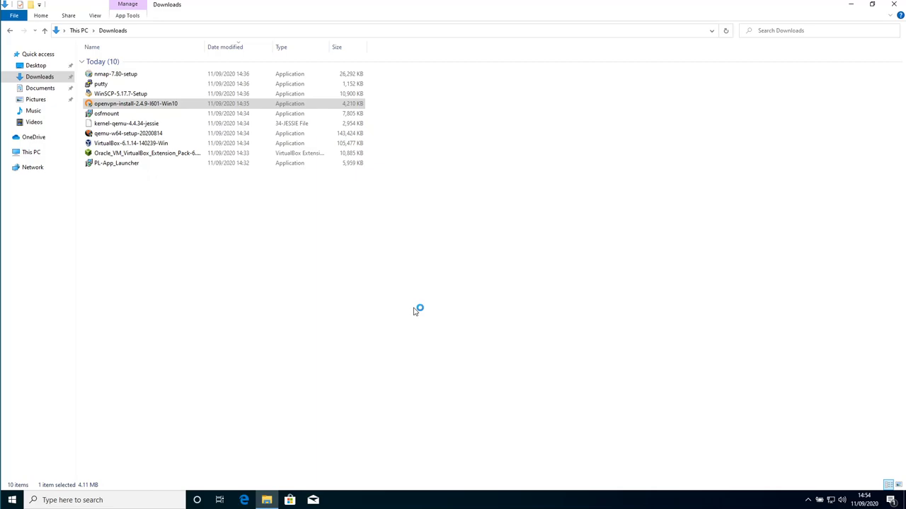
double_click(135, 103)
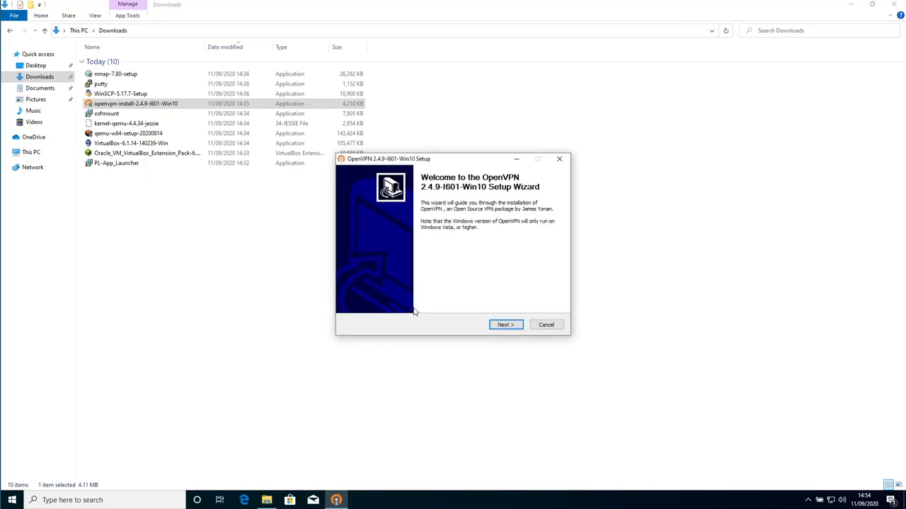
mouse_move(474, 262)
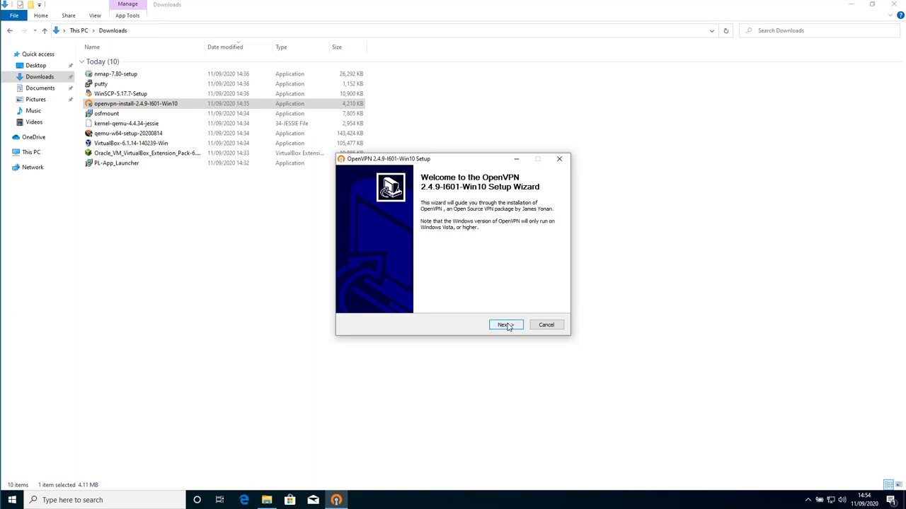
click(505, 325)
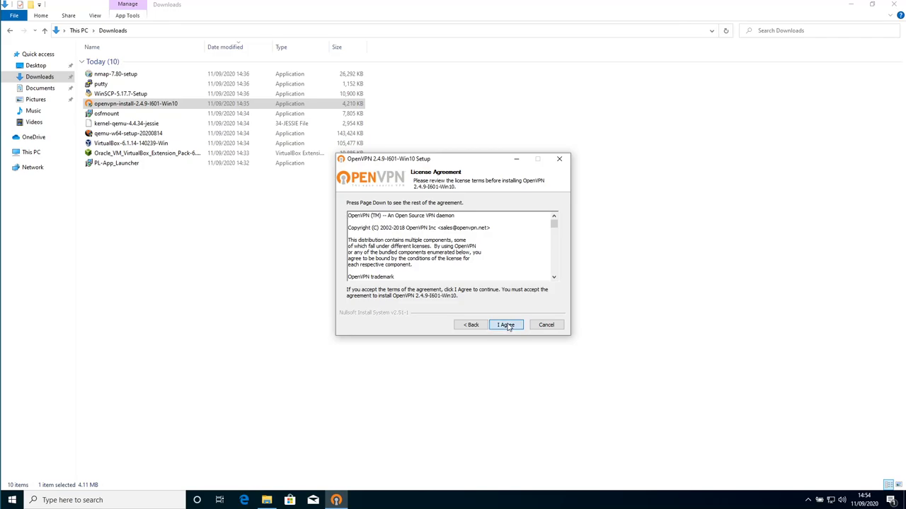
- Accept the license and deselect OpenVPN Service, OpenVPN GUI, file associations and another advanced option
click(506, 325)
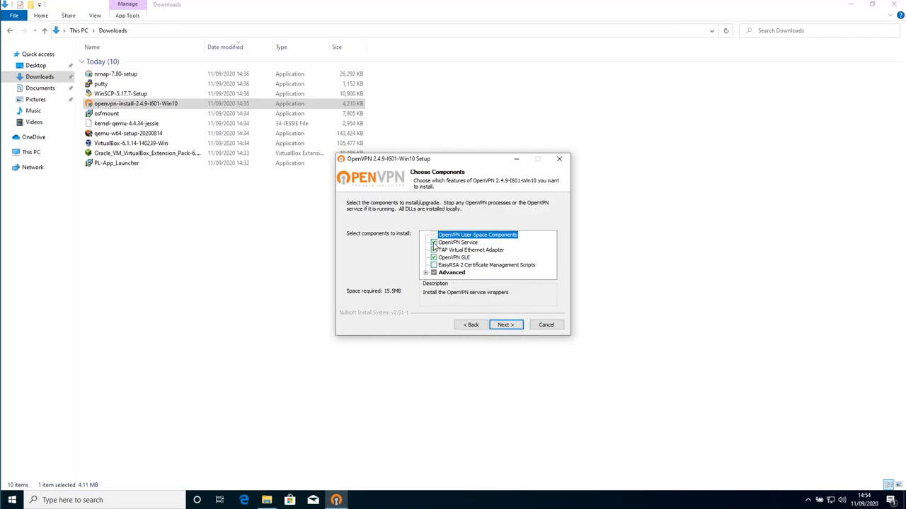
click(433, 242)
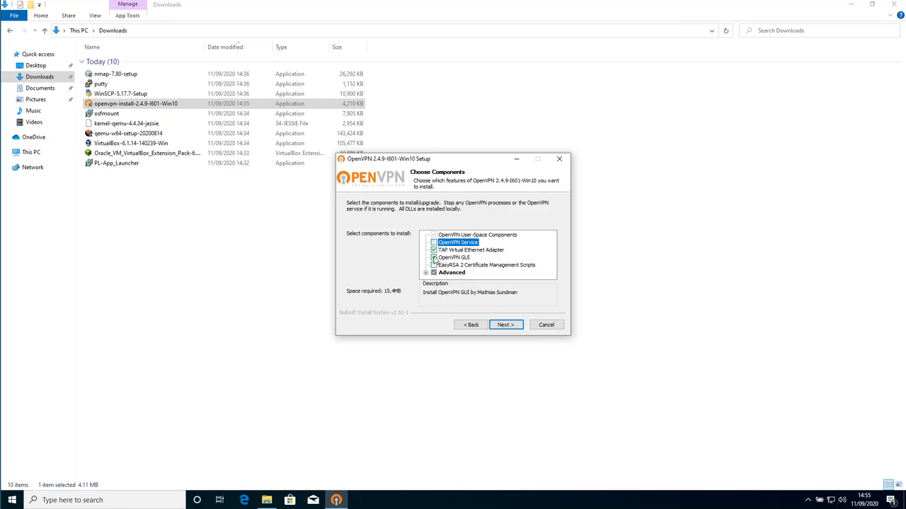
click(434, 242)
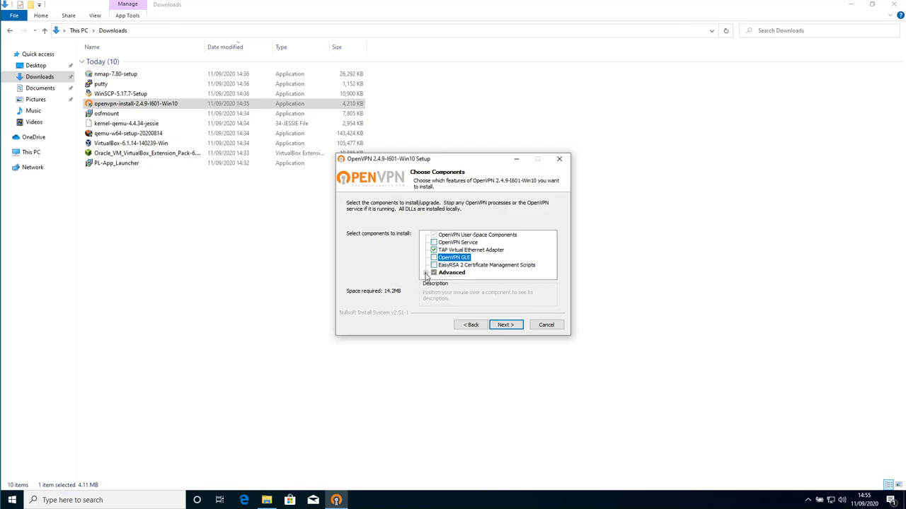
click(433, 274)
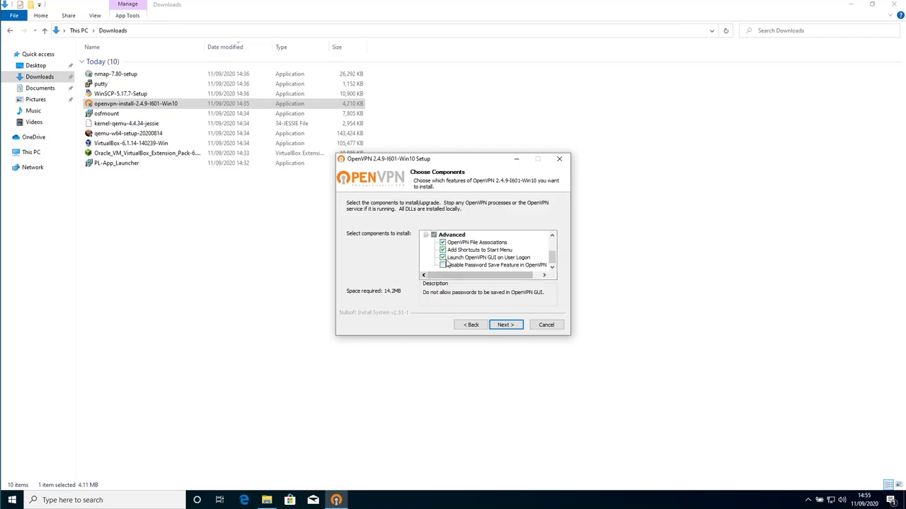
click(478, 250)
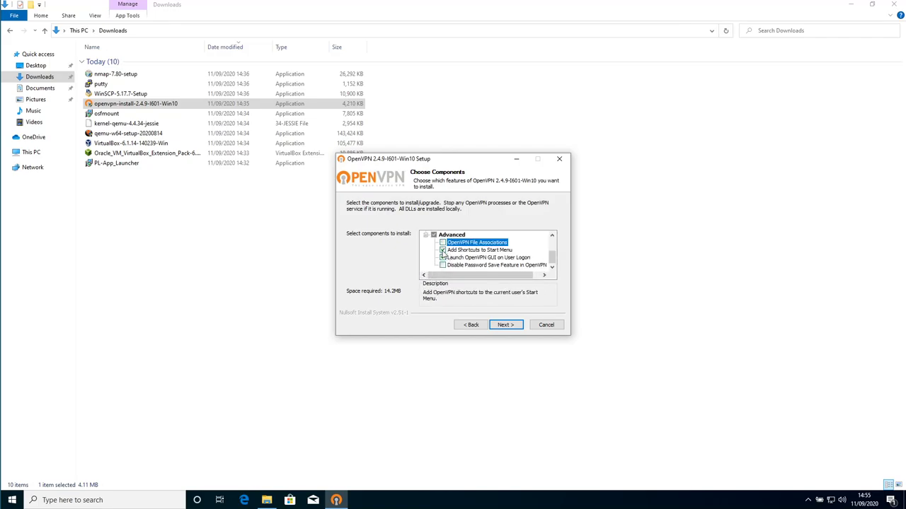
click(489, 257)
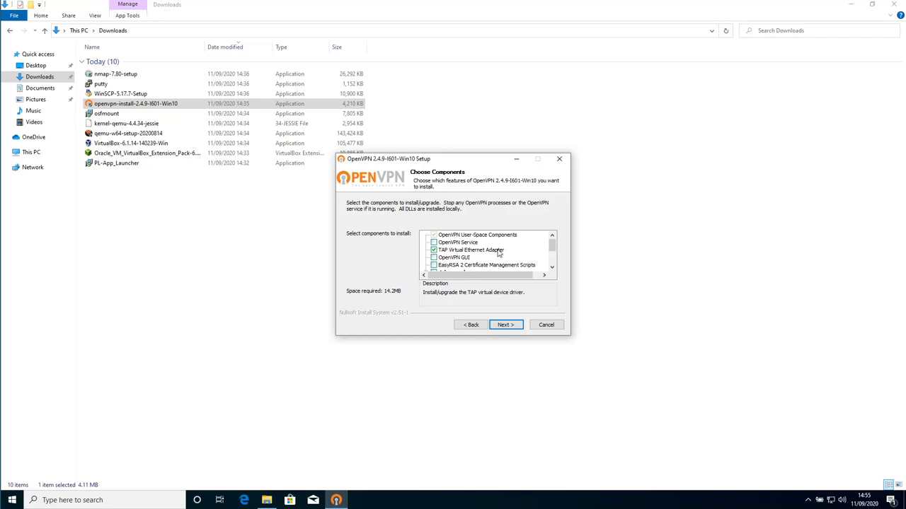
mouse_move(551, 403)
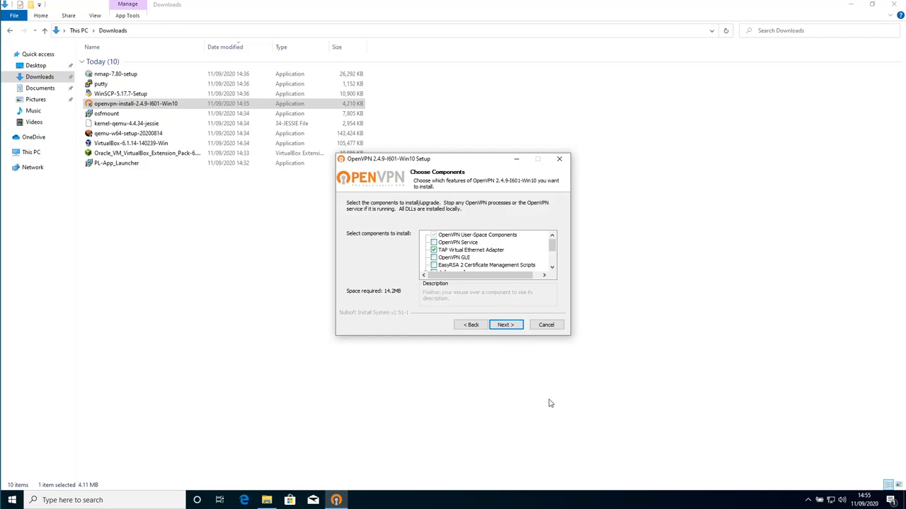
mouse_move(491, 253)
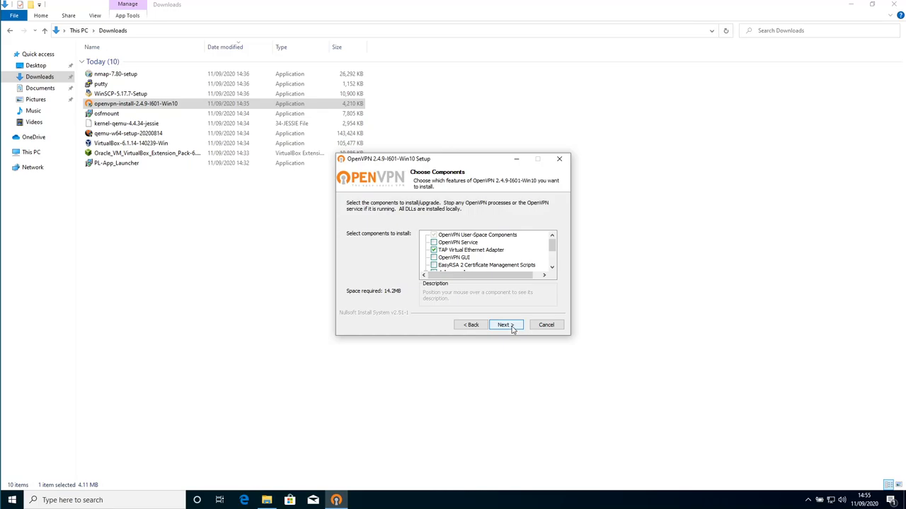
- Install OpenVPN 2.4.9 to the default folder and finish with Show Readme unchecked
click(506, 324)
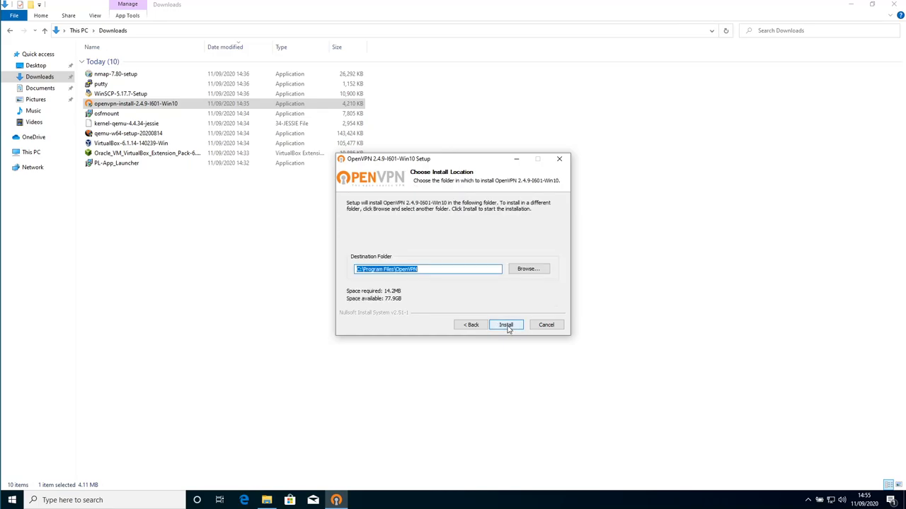
click(506, 325)
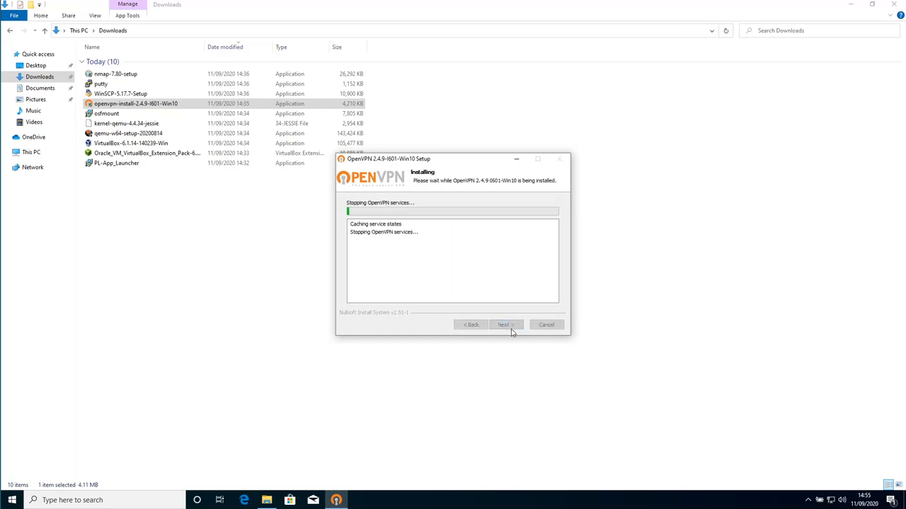
mouse_move(710, 338)
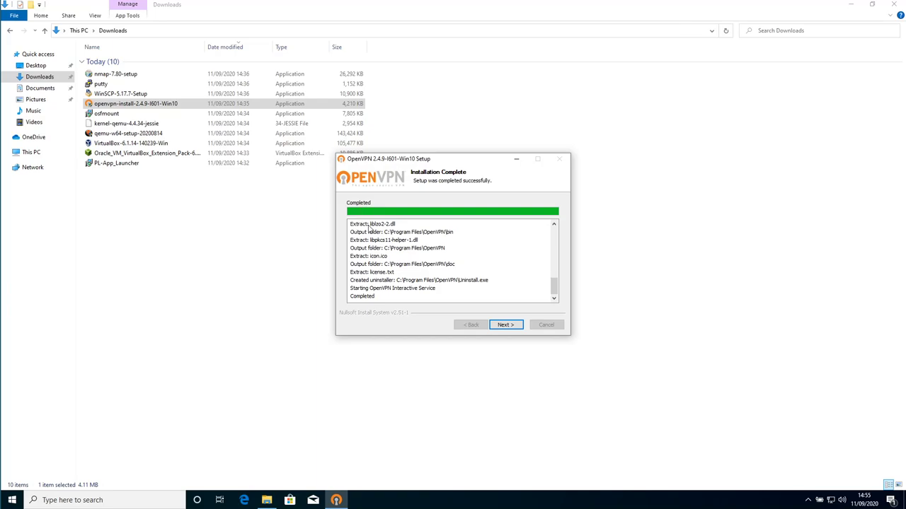
mouse_move(505, 325)
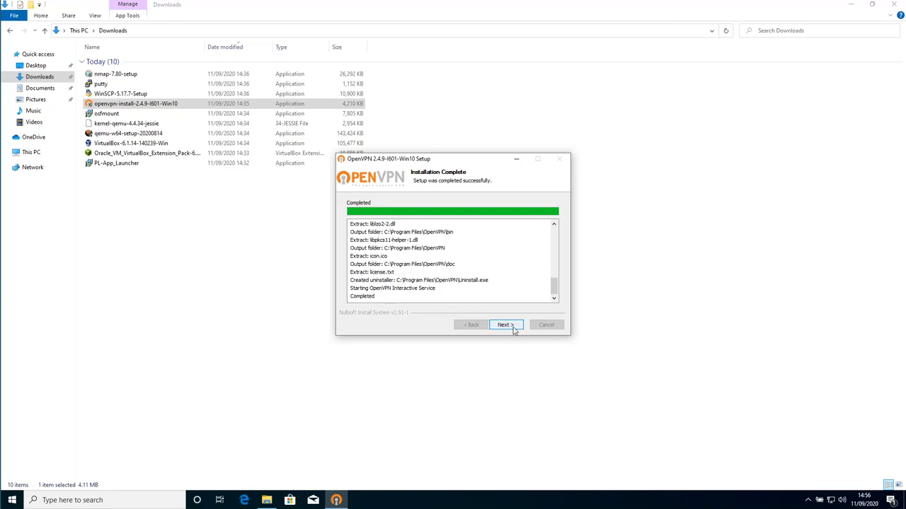
click(506, 325)
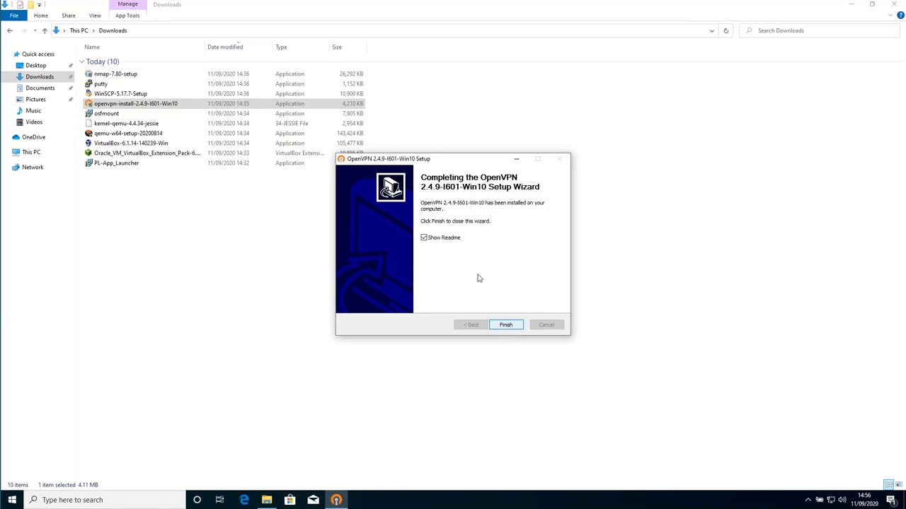
click(424, 237)
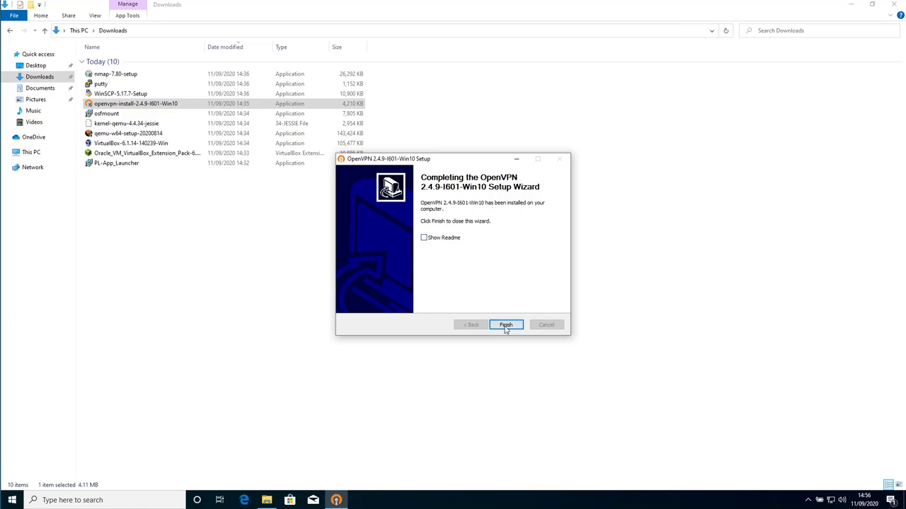
click(506, 324)
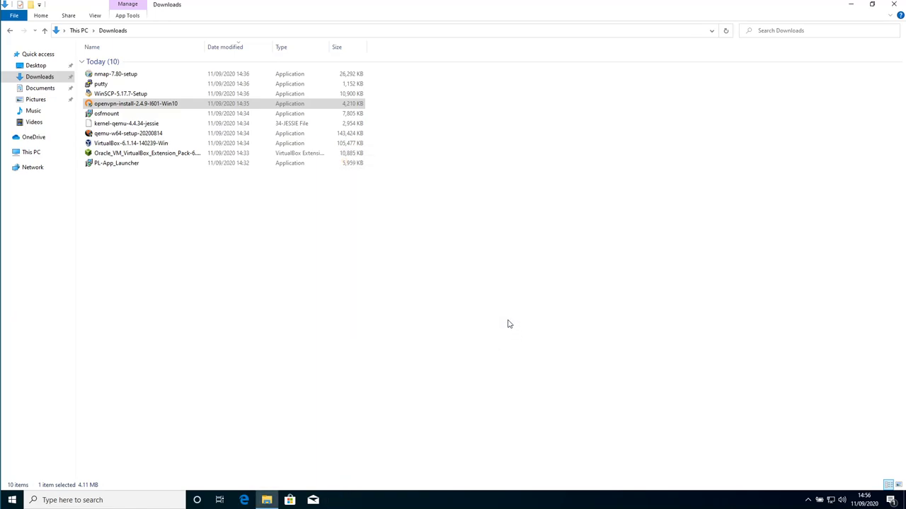
mouse_move(278, 247)
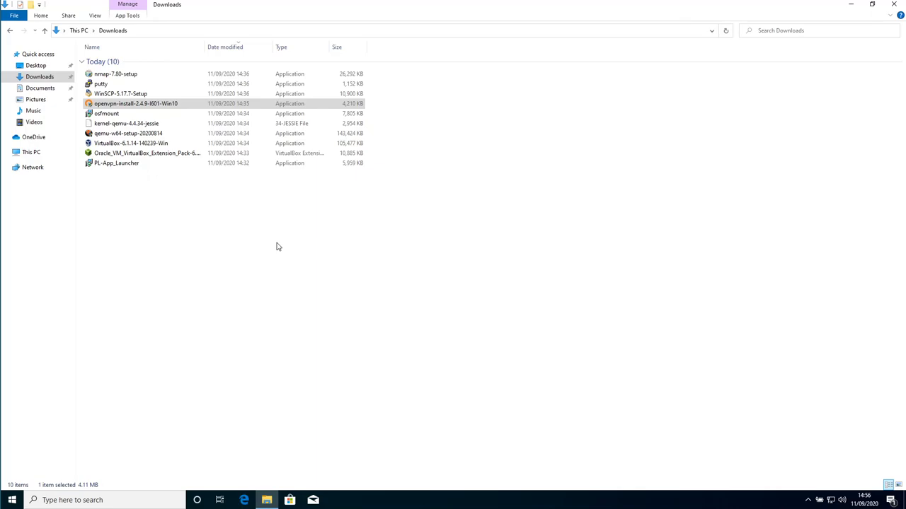
mouse_move(180, 205)
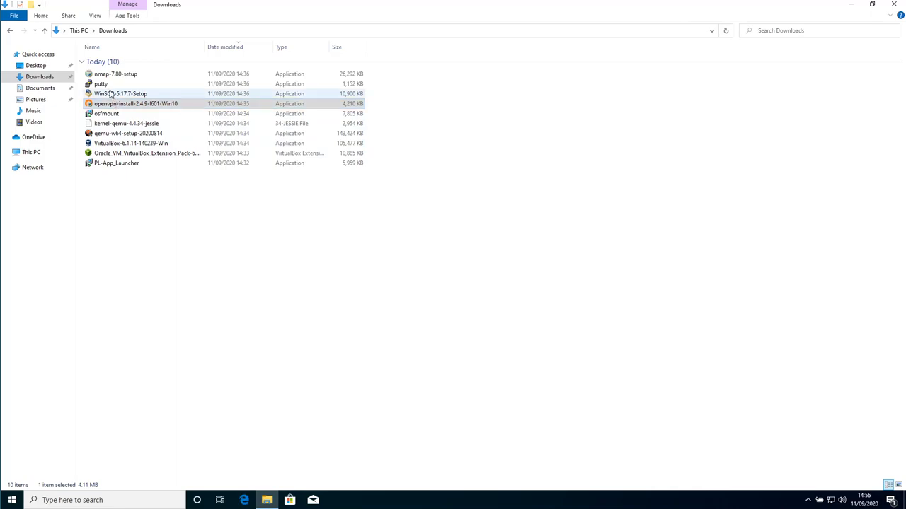
- Select WinSCP-5.17.7-Setup in Downloads to start its installer
click(111, 93)
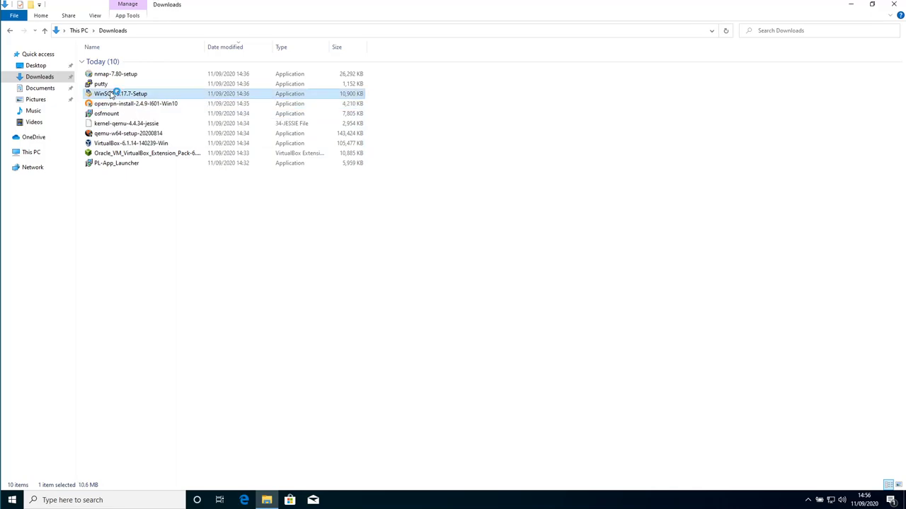
- Launch WinSCP setup for all users, accept the license, and keep Typical installation
double_click(120, 94)
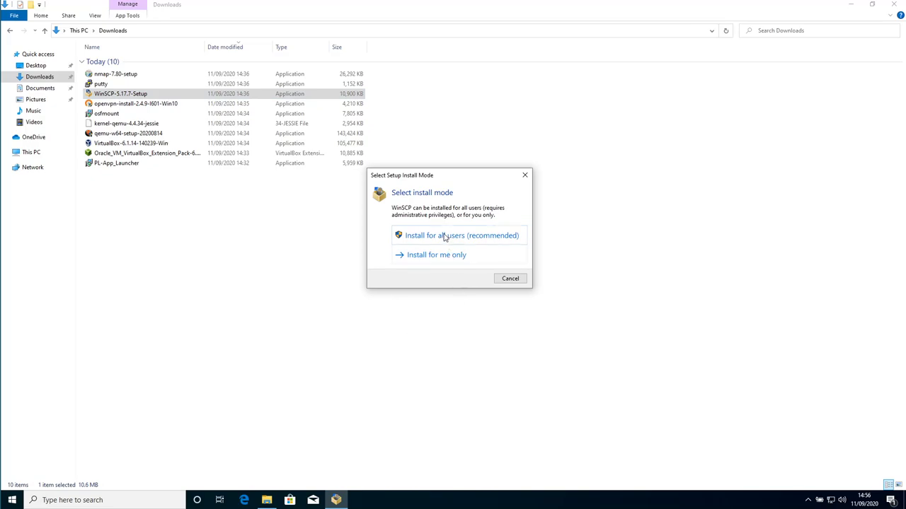
click(459, 235)
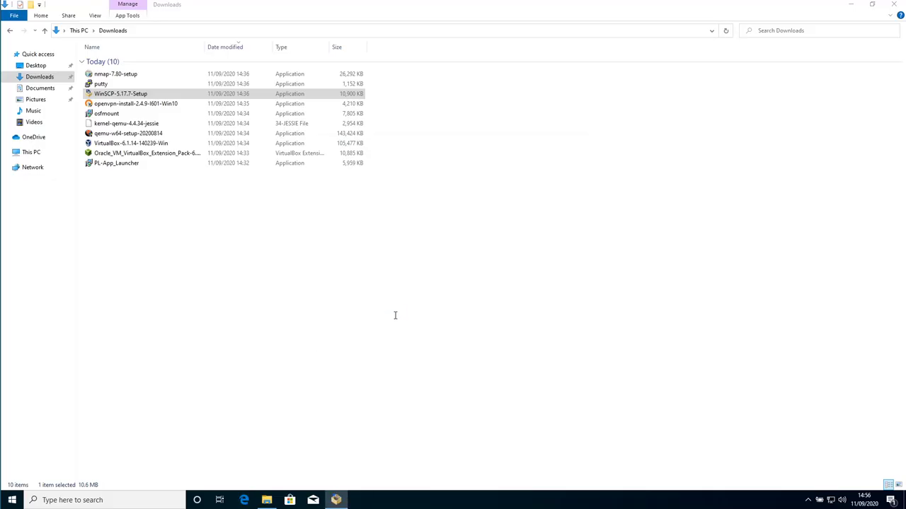
double_click(117, 94)
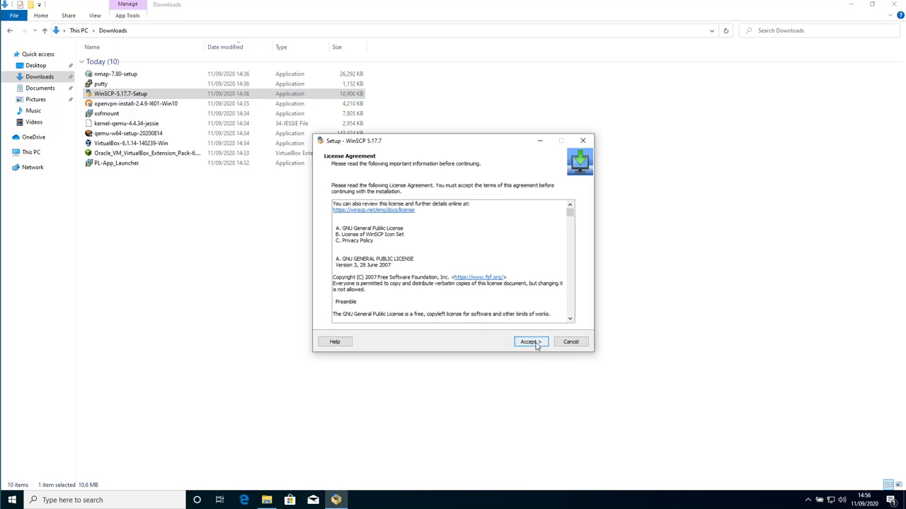
click(530, 342)
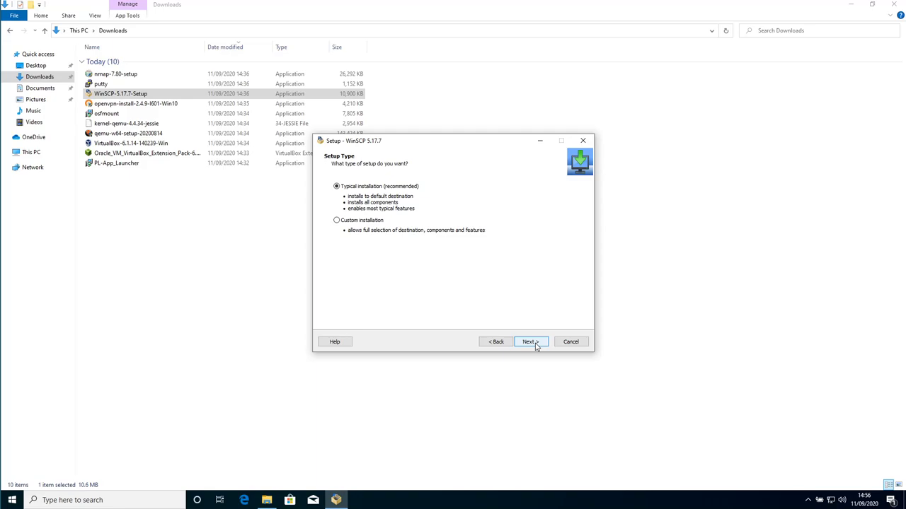
mouse_move(530, 343)
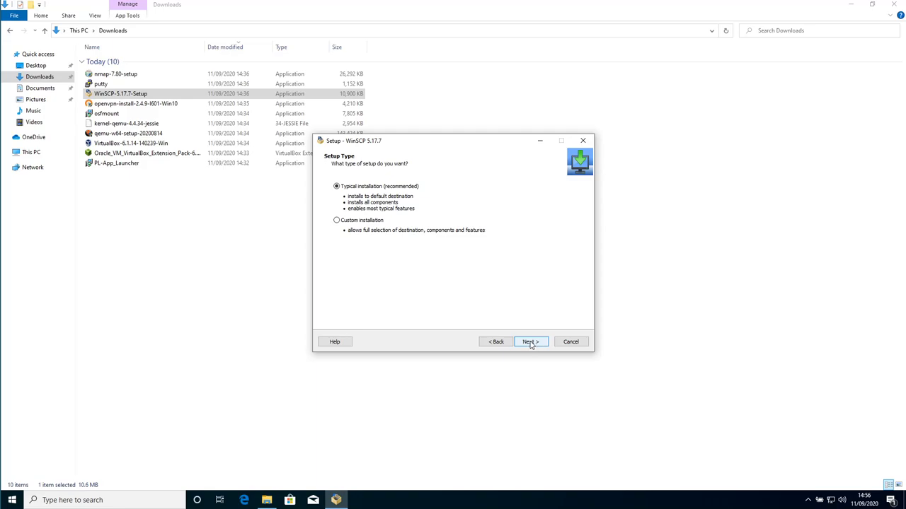
click(531, 342)
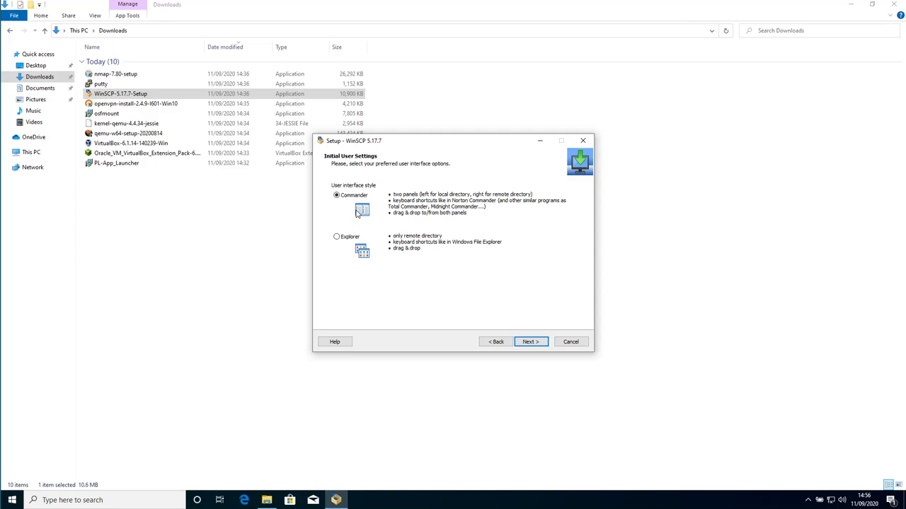
mouse_move(360, 213)
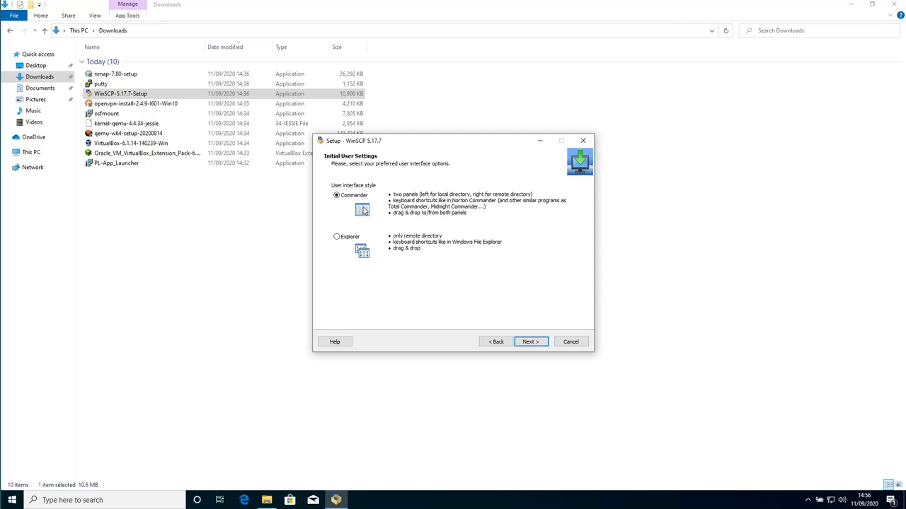
mouse_move(423, 256)
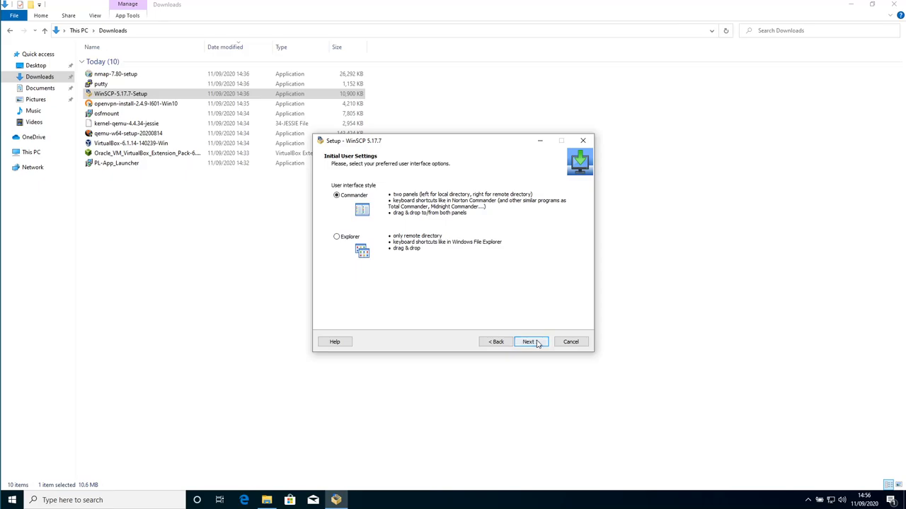
- Keep the Commander interface, install, turn off the Getting started page, and finish
click(530, 342)
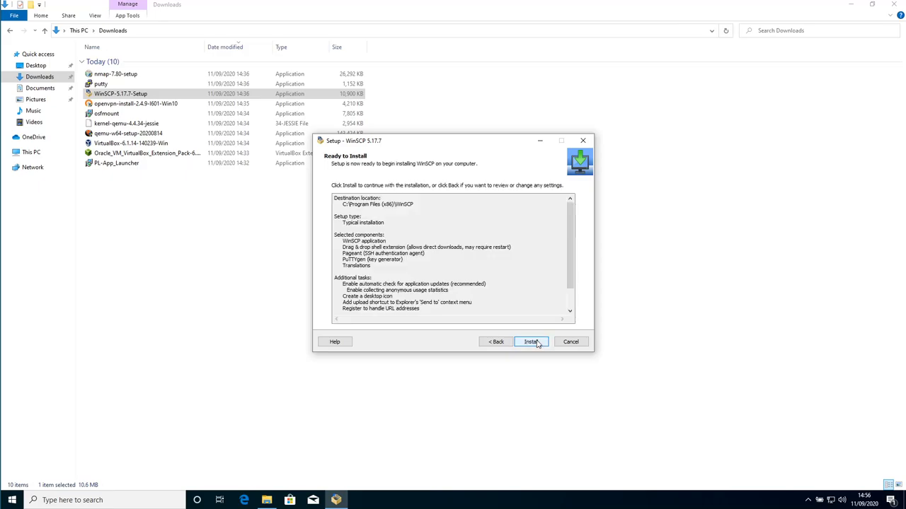
click(532, 342)
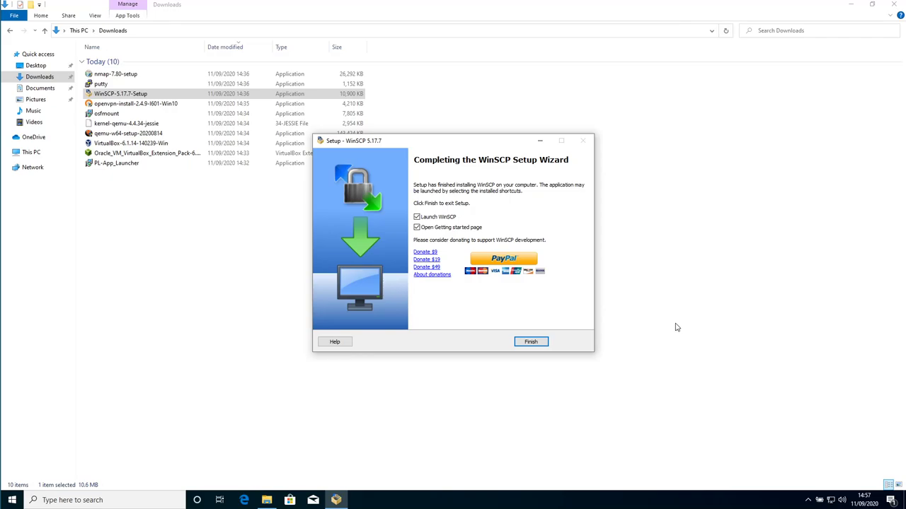
click(417, 217)
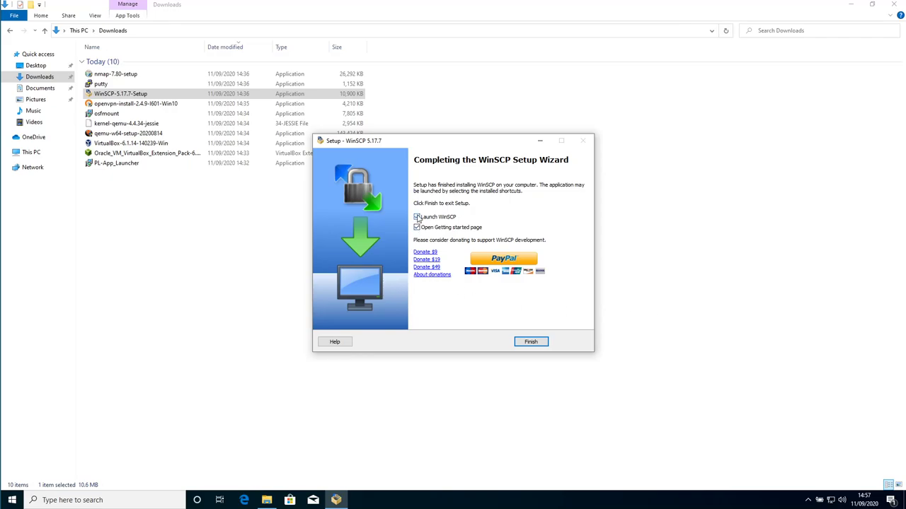
click(418, 218)
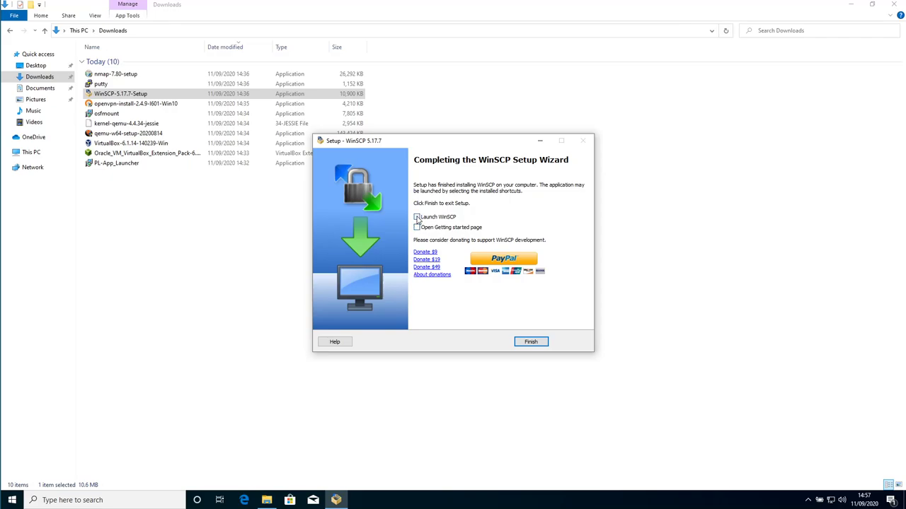
click(416, 217)
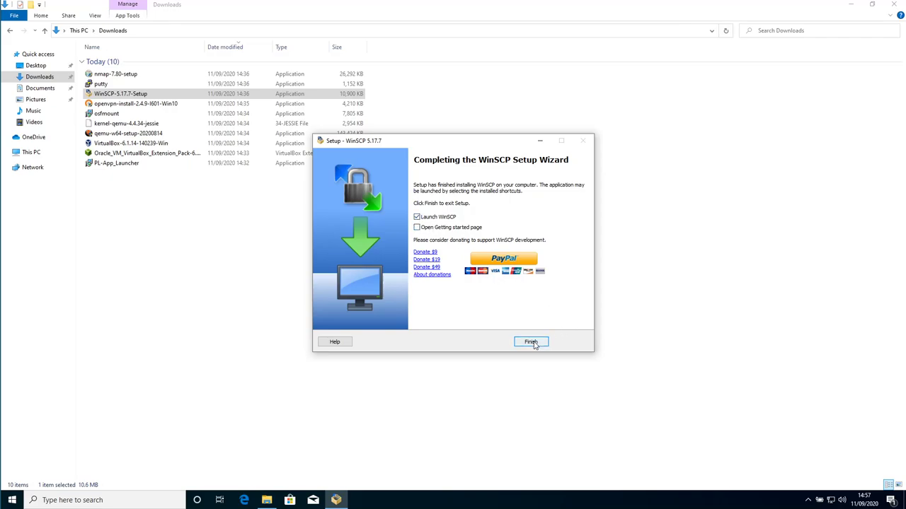
click(531, 342)
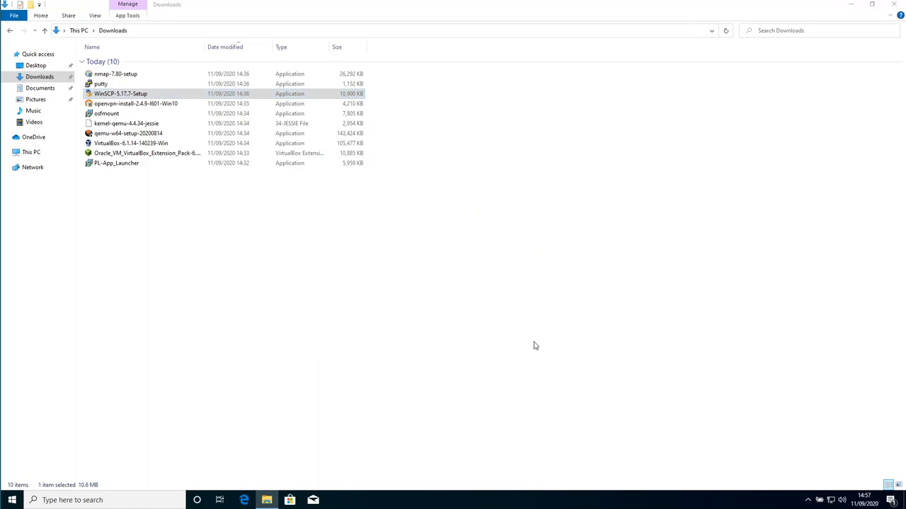
double_click(121, 93)
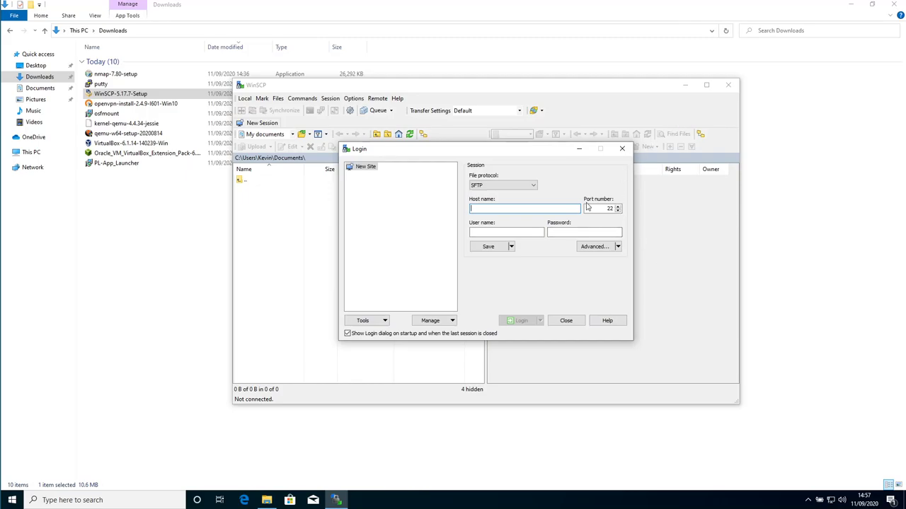
click(565, 321)
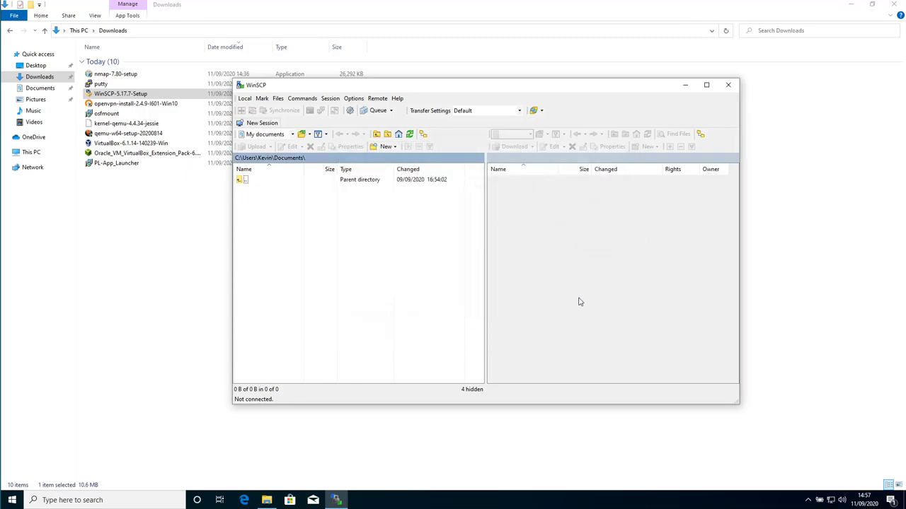
click(727, 85)
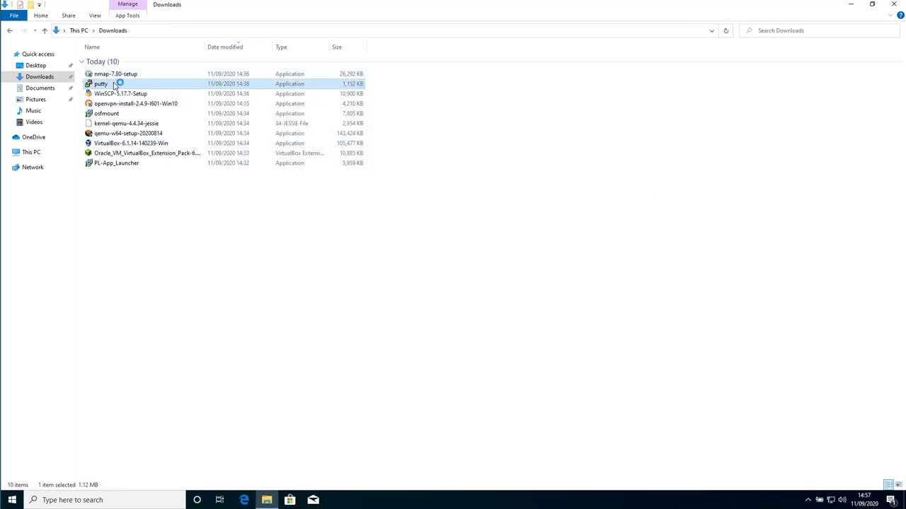
double_click(101, 84)
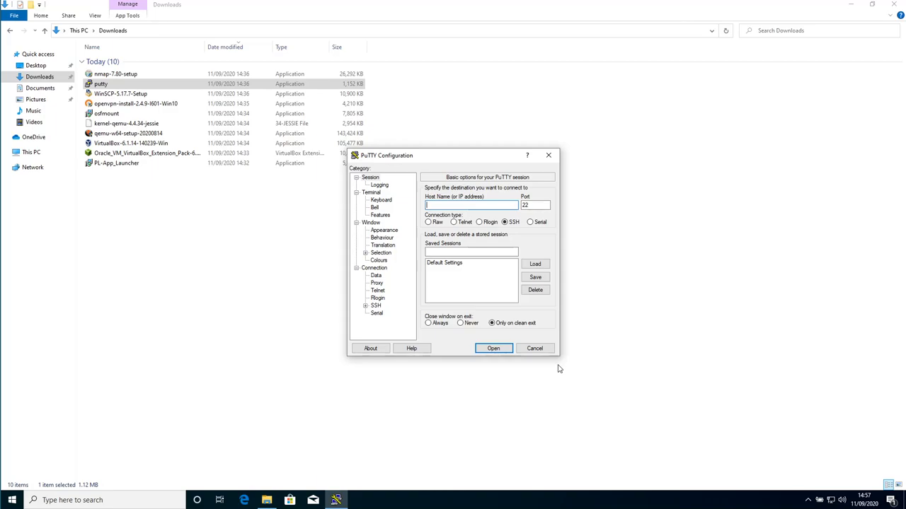
mouse_move(526, 363)
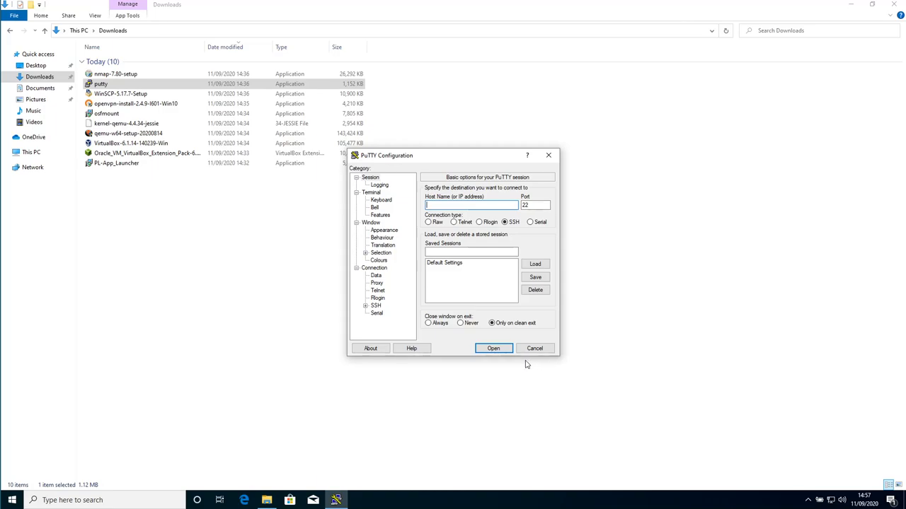
mouse_move(549, 156)
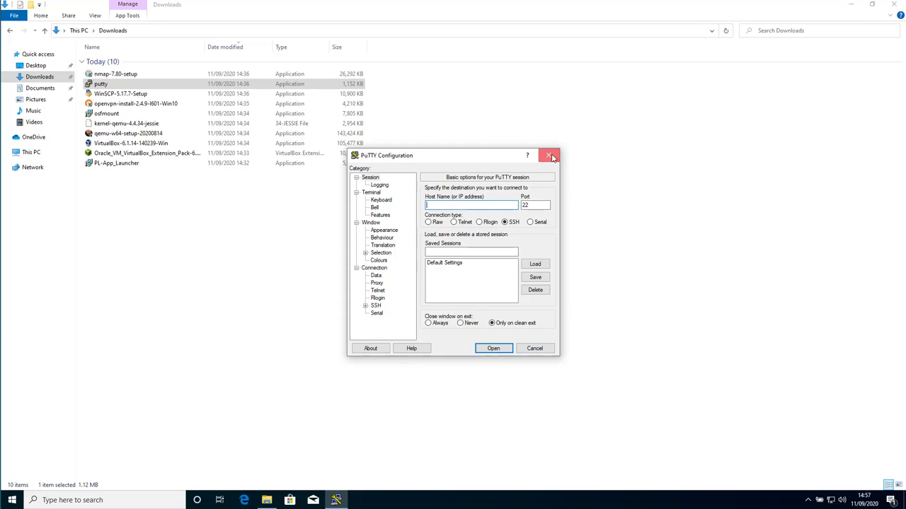
click(549, 155)
text(putty)
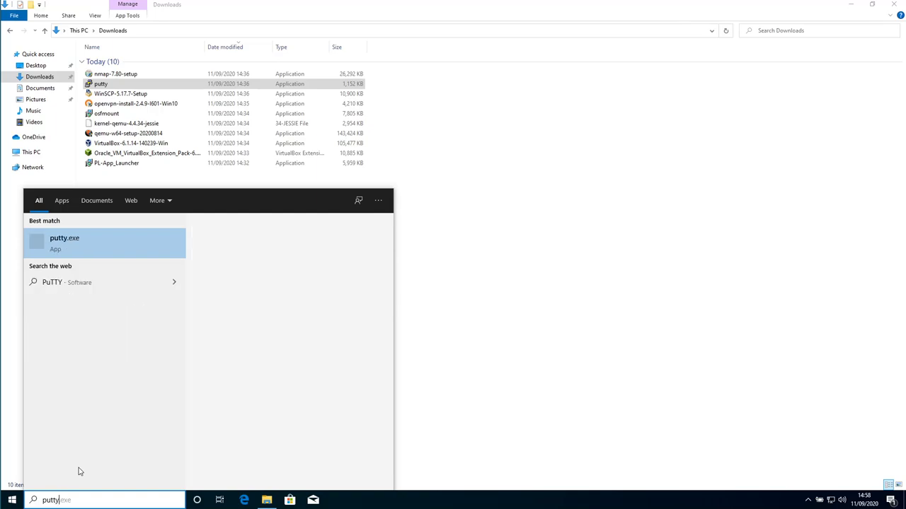
click(64, 243)
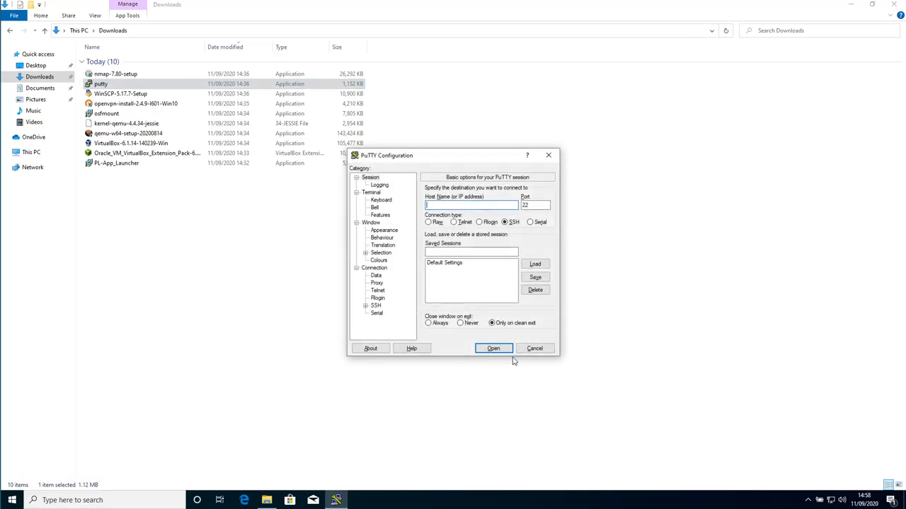
click(535, 348)
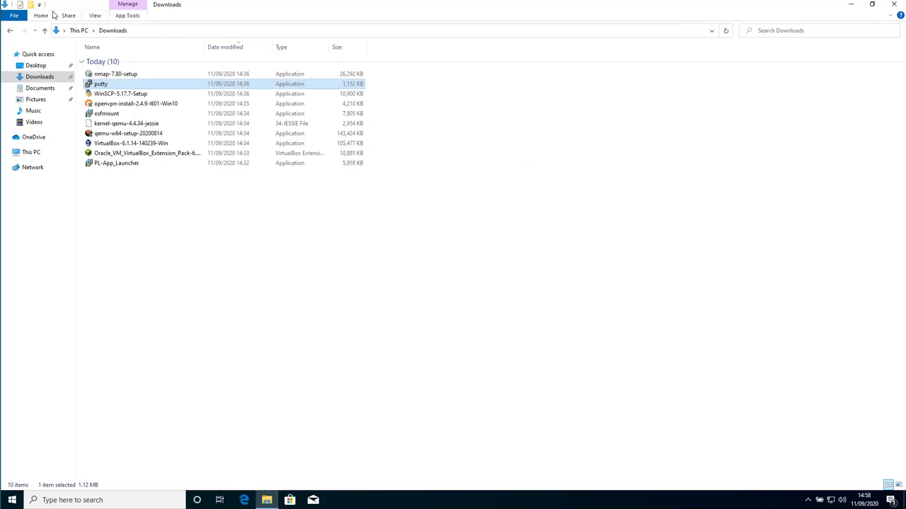
- Run nmap-7.80-setup with approval, accept the license, and install all default components
click(117, 72)
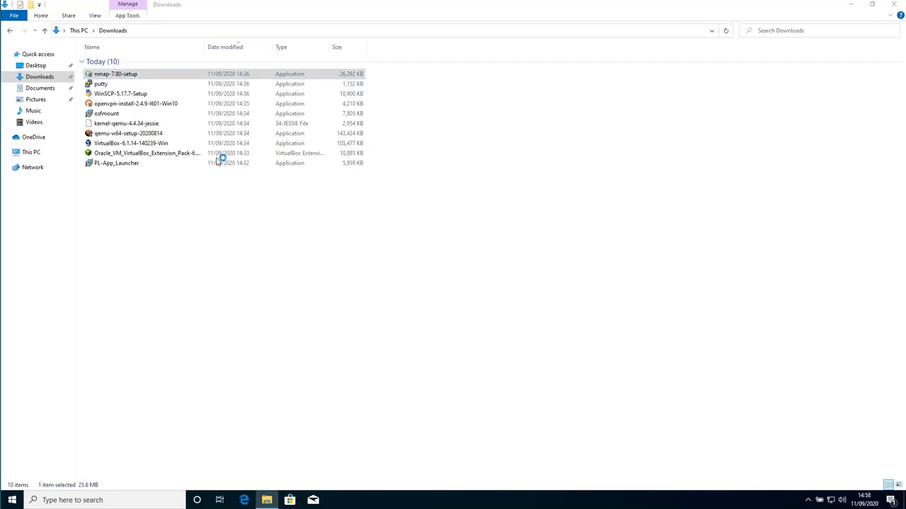
double_click(113, 74)
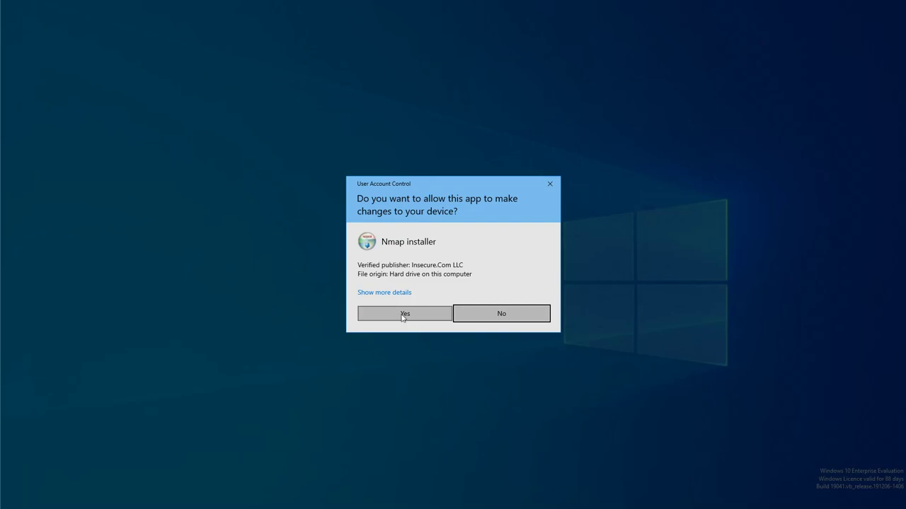
click(404, 314)
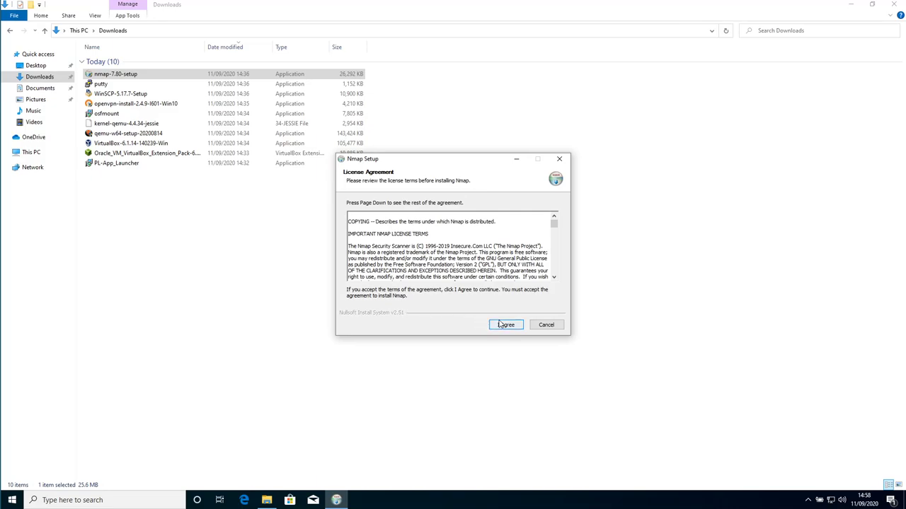
click(506, 325)
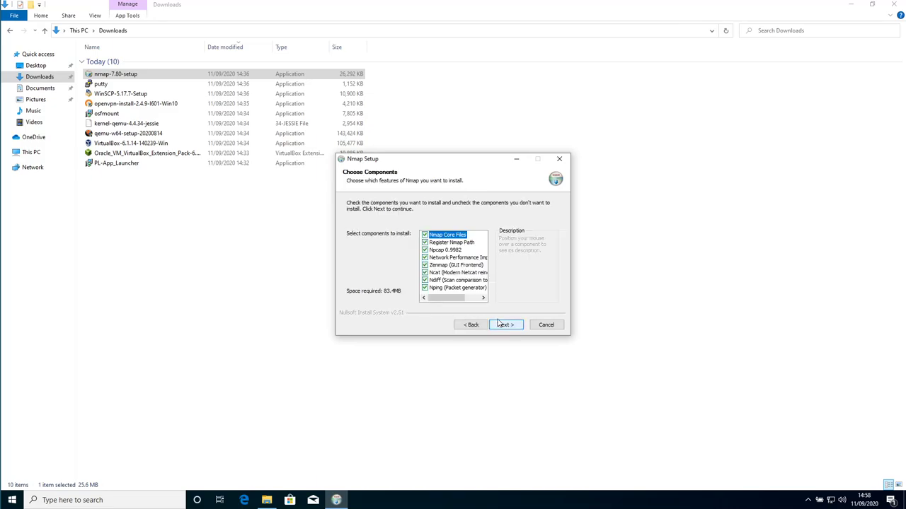
mouse_move(441, 249)
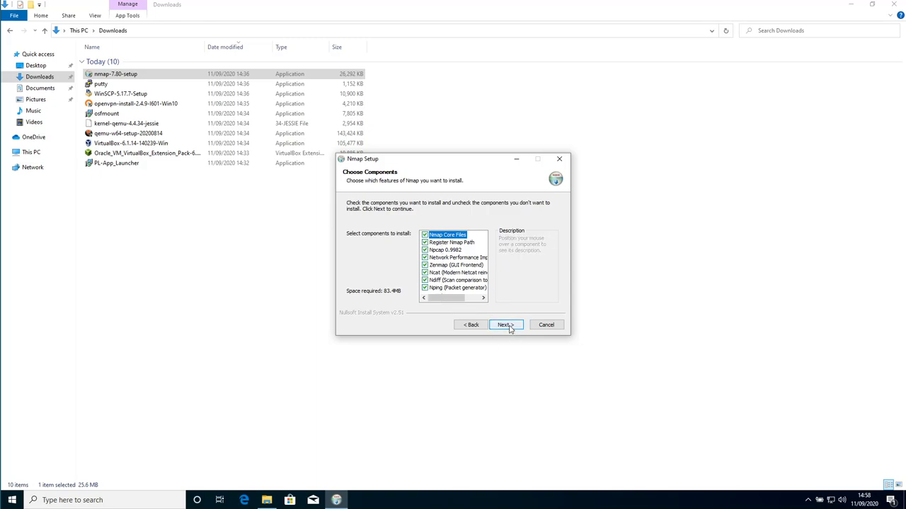
click(505, 324)
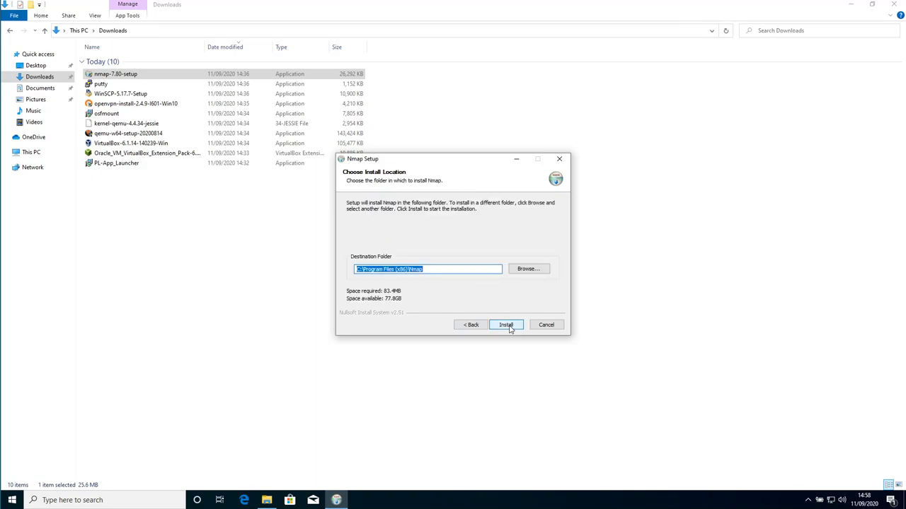
click(506, 325)
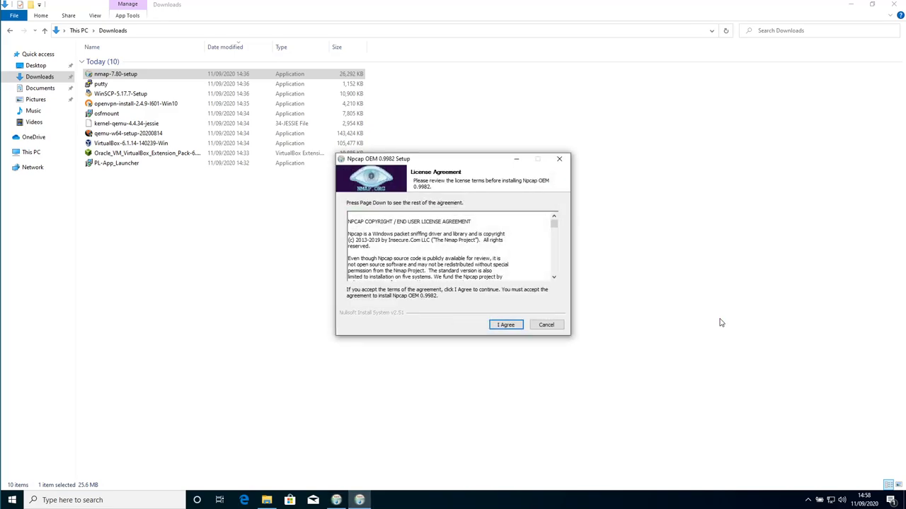
mouse_move(592, 385)
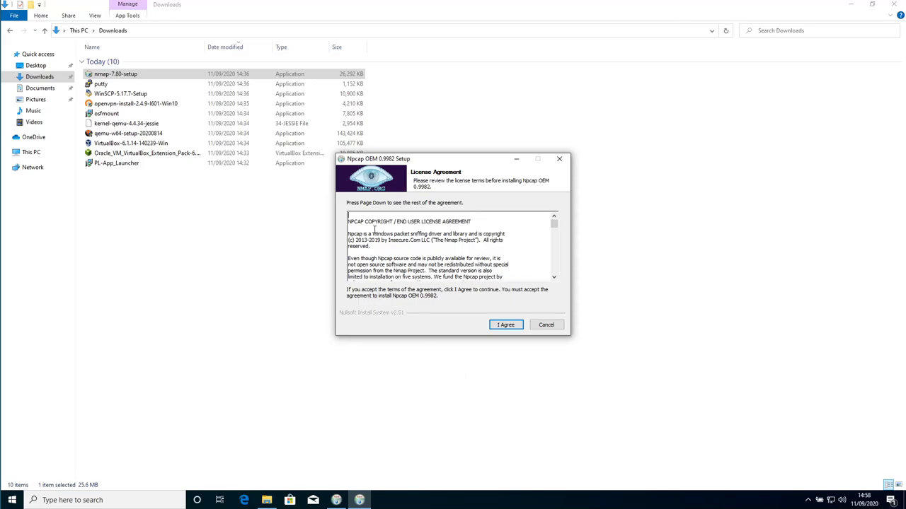
mouse_move(350, 165)
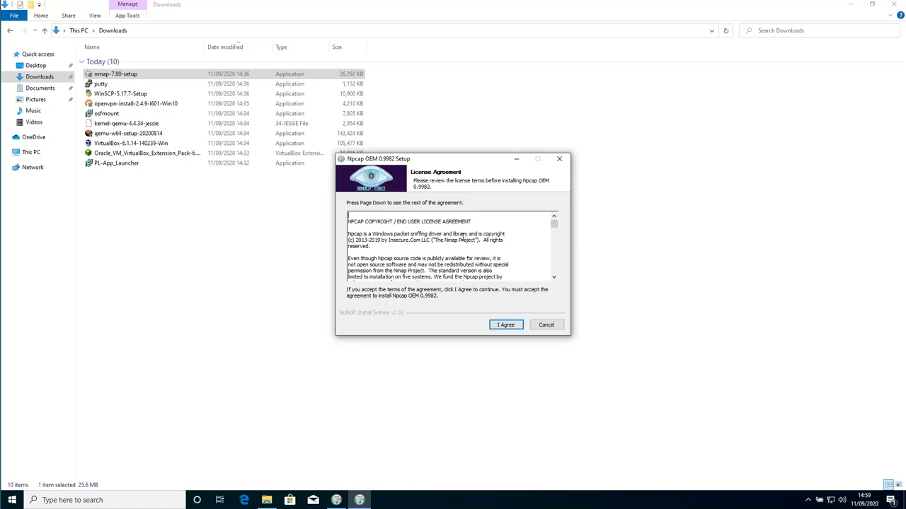
mouse_move(497, 257)
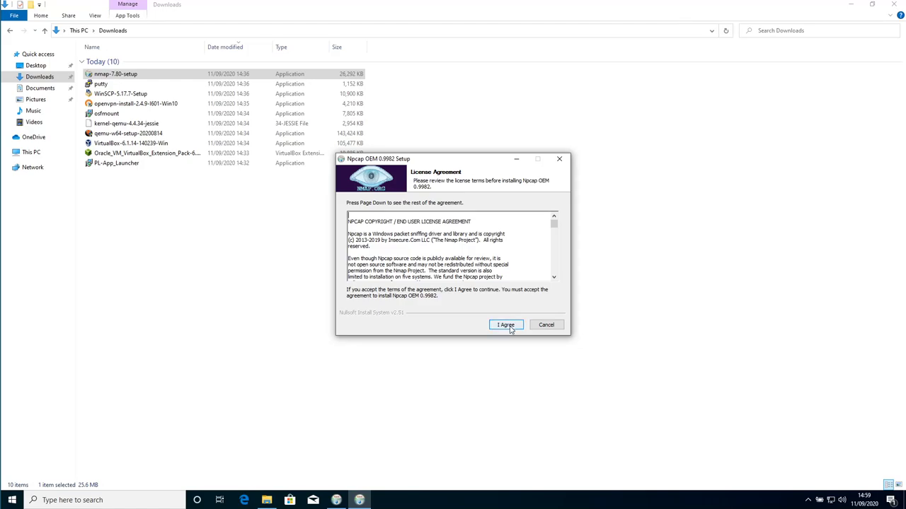
- Accept the Npcap OEM license agreement
click(506, 324)
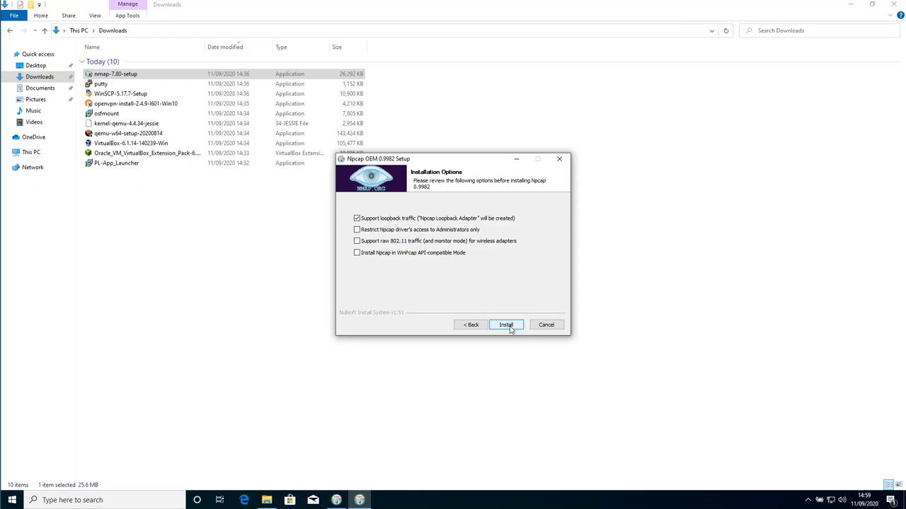
- Install Npcap 0.9982 with only loopback traffic support and close its wizard
click(506, 325)
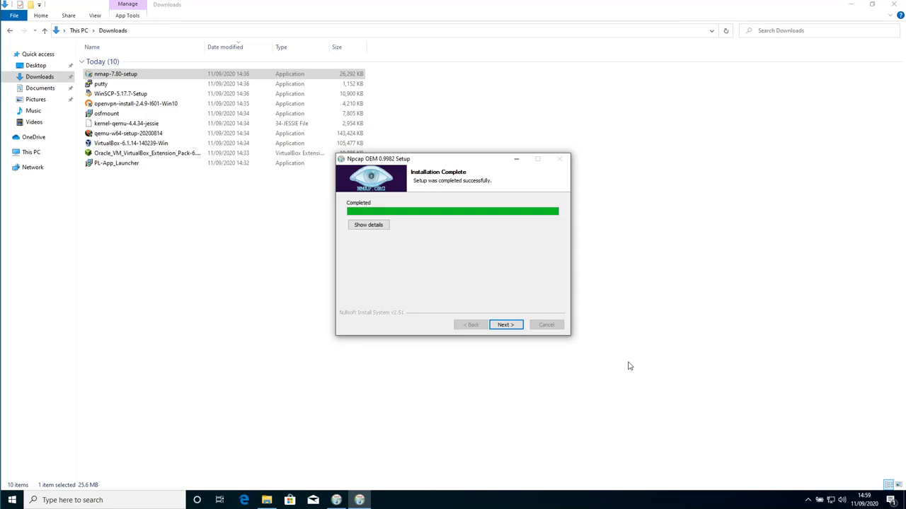
mouse_move(429, 258)
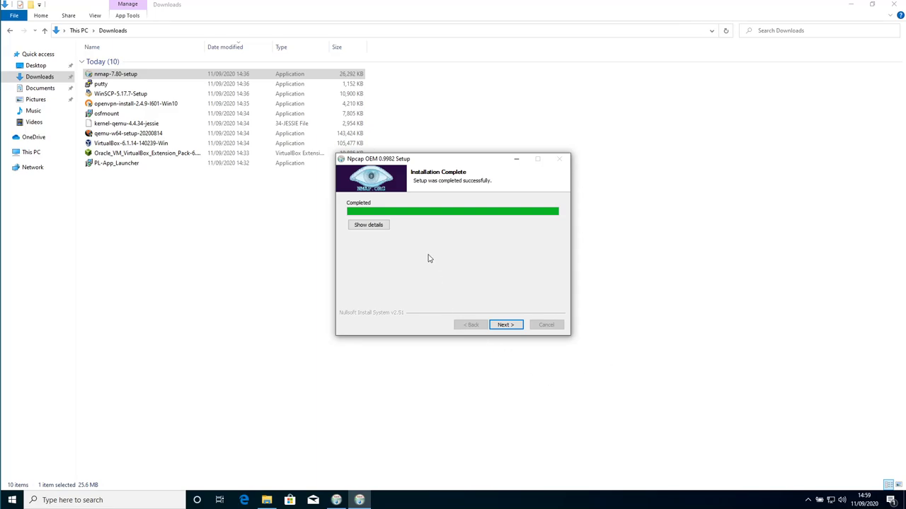
click(506, 325)
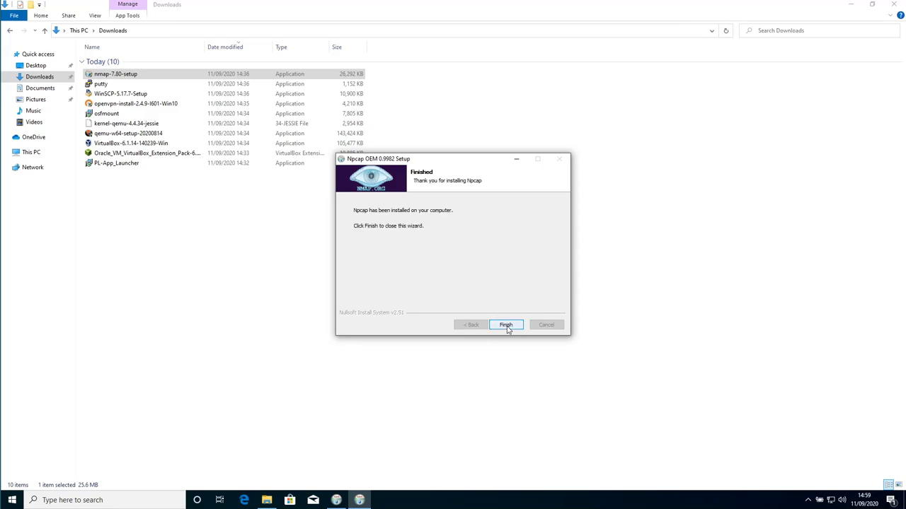
click(506, 324)
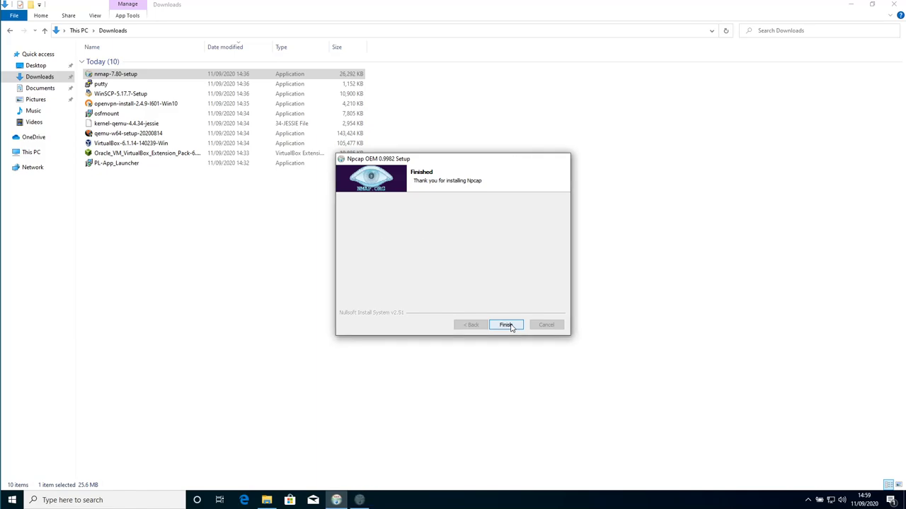
- Finish installing Nmap 7.80 with a Start Menu folder and no desktop icon
click(506, 325)
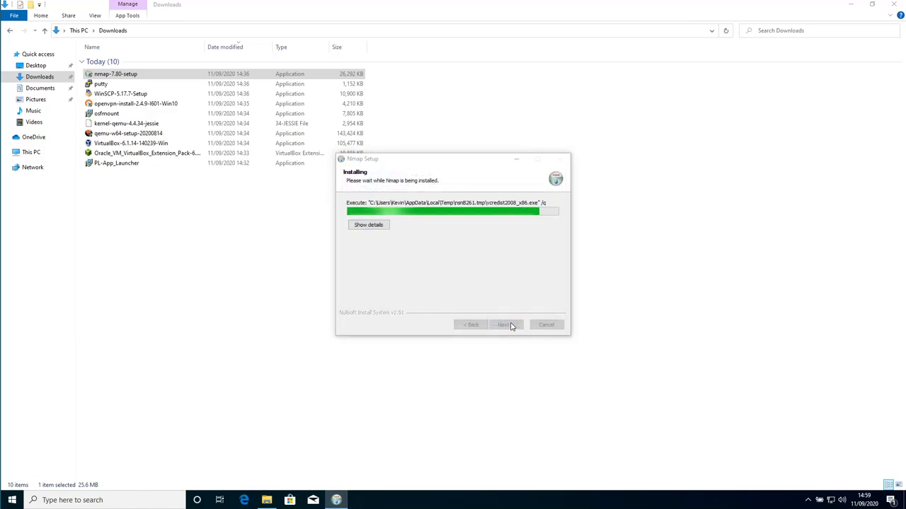
mouse_move(640, 374)
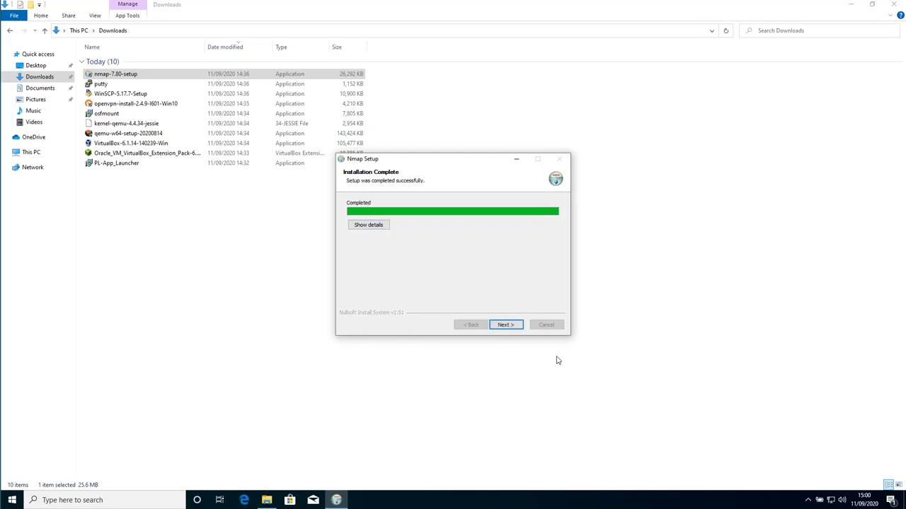
click(506, 325)
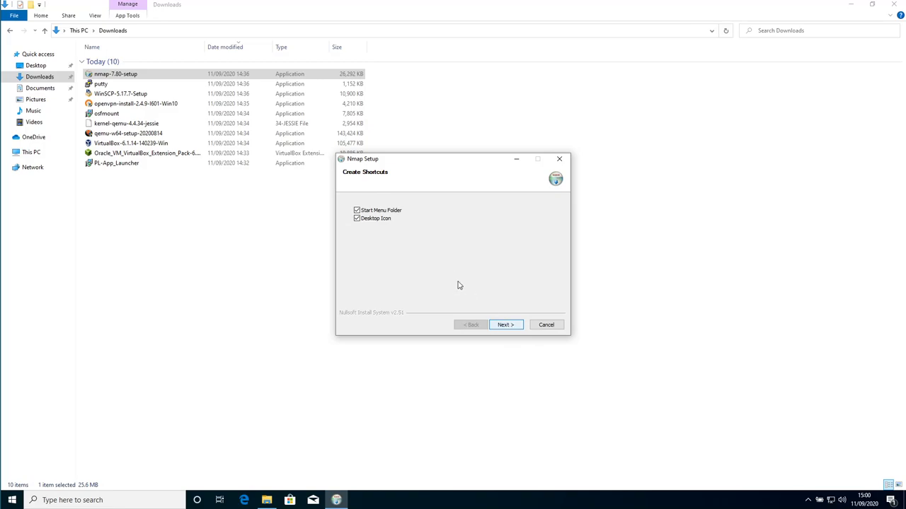
click(357, 218)
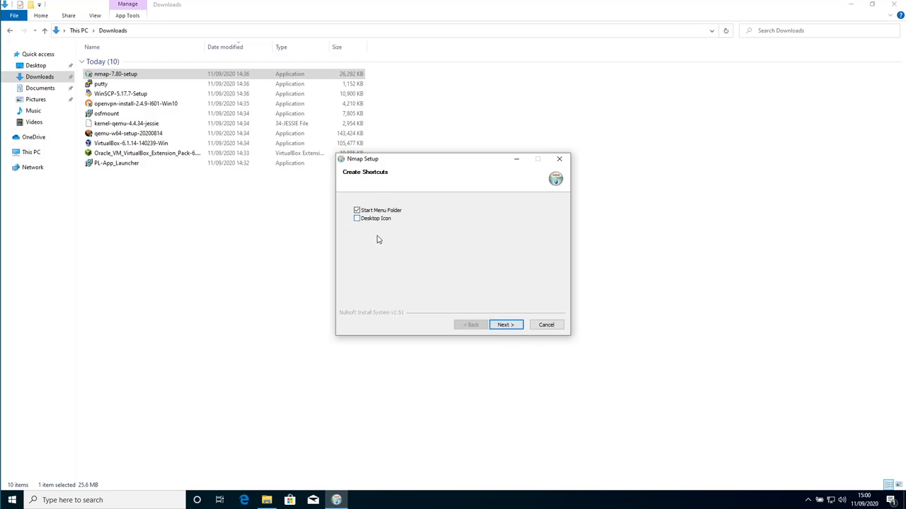
click(506, 324)
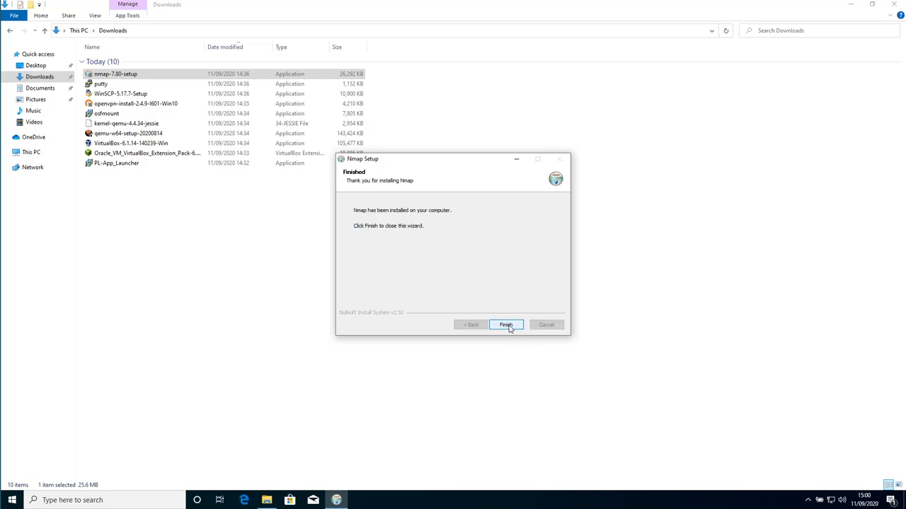
click(505, 325)
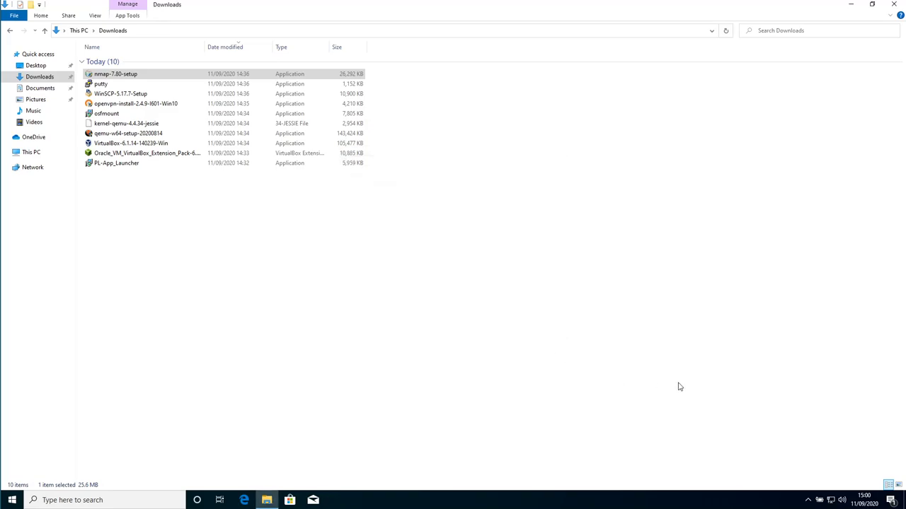
mouse_move(154, 168)
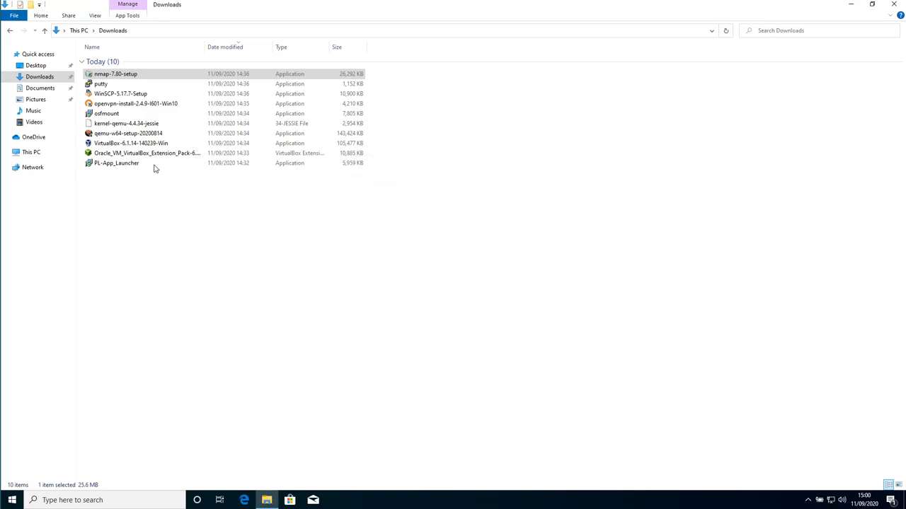
mouse_move(124, 168)
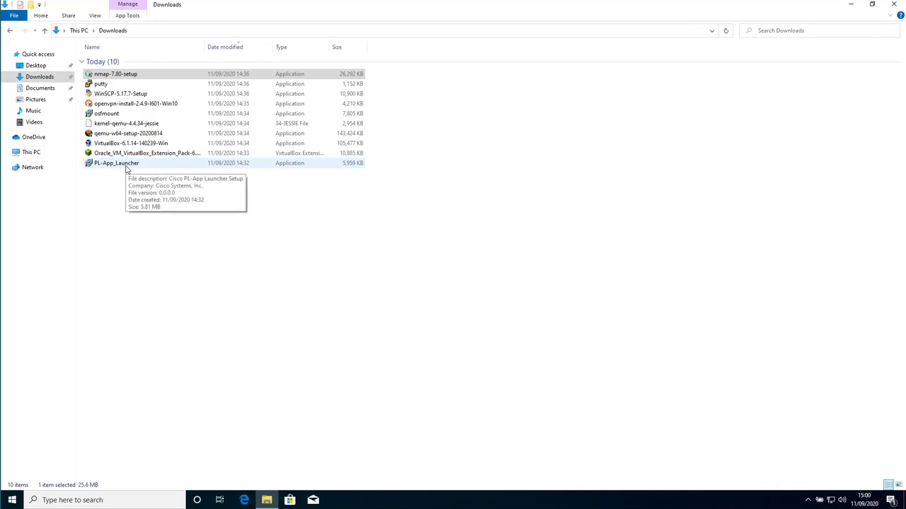
mouse_move(124, 153)
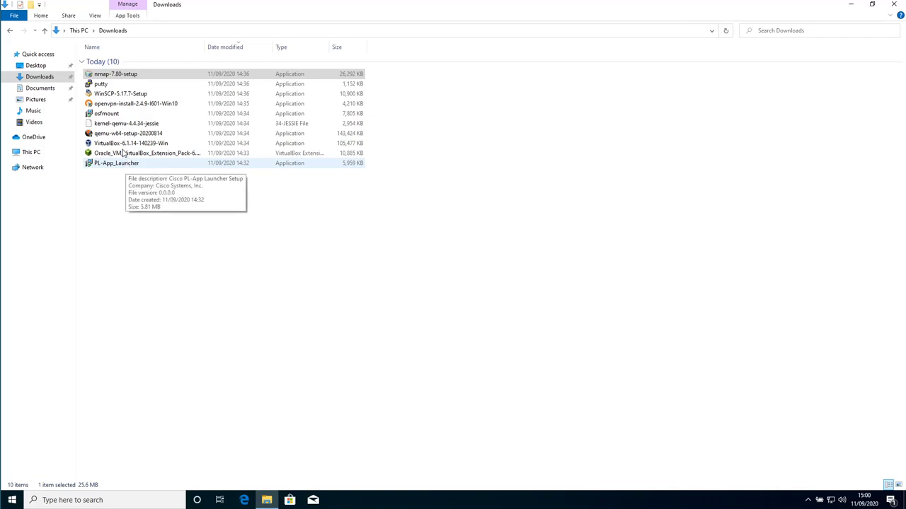
mouse_move(455, 256)
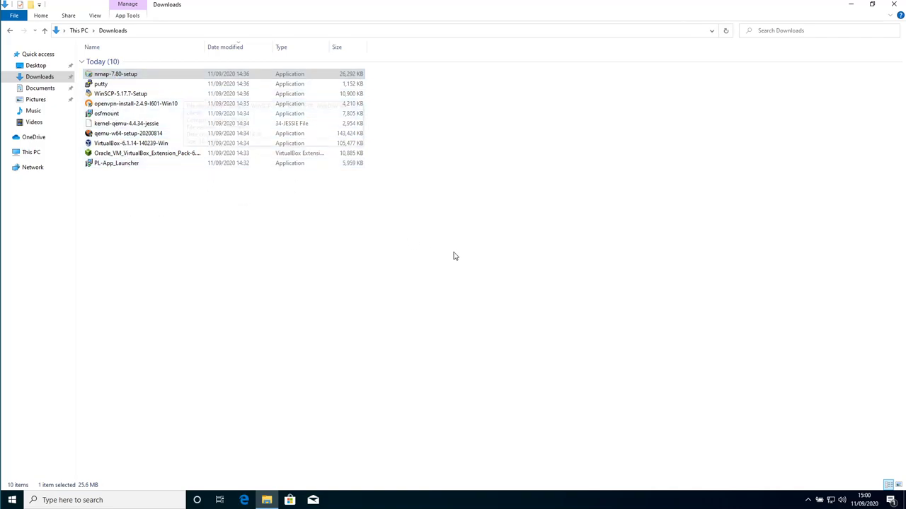